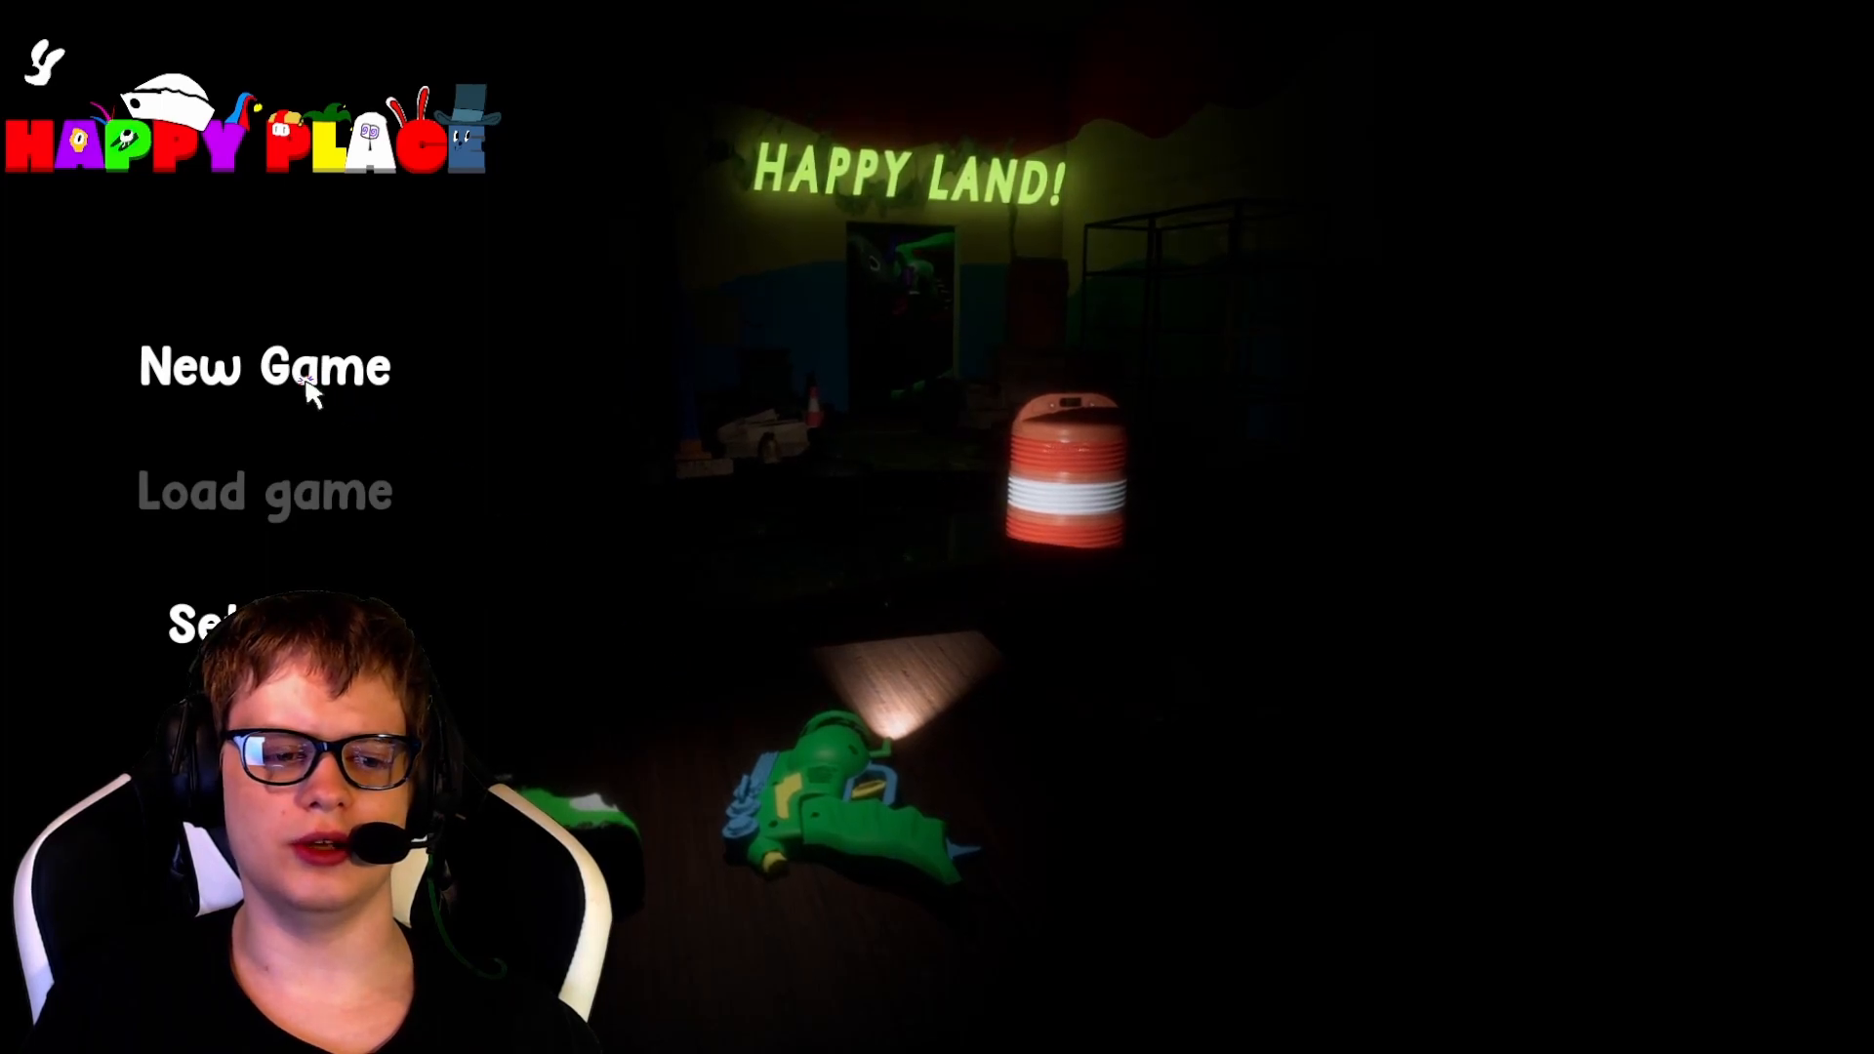
Choose New Game on the Happy Place title screen.
left_click(263, 366)
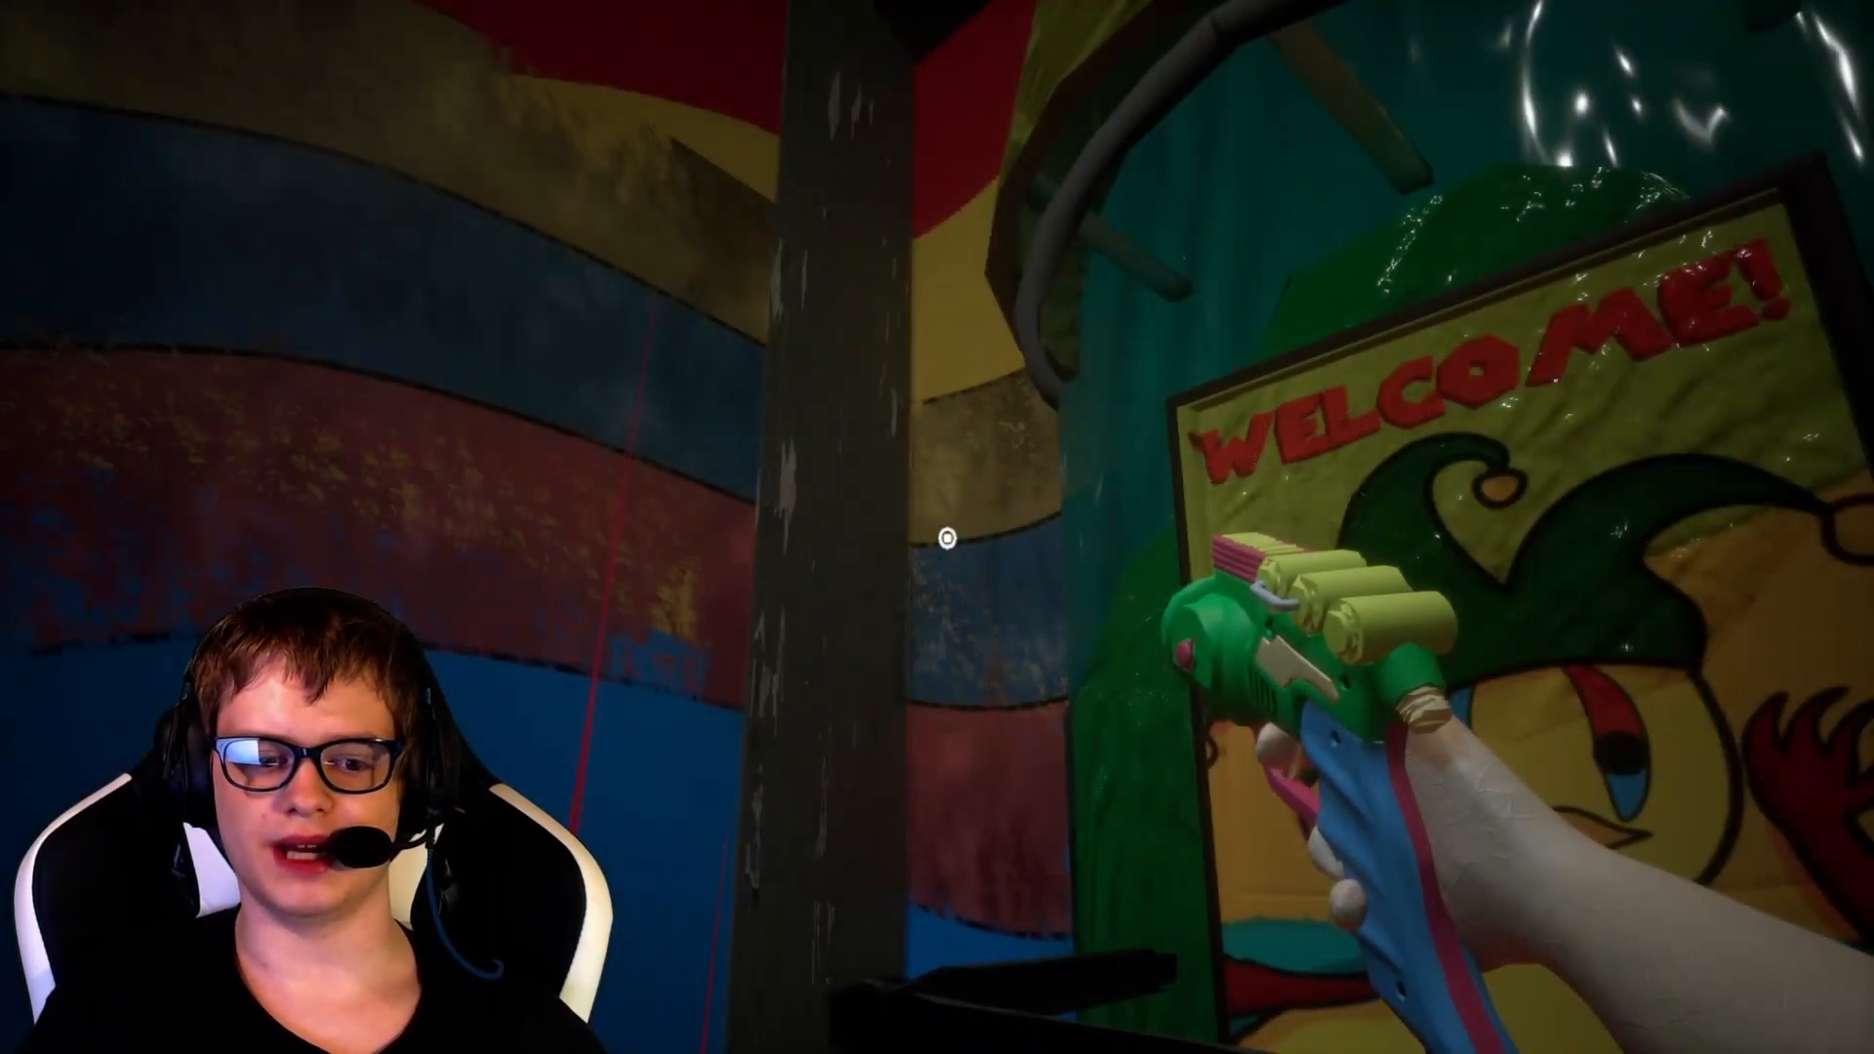
mouse_move(937, 539)
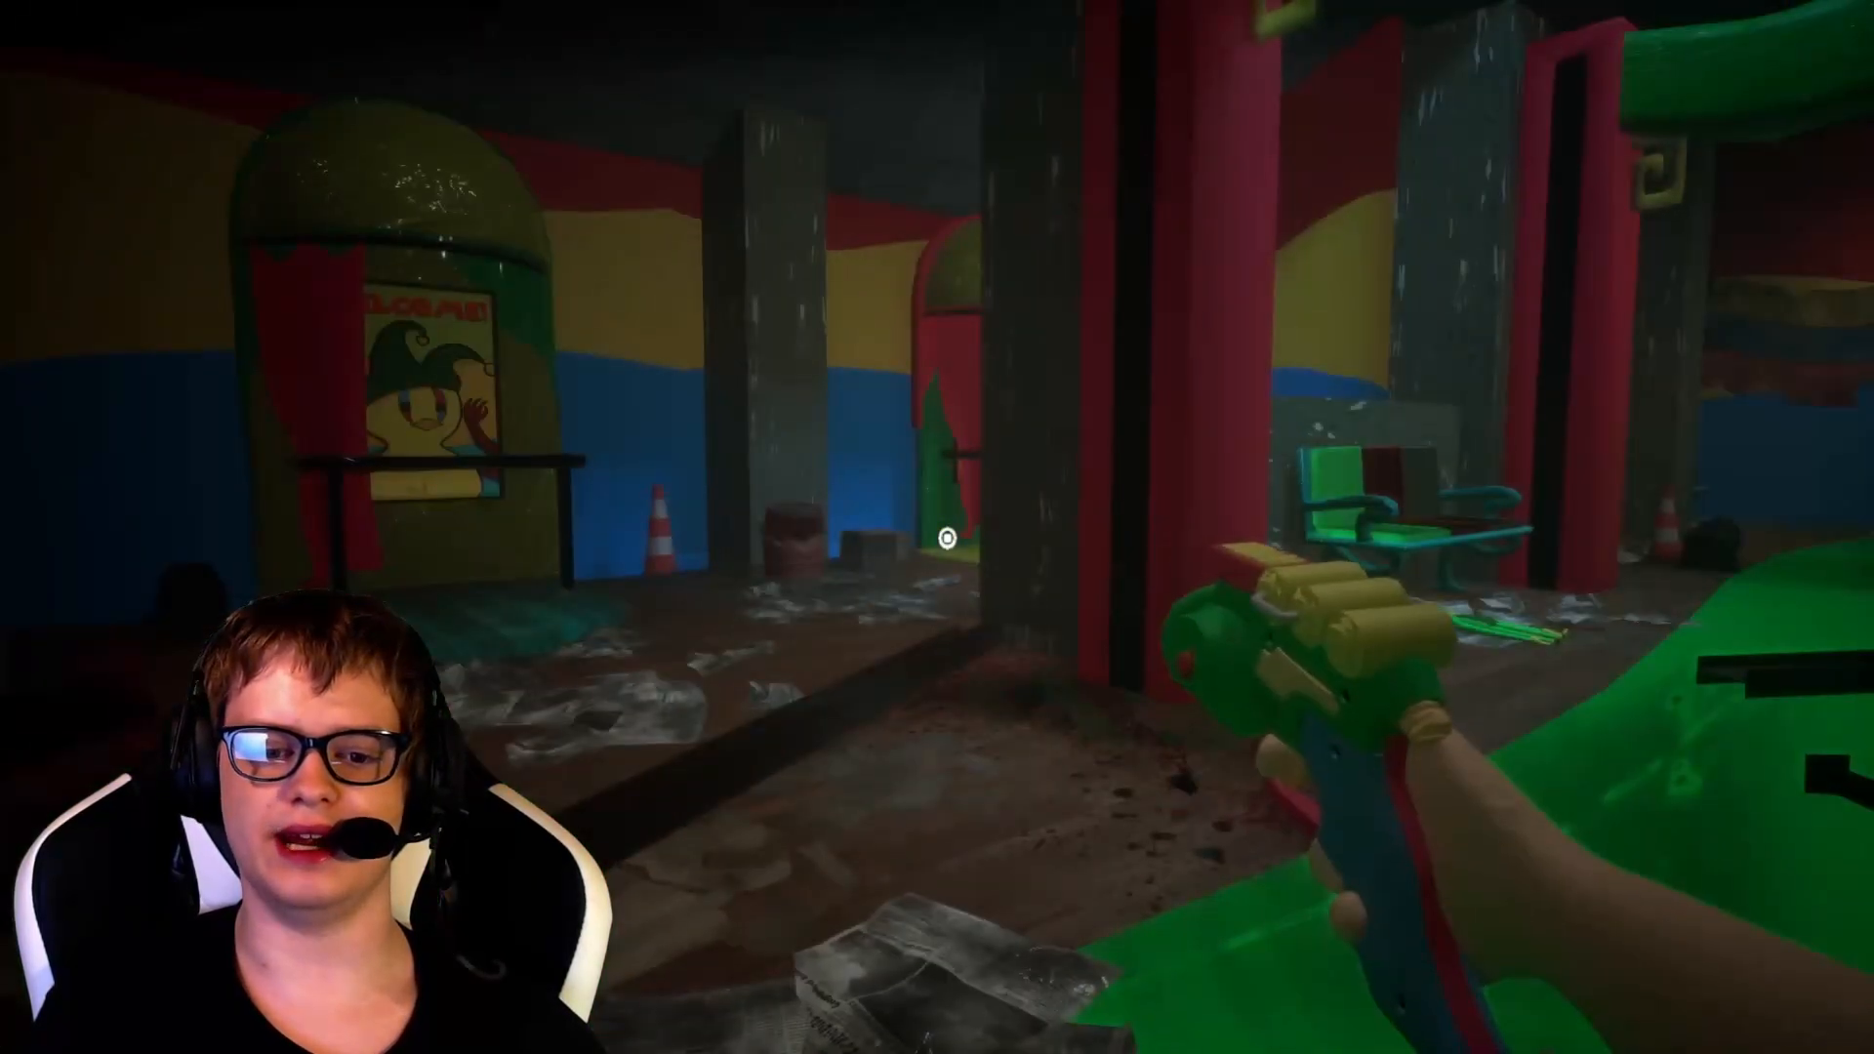
mouse_move(937, 539)
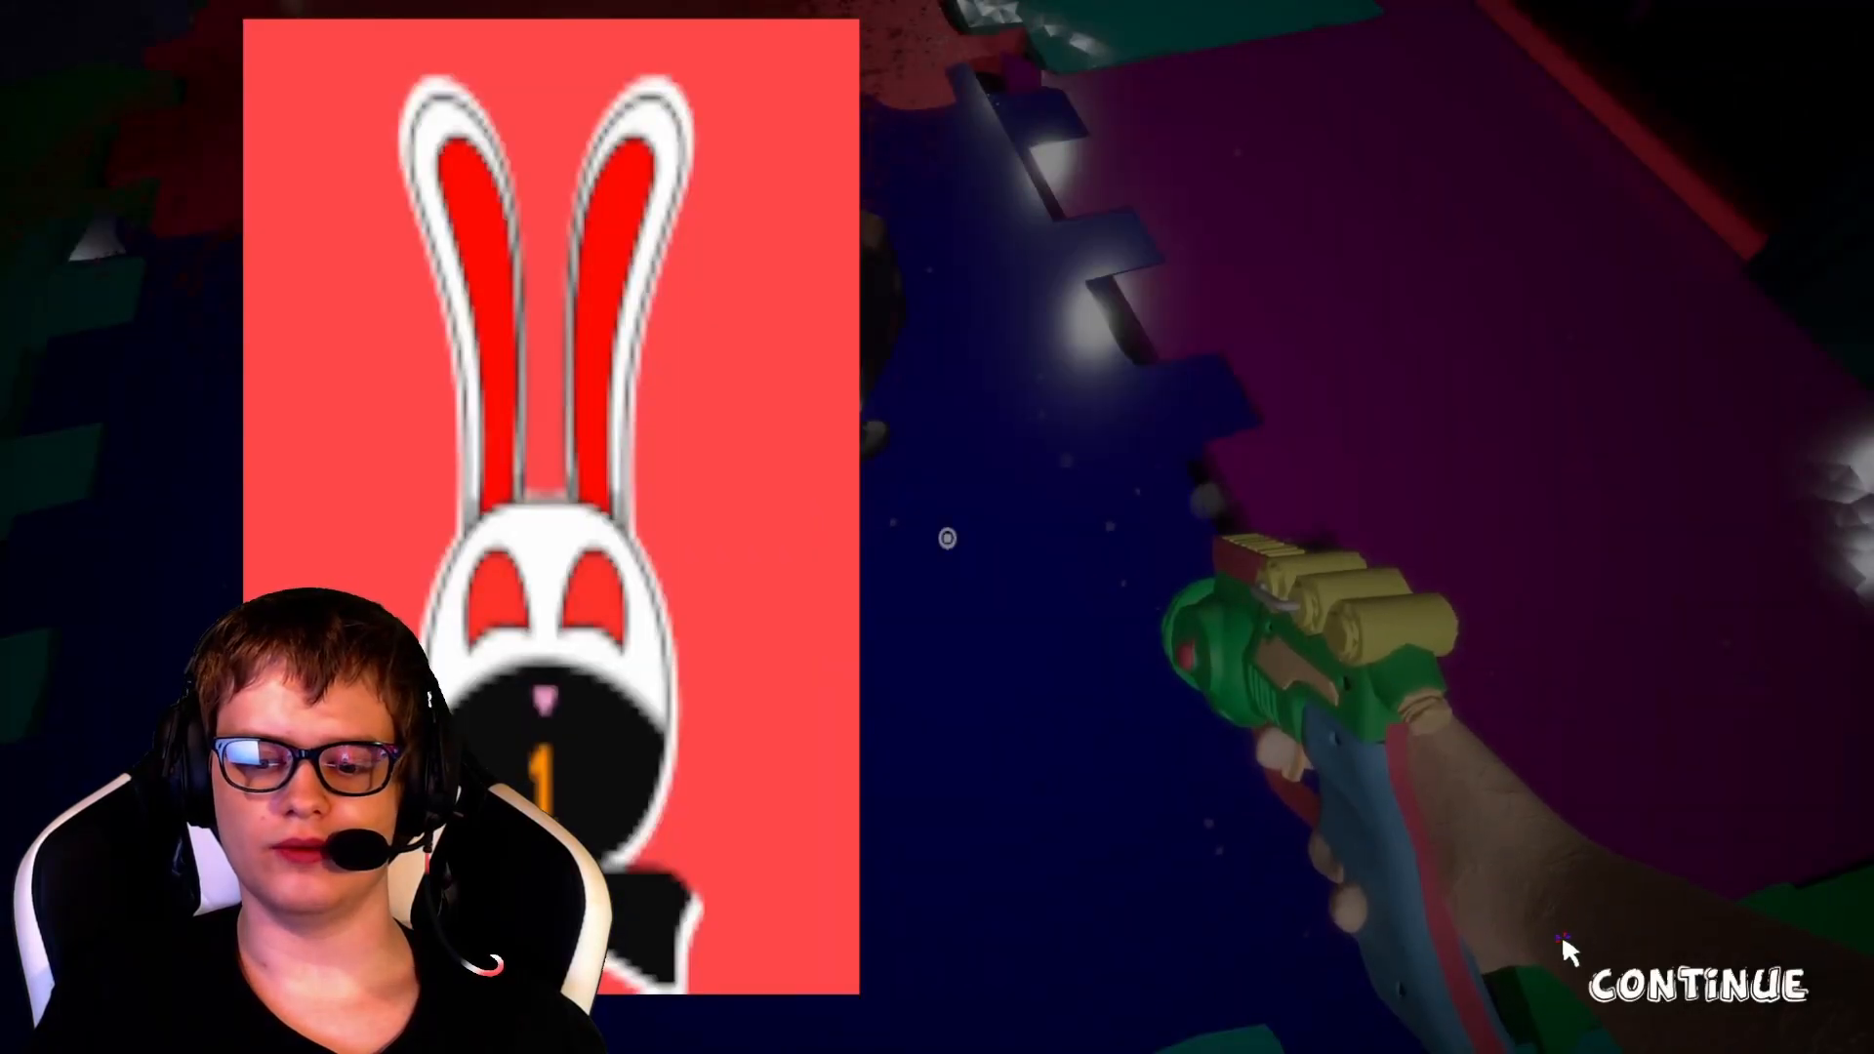
Dismiss the bunny drawing and resume exploring to reach the red-floored room's crossed-out figure drawing.
left_click(1697, 987)
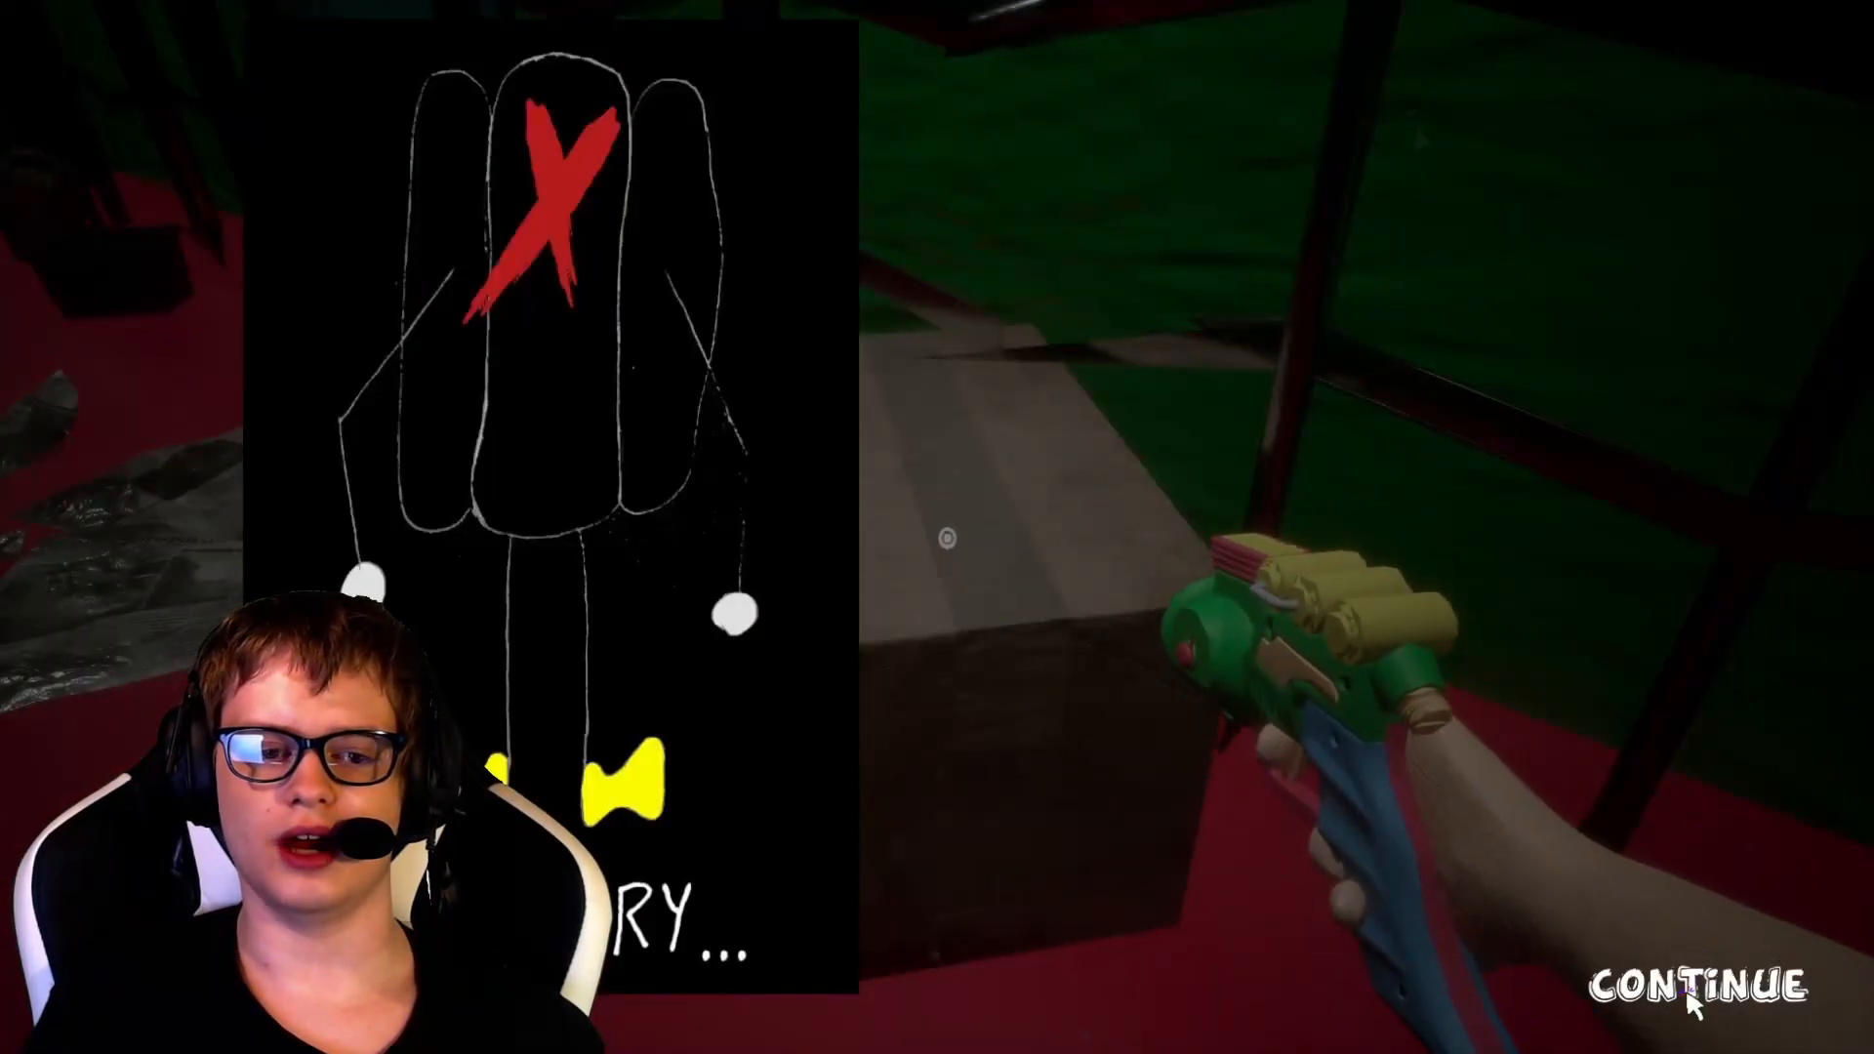
left_click(1726, 986)
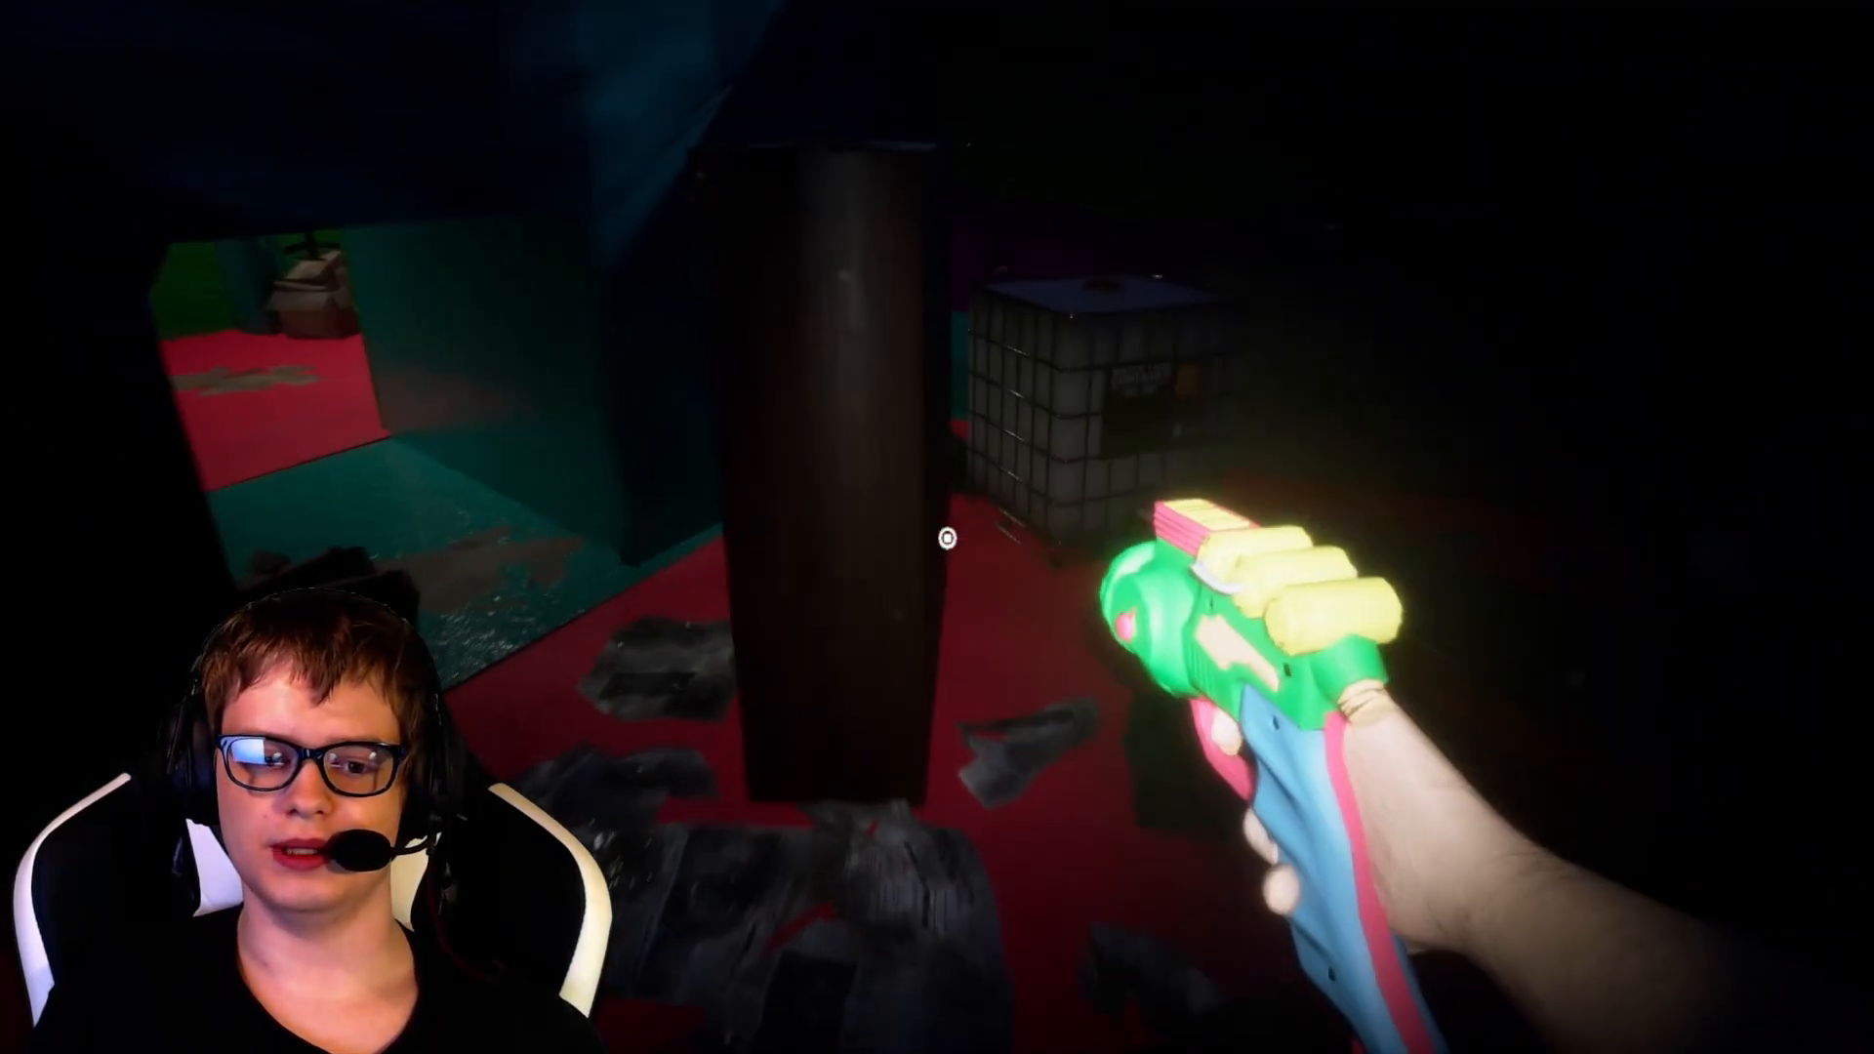
mouse_move(937, 539)
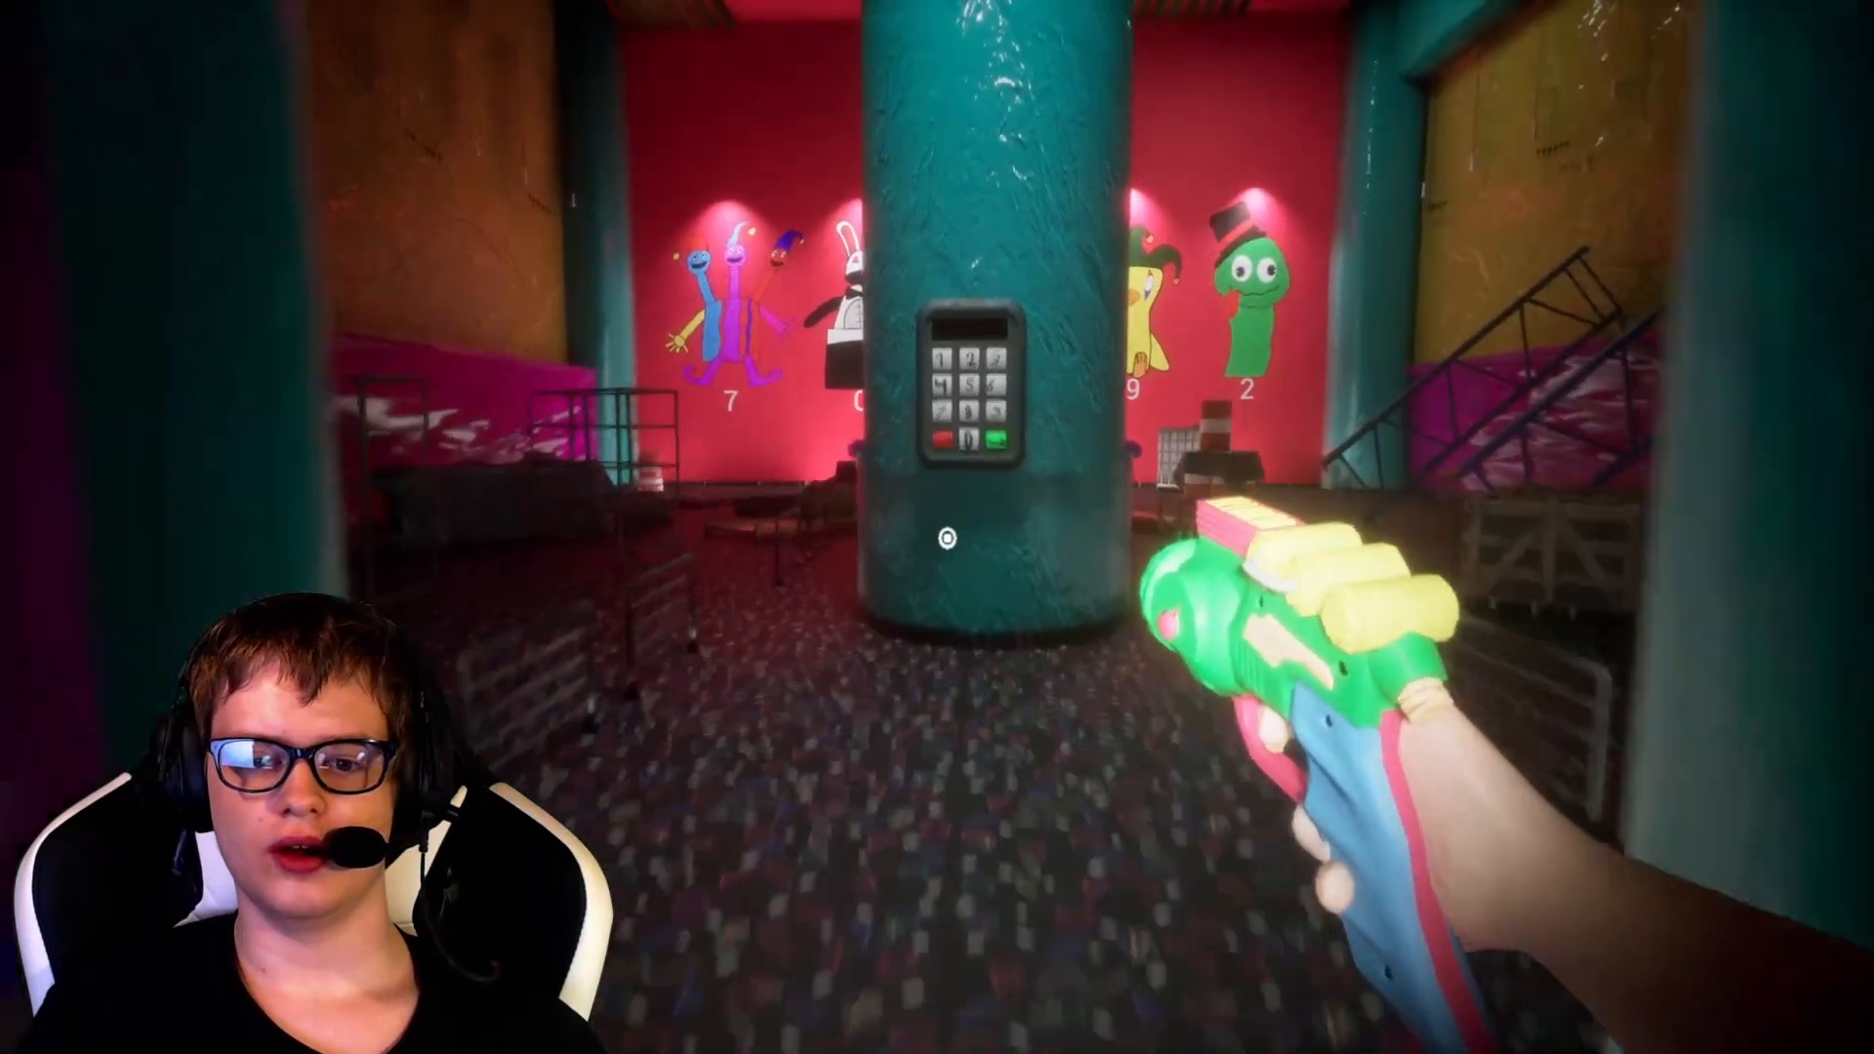
mouse_move(937, 527)
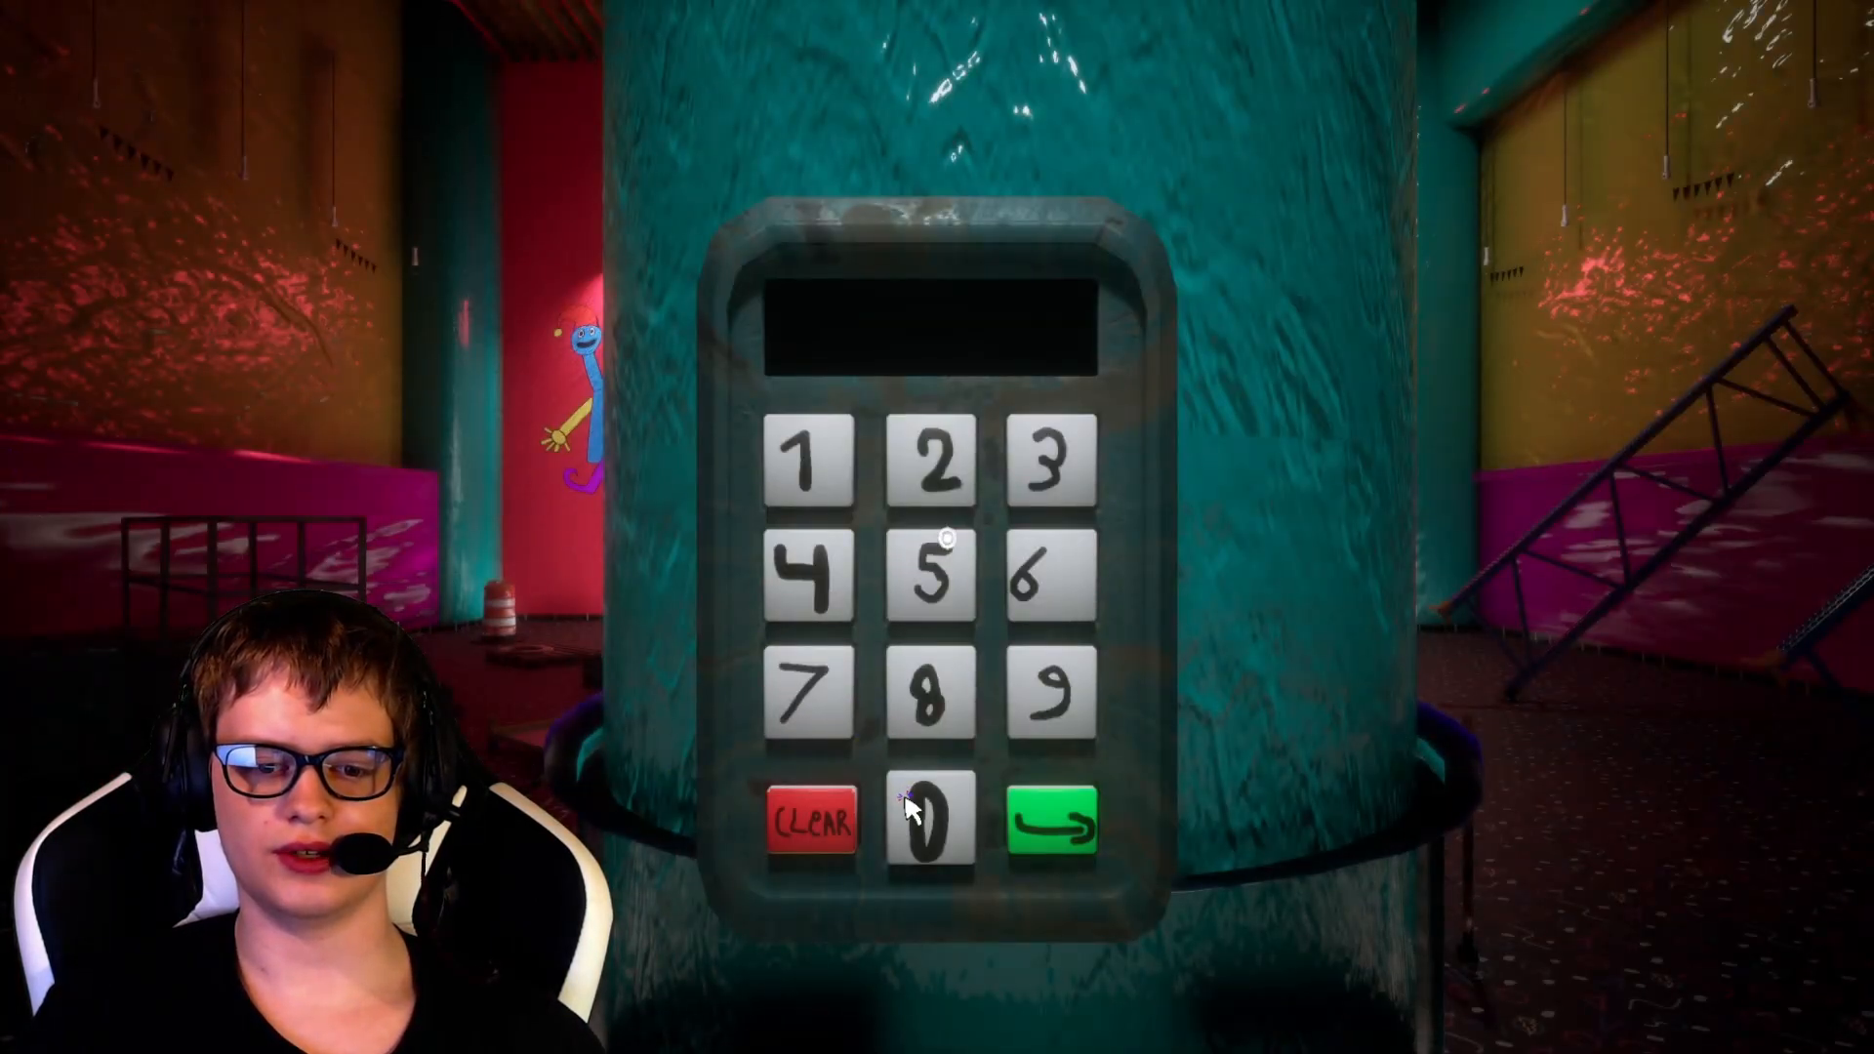
Enter and submit code 70592 on the pillar keypad, which flashes red as rejected.
left_click(925, 821)
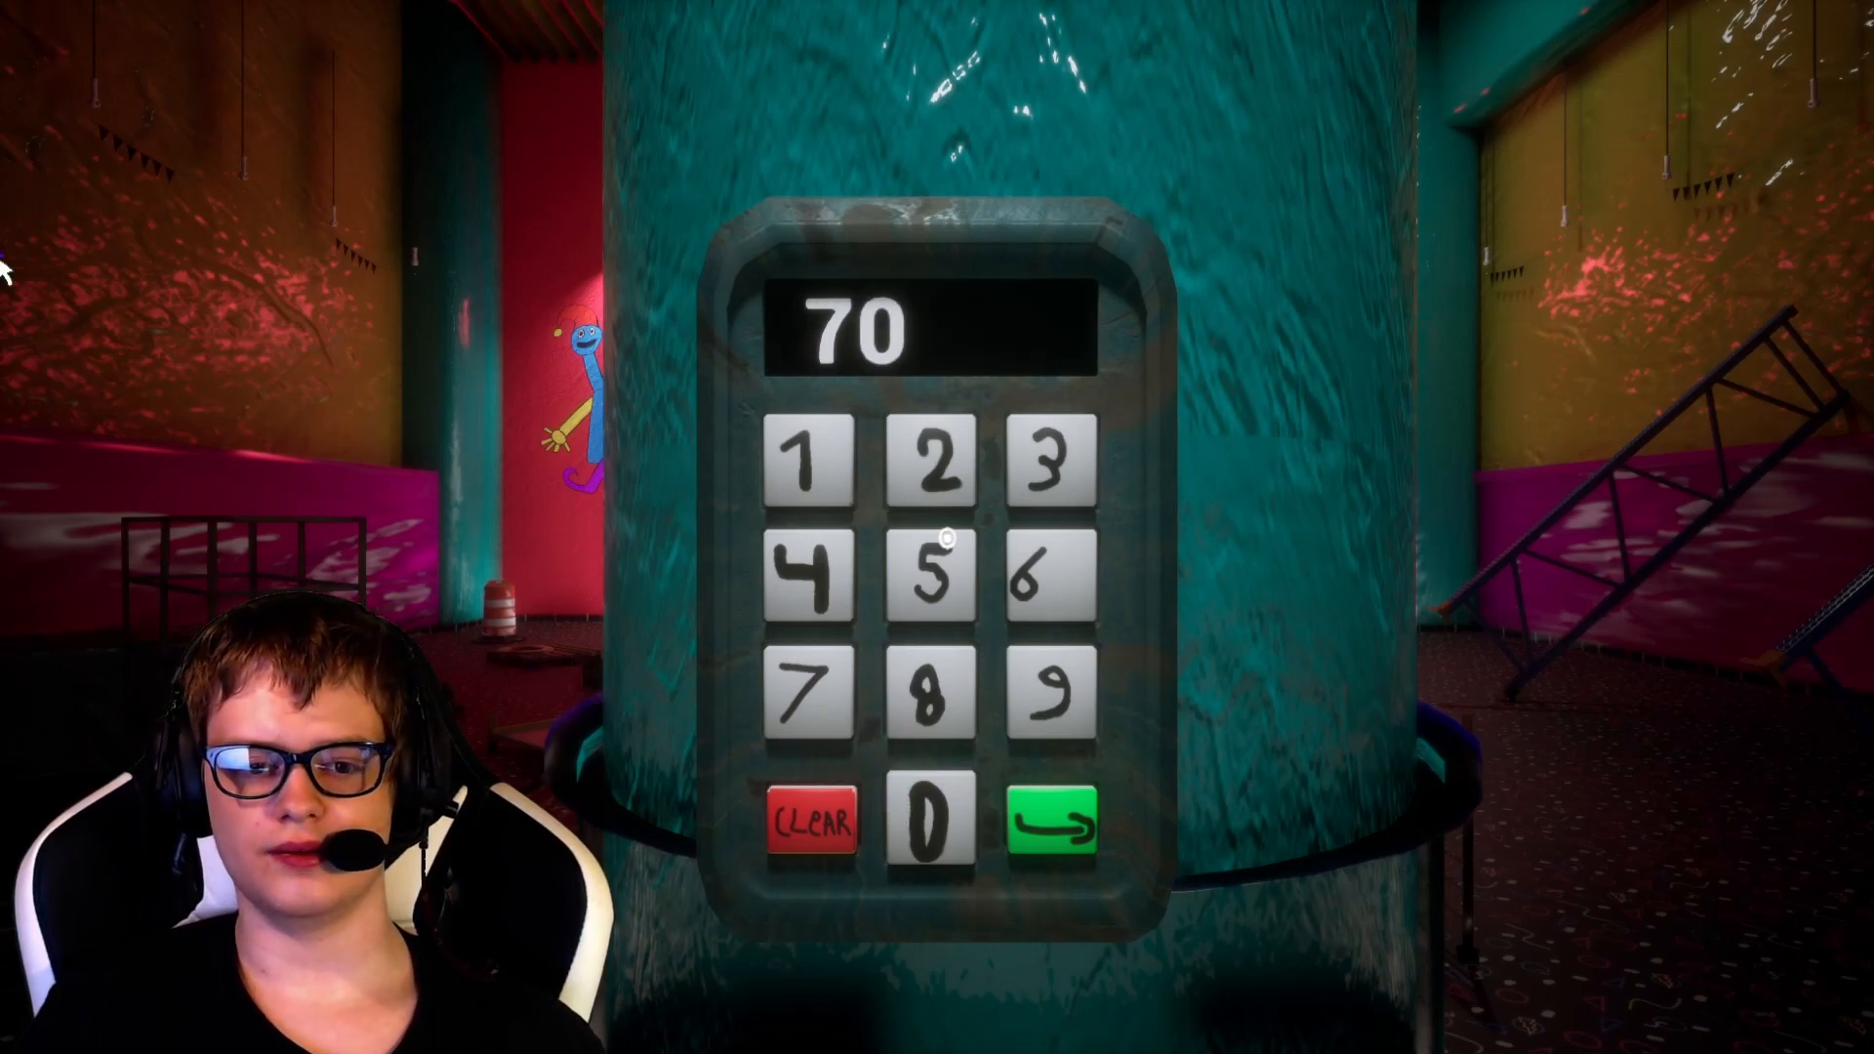
mouse_move(935, 606)
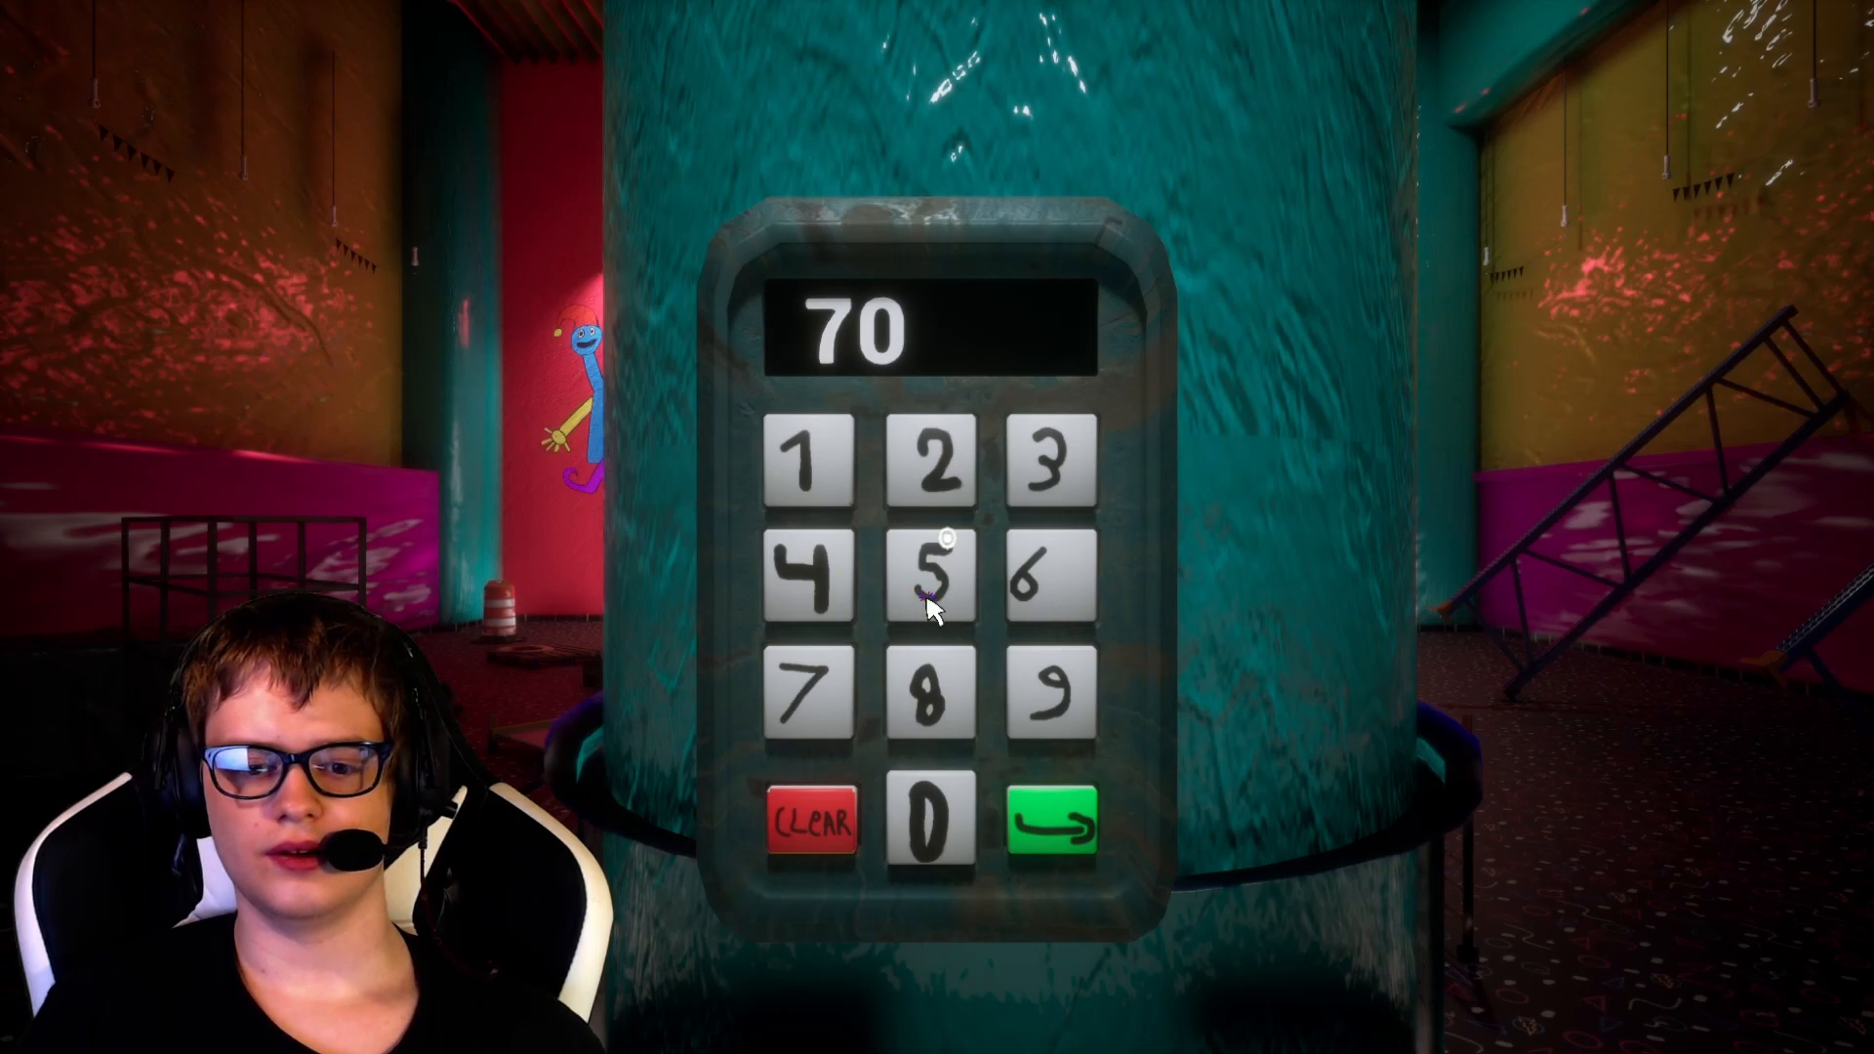
left_click(1055, 822)
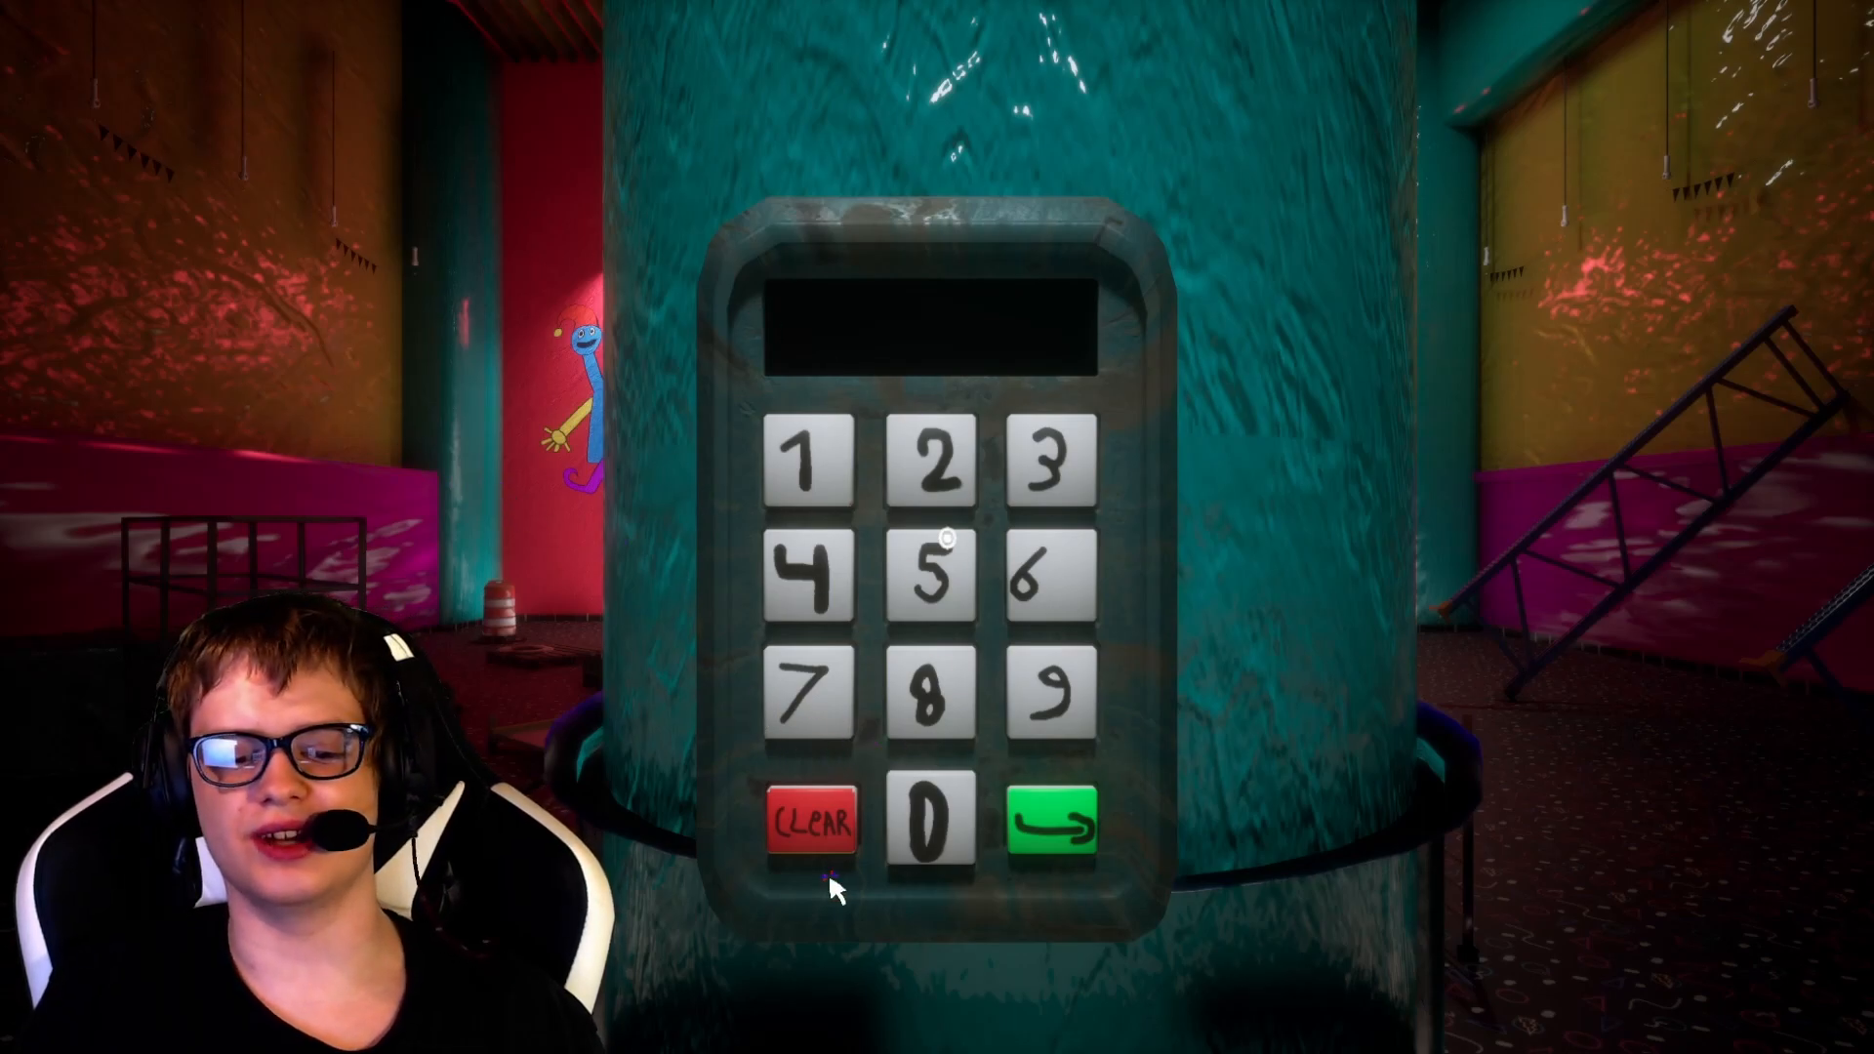
mouse_move(791, 575)
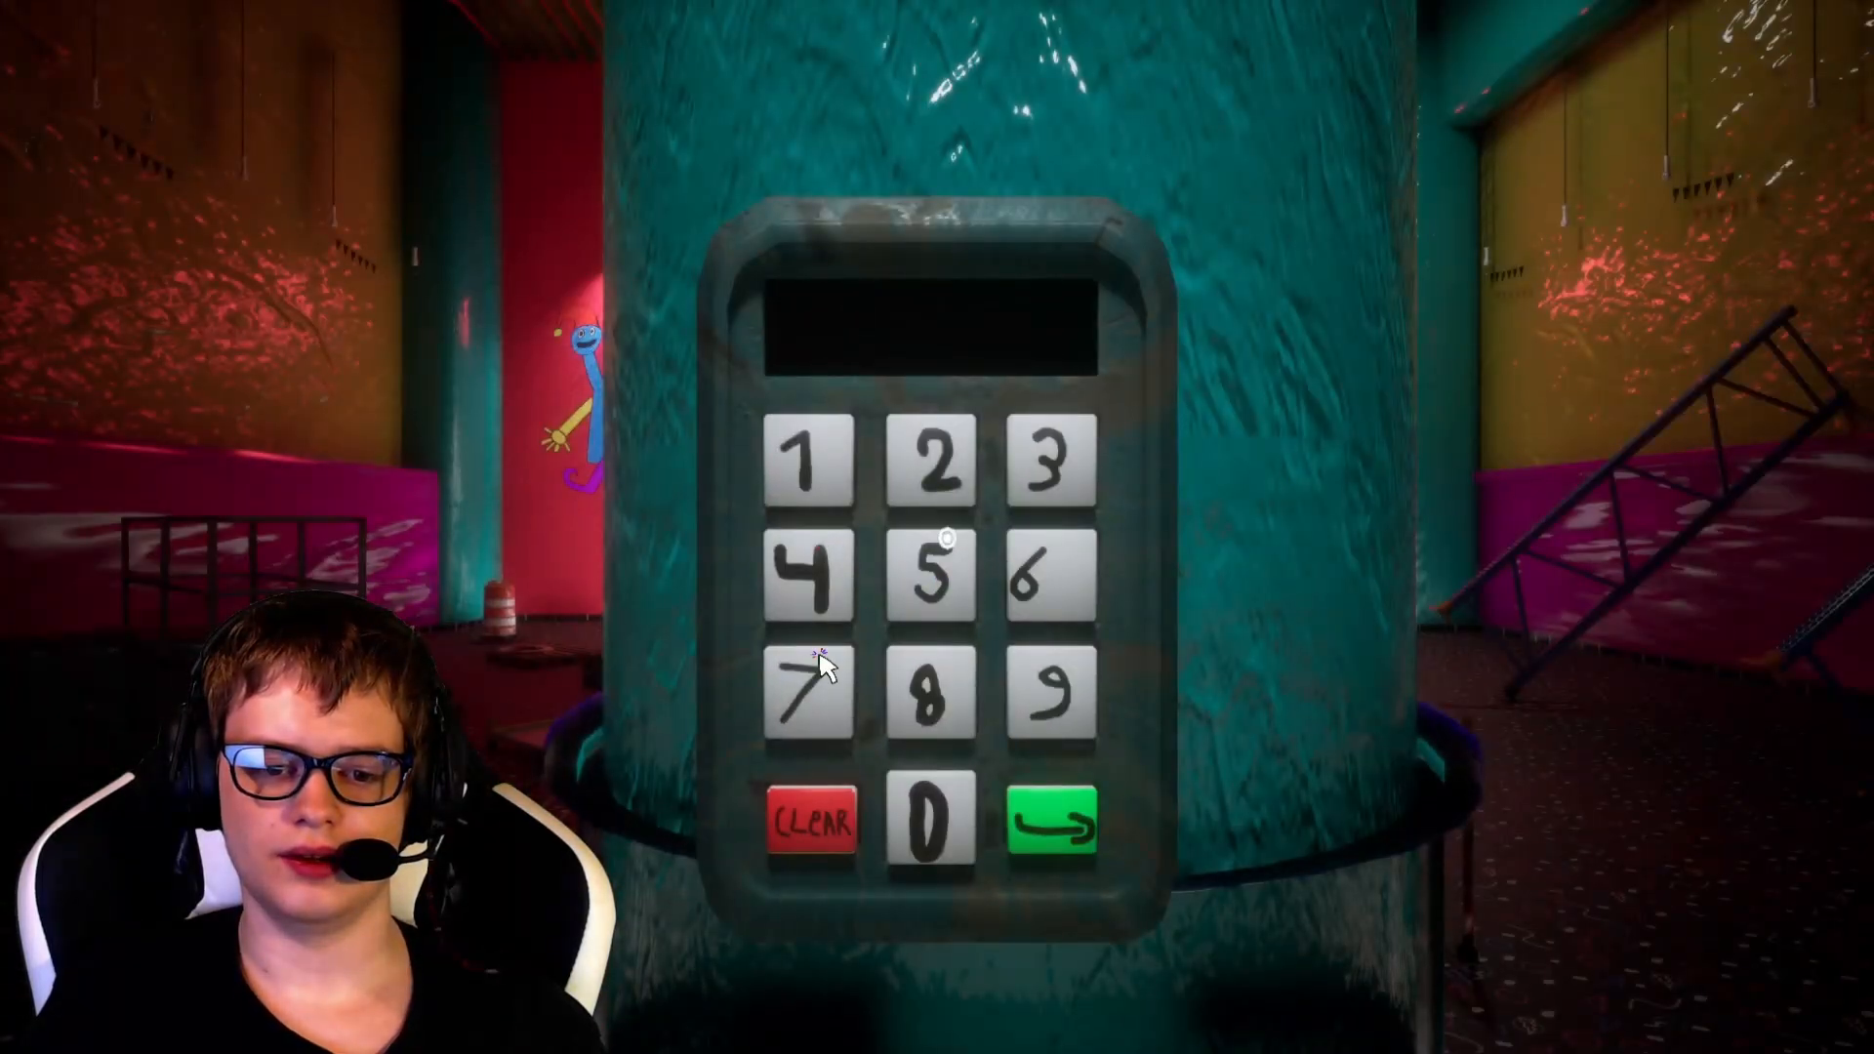
left_click(809, 675)
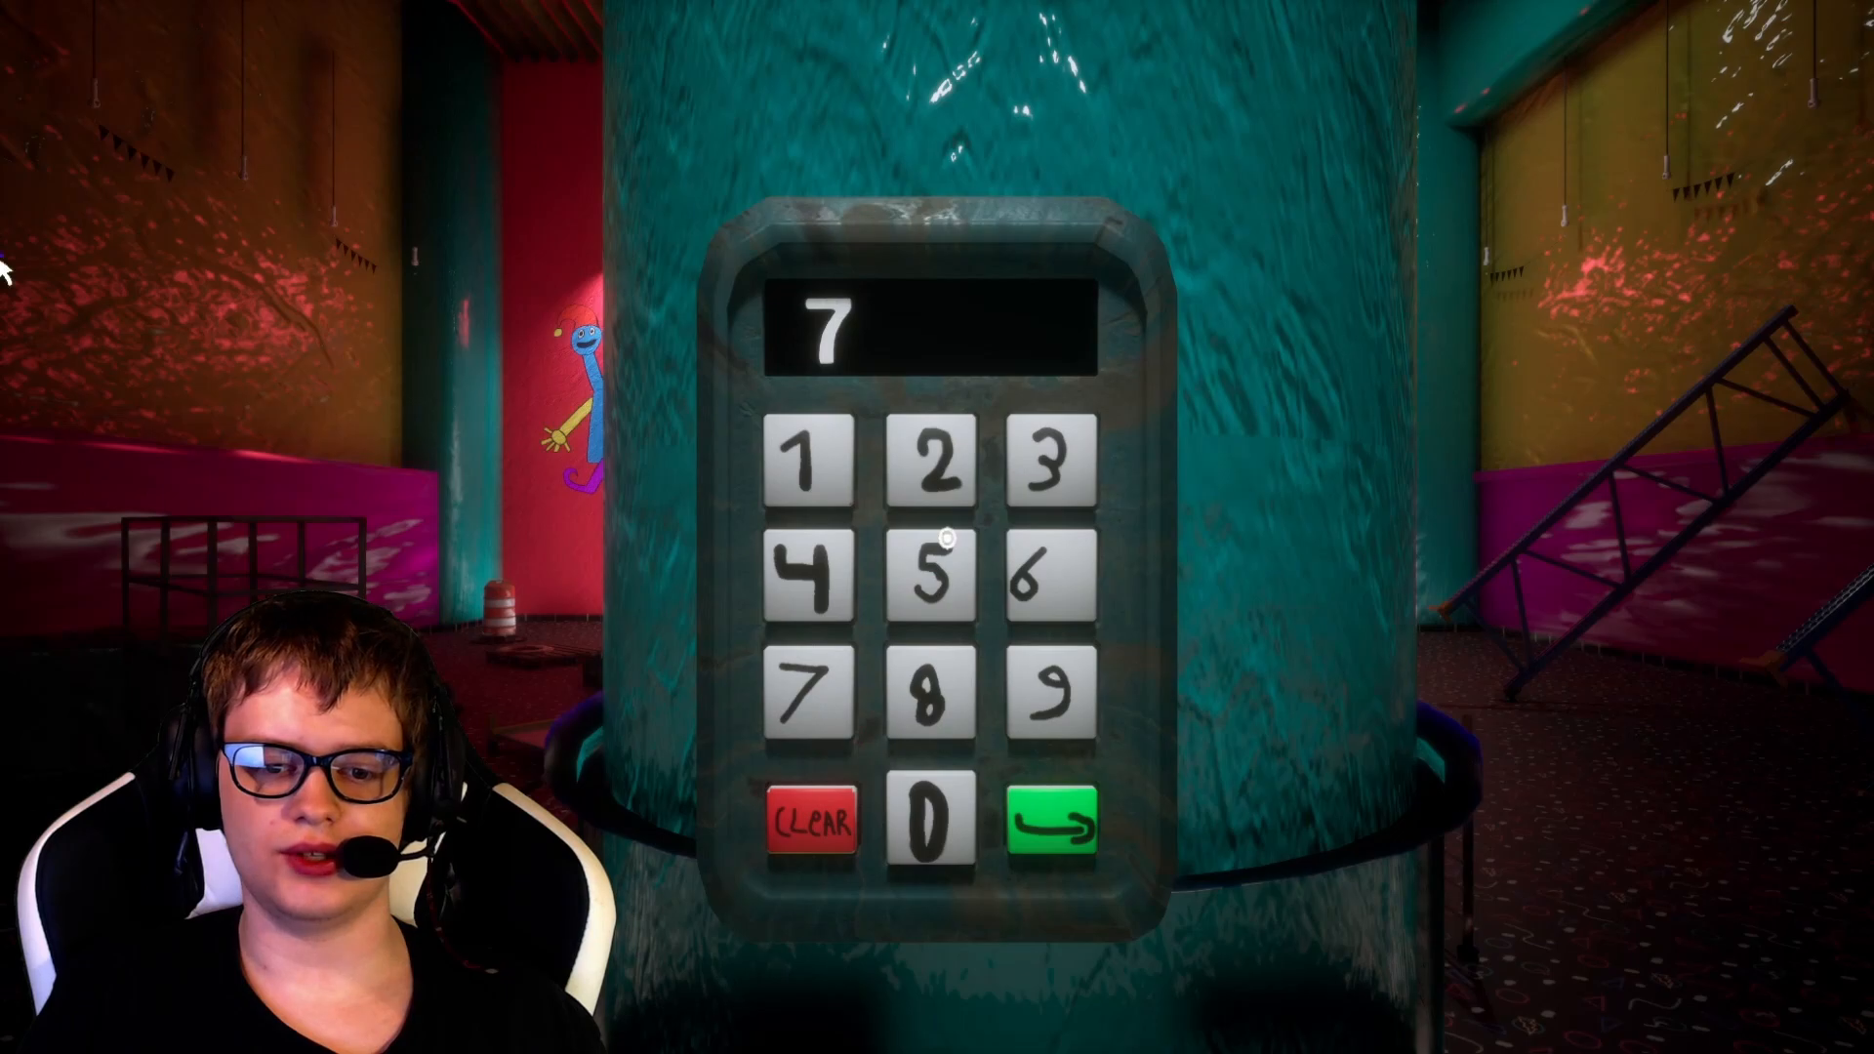
left_click(927, 819)
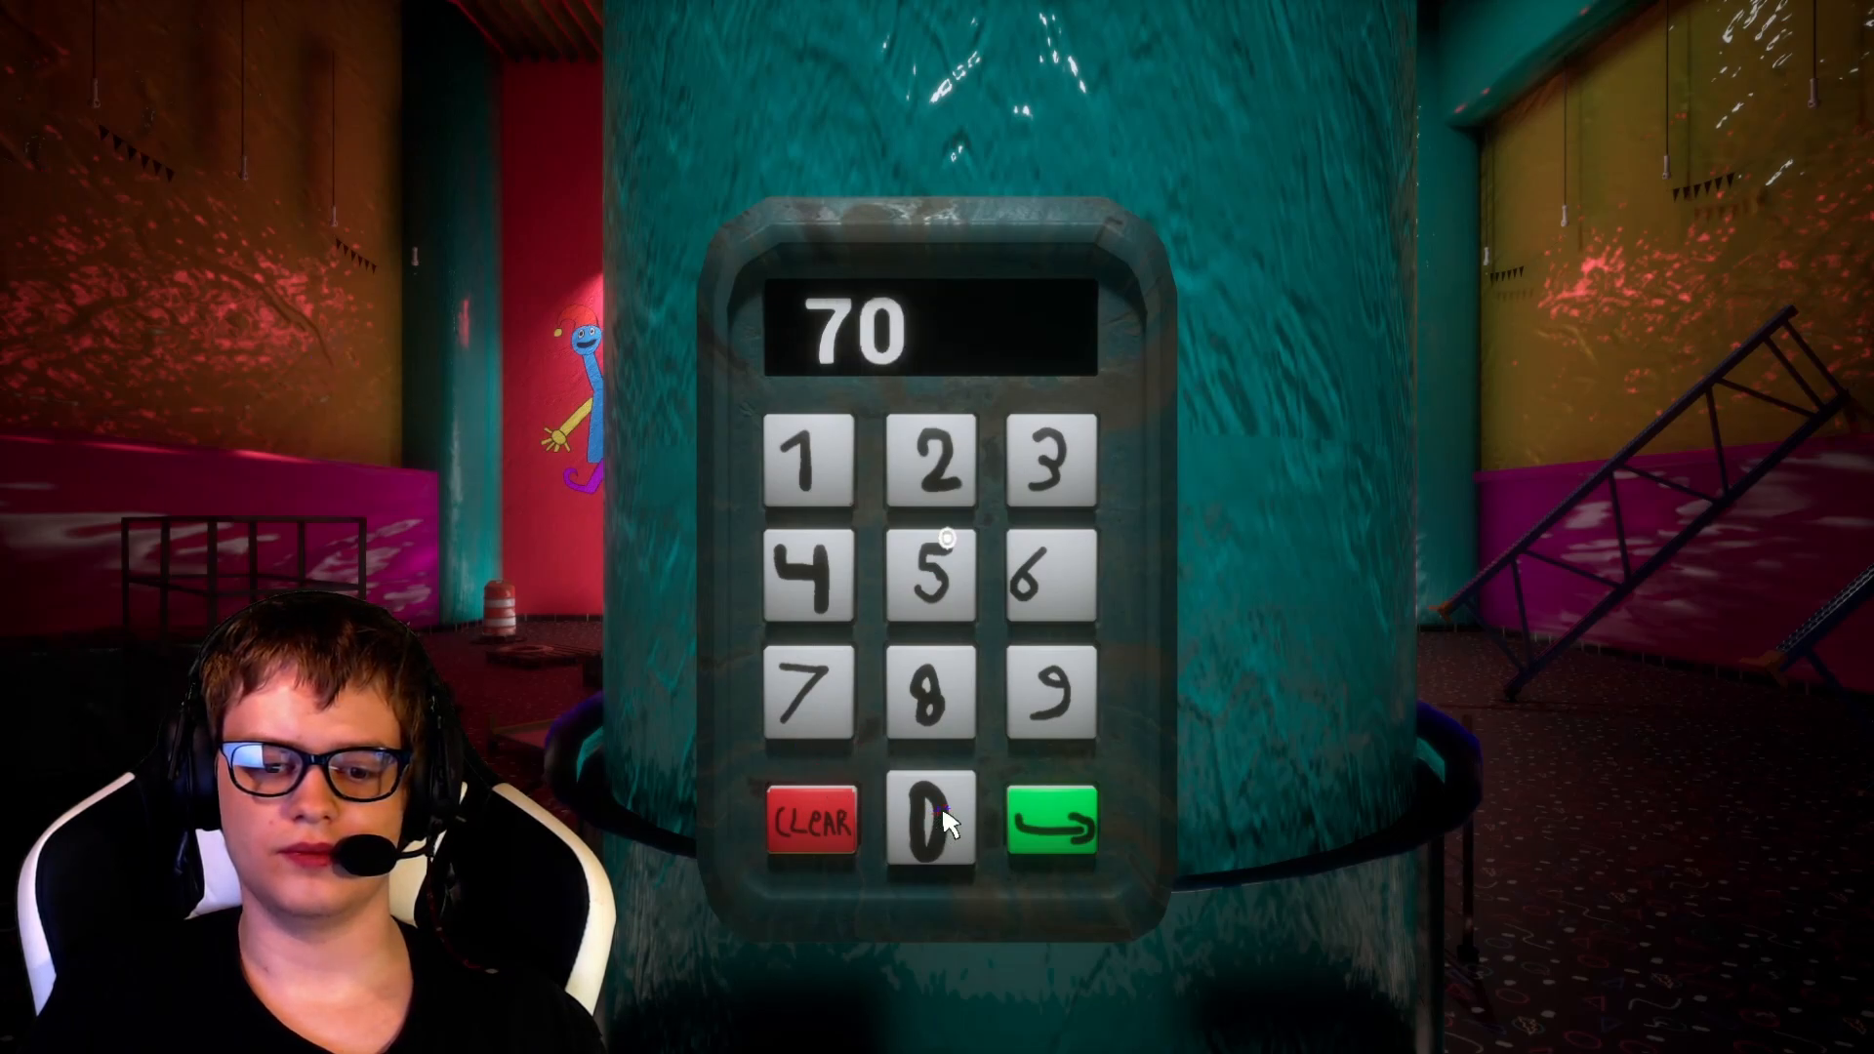
mouse_move(998, 681)
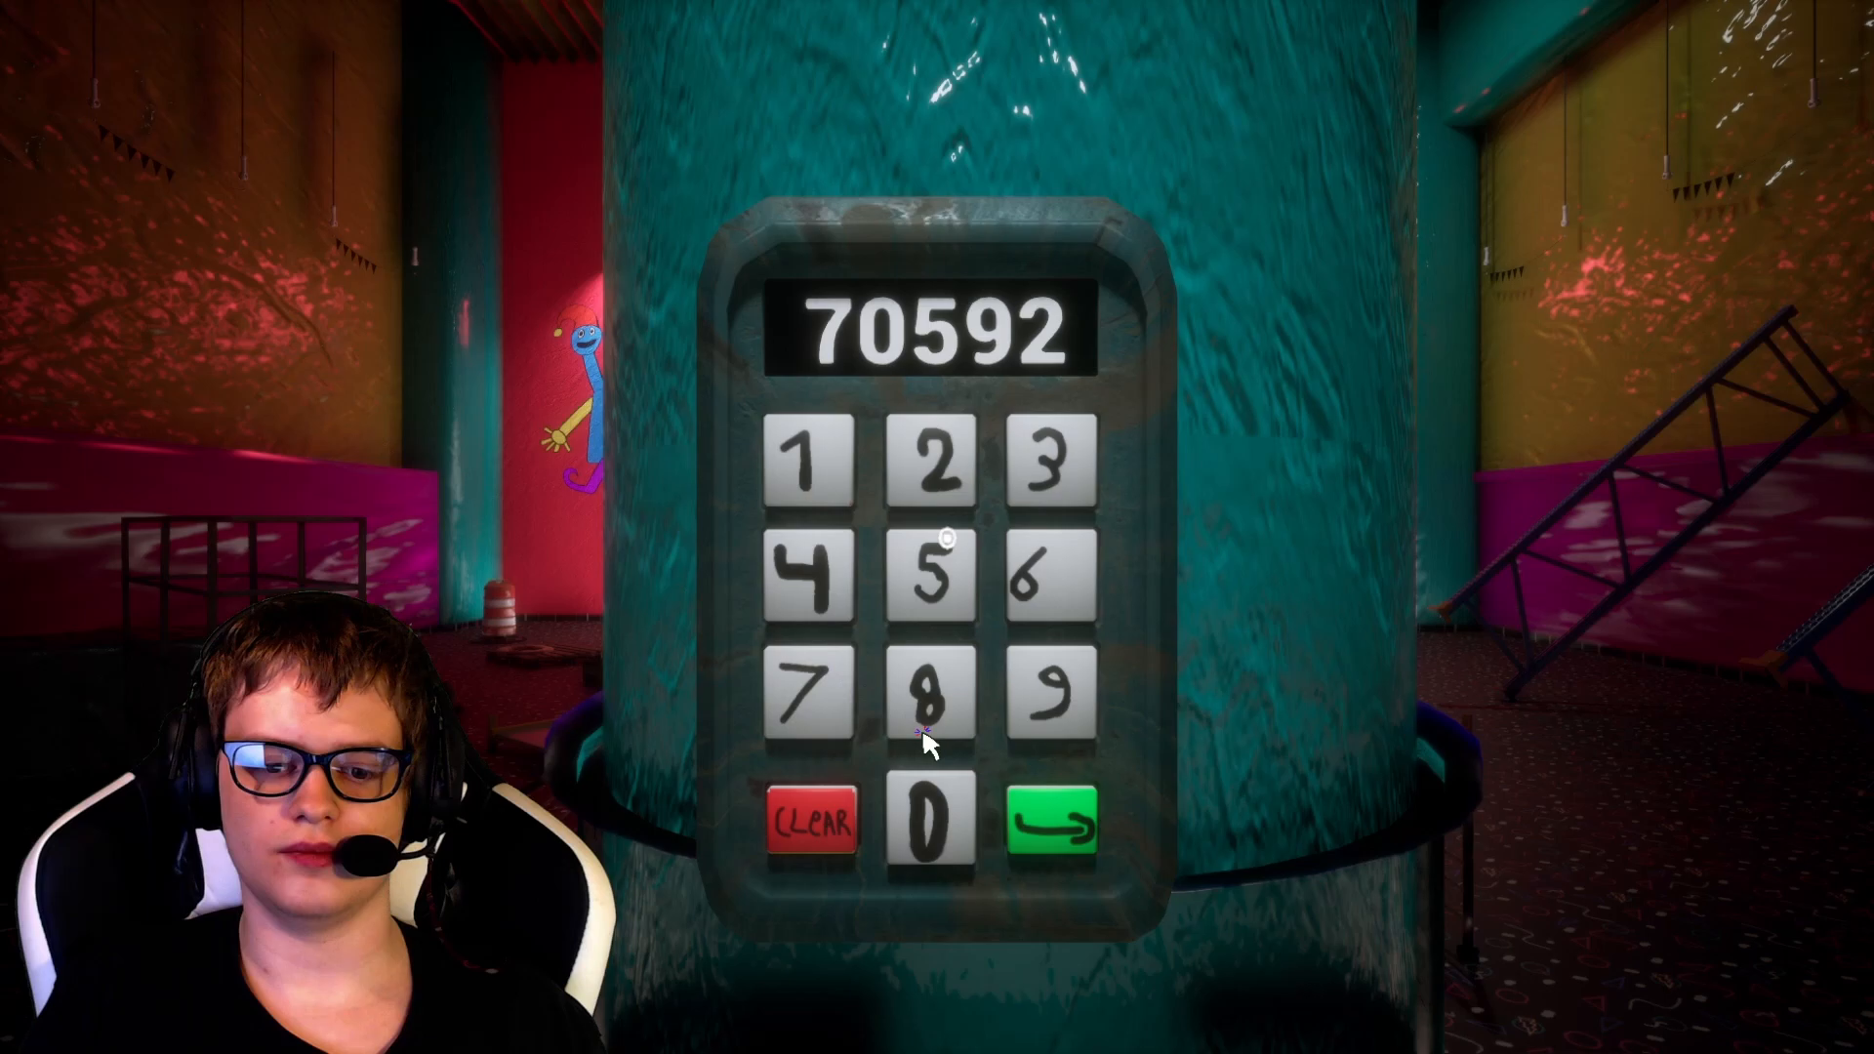
left_click(1061, 822)
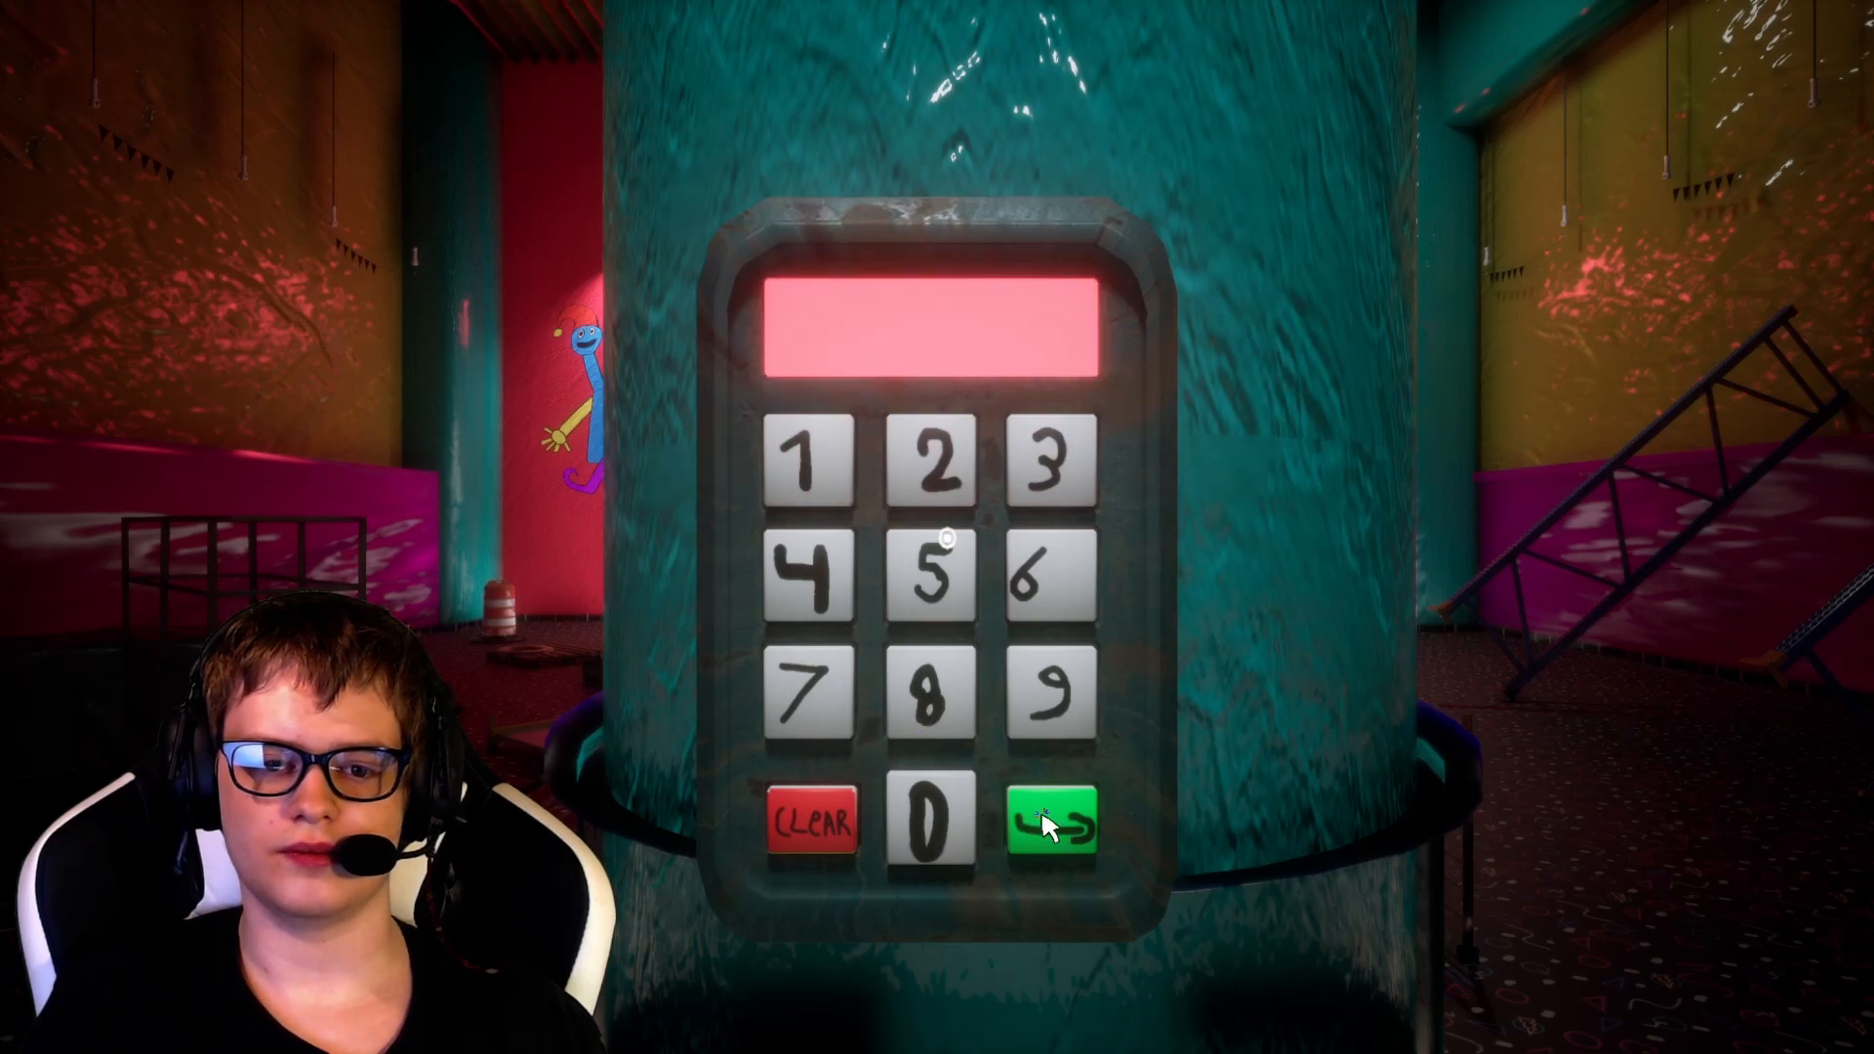
left_click(1056, 821)
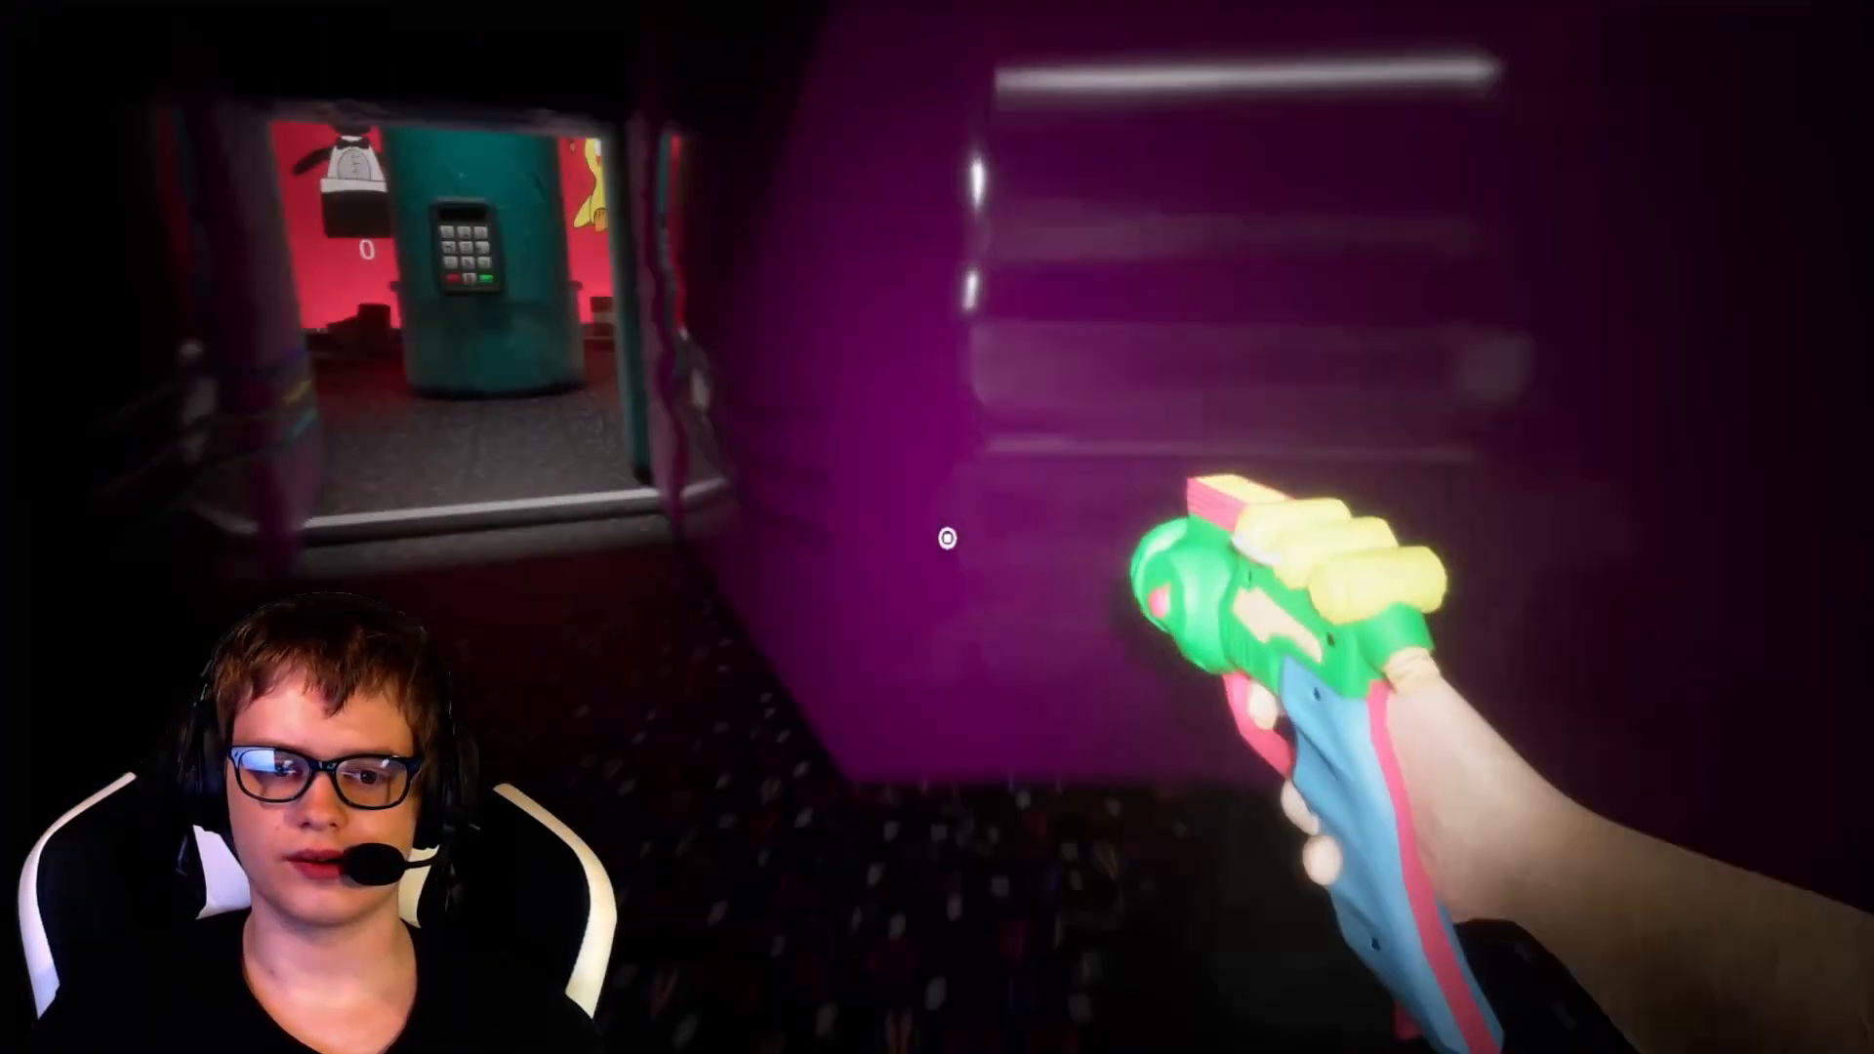
mouse_move(937, 539)
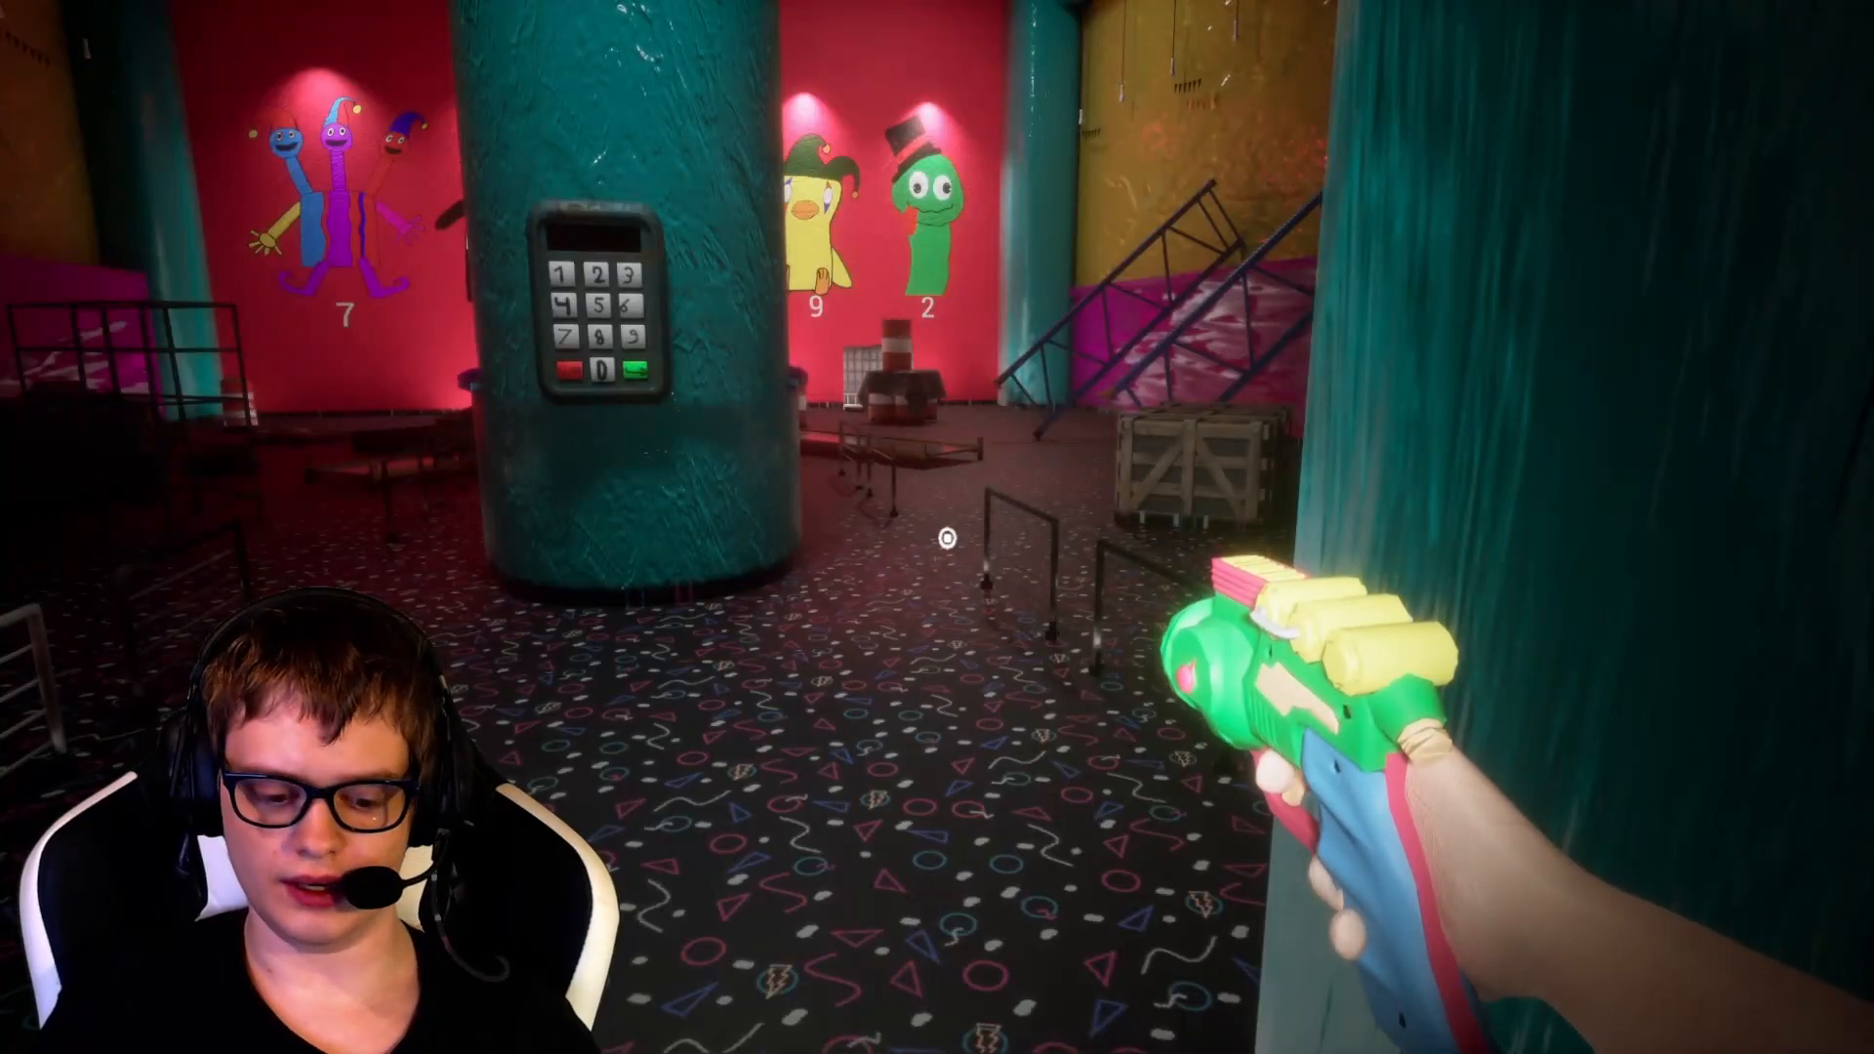
mouse_move(936, 527)
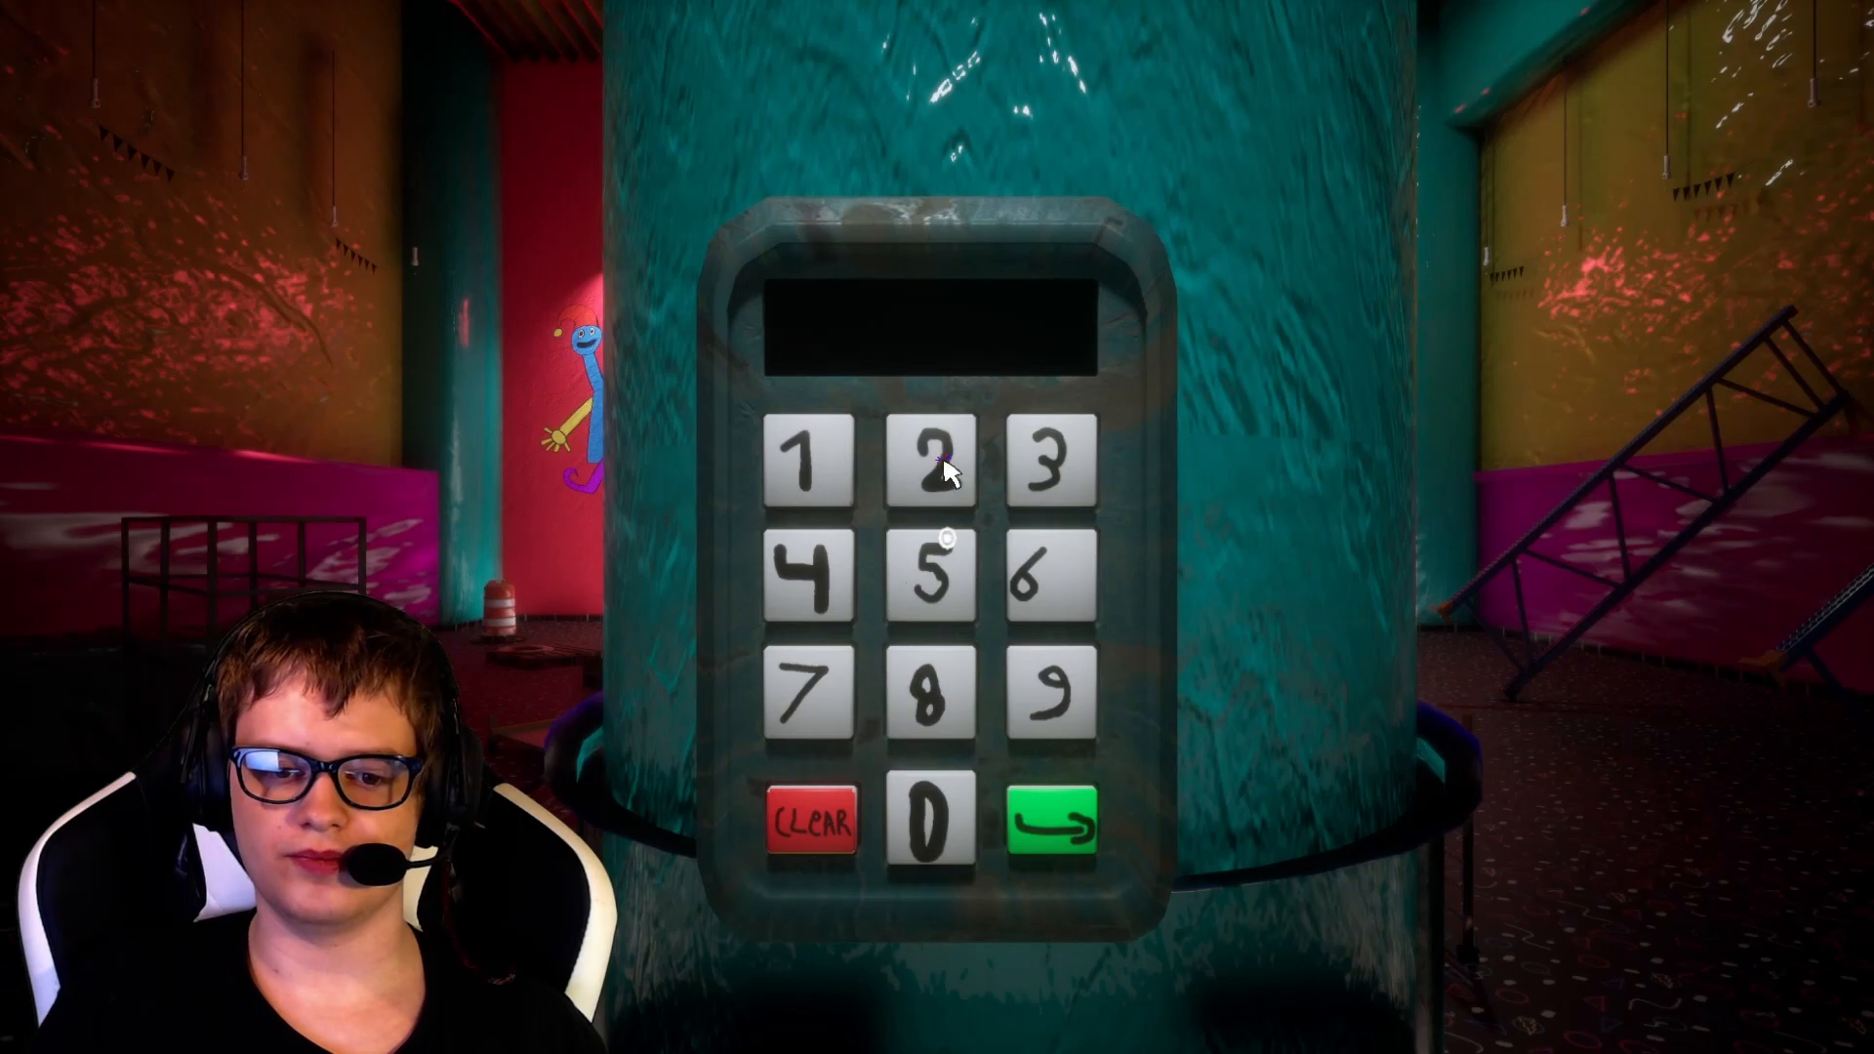
Key in the code 27590 on the pillar keypad.
left_click(813, 693)
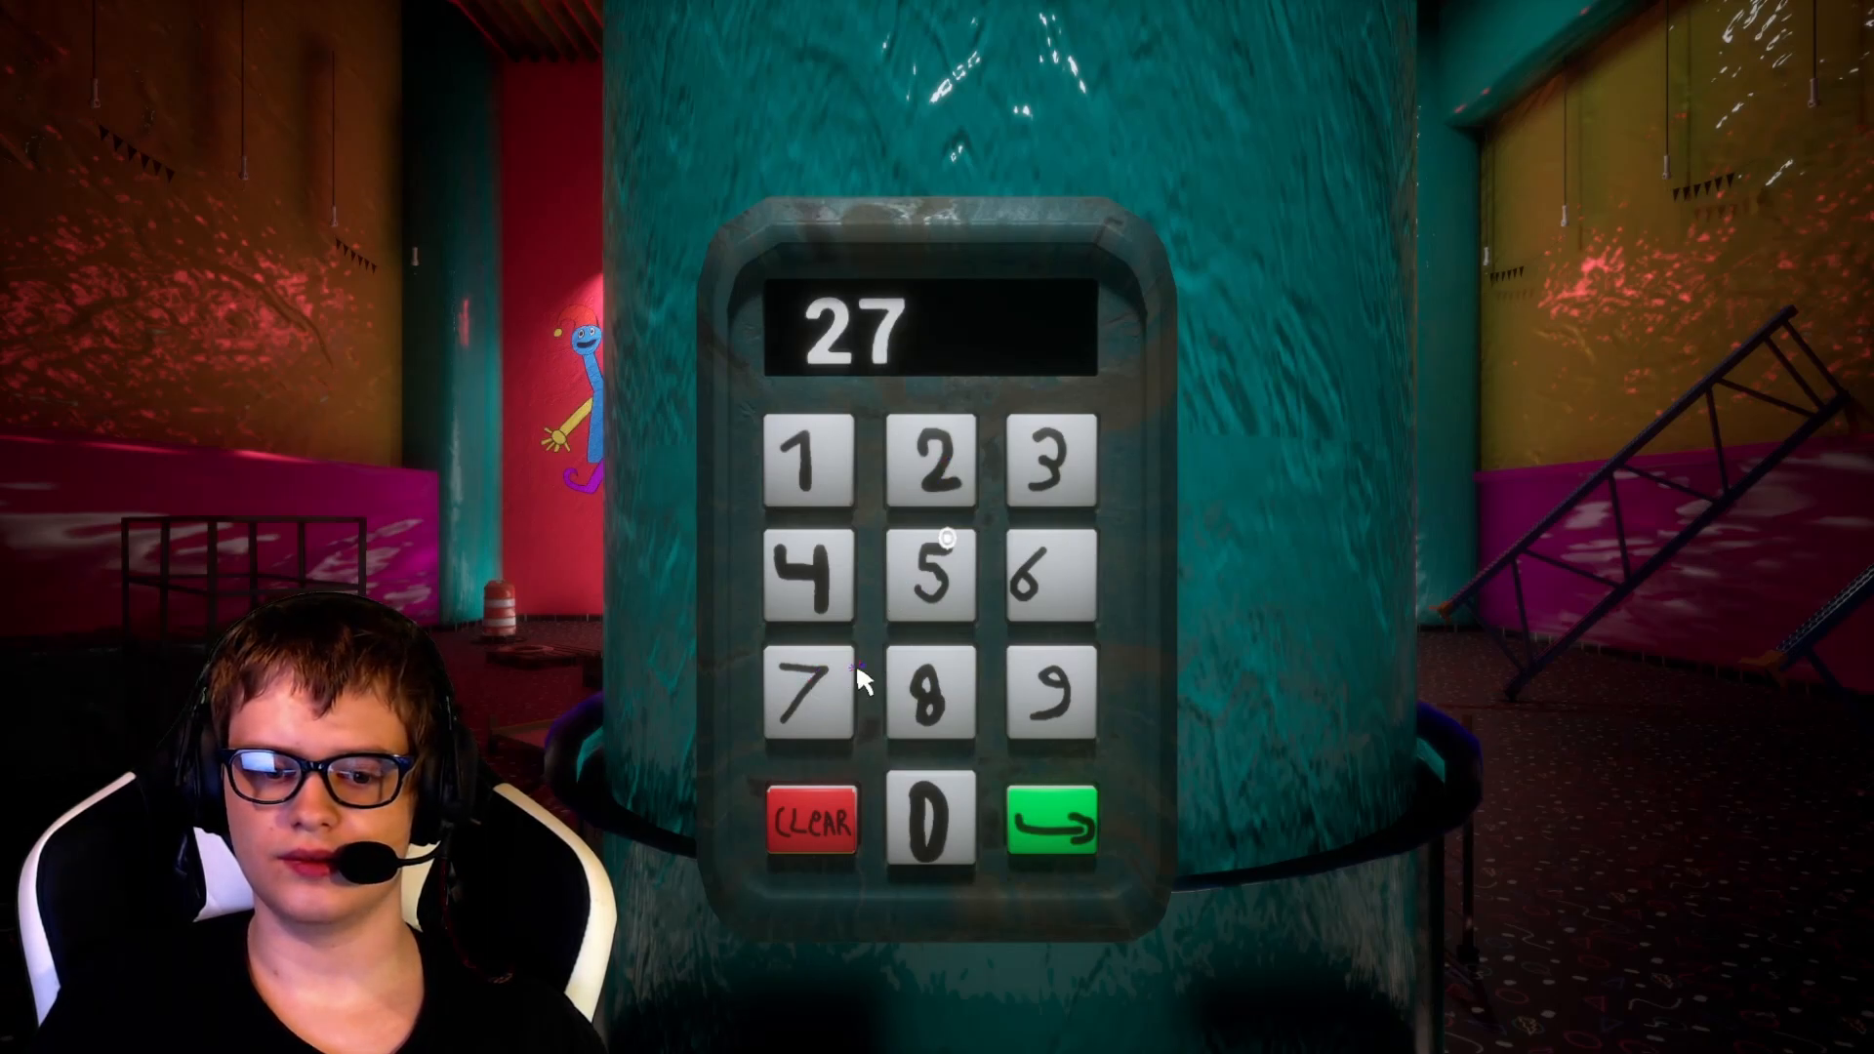
mouse_move(890, 556)
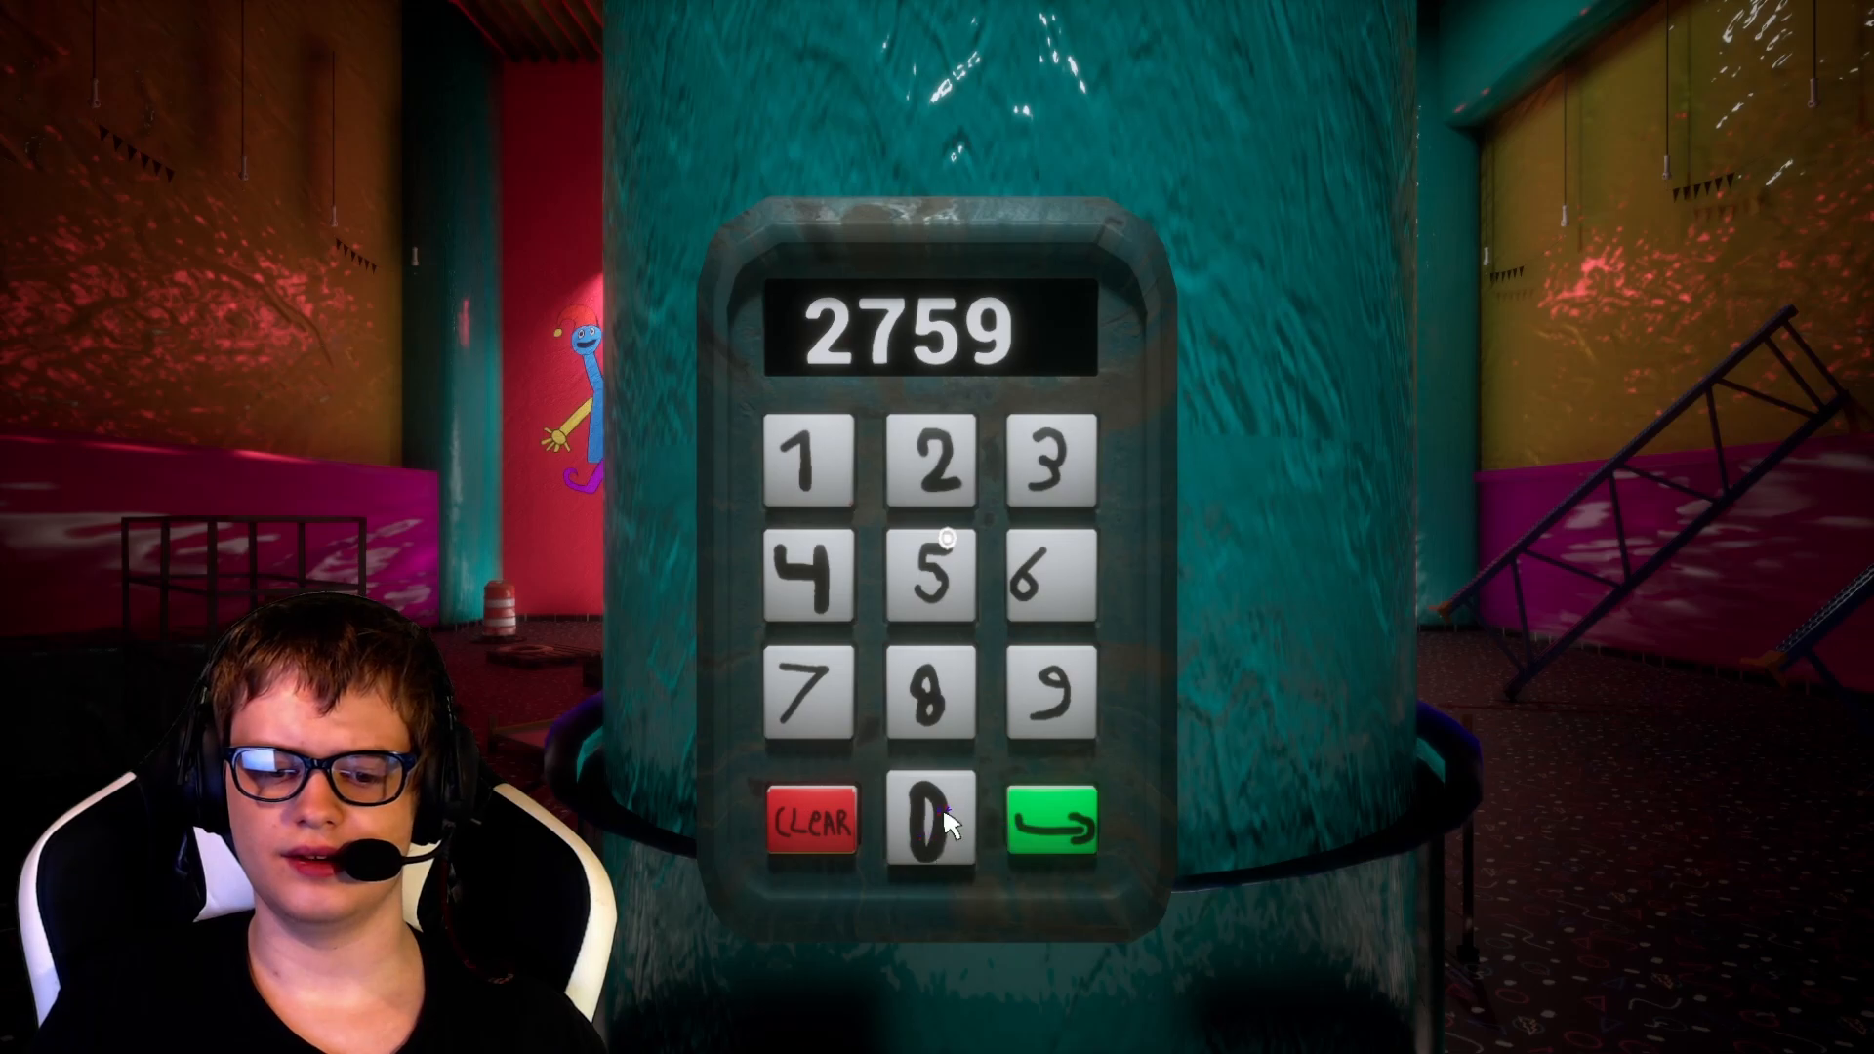
left_click(925, 826)
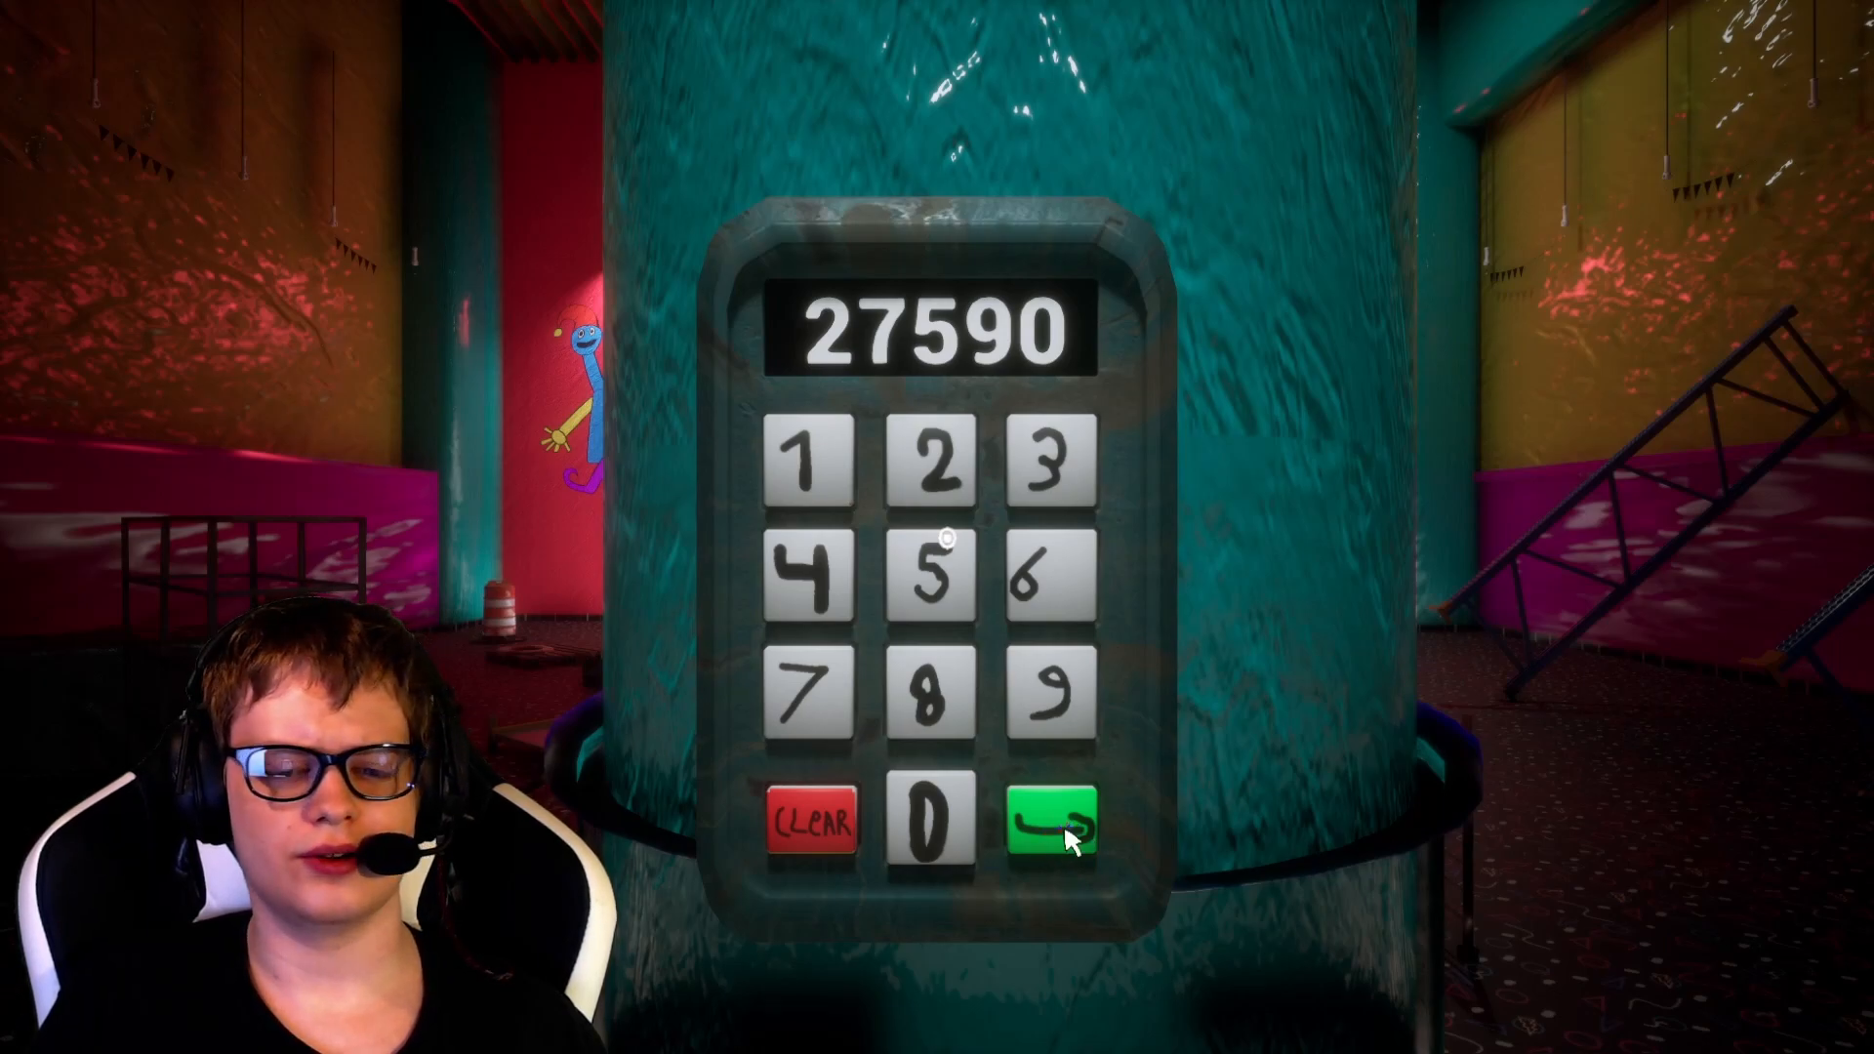
mouse_move(603, 824)
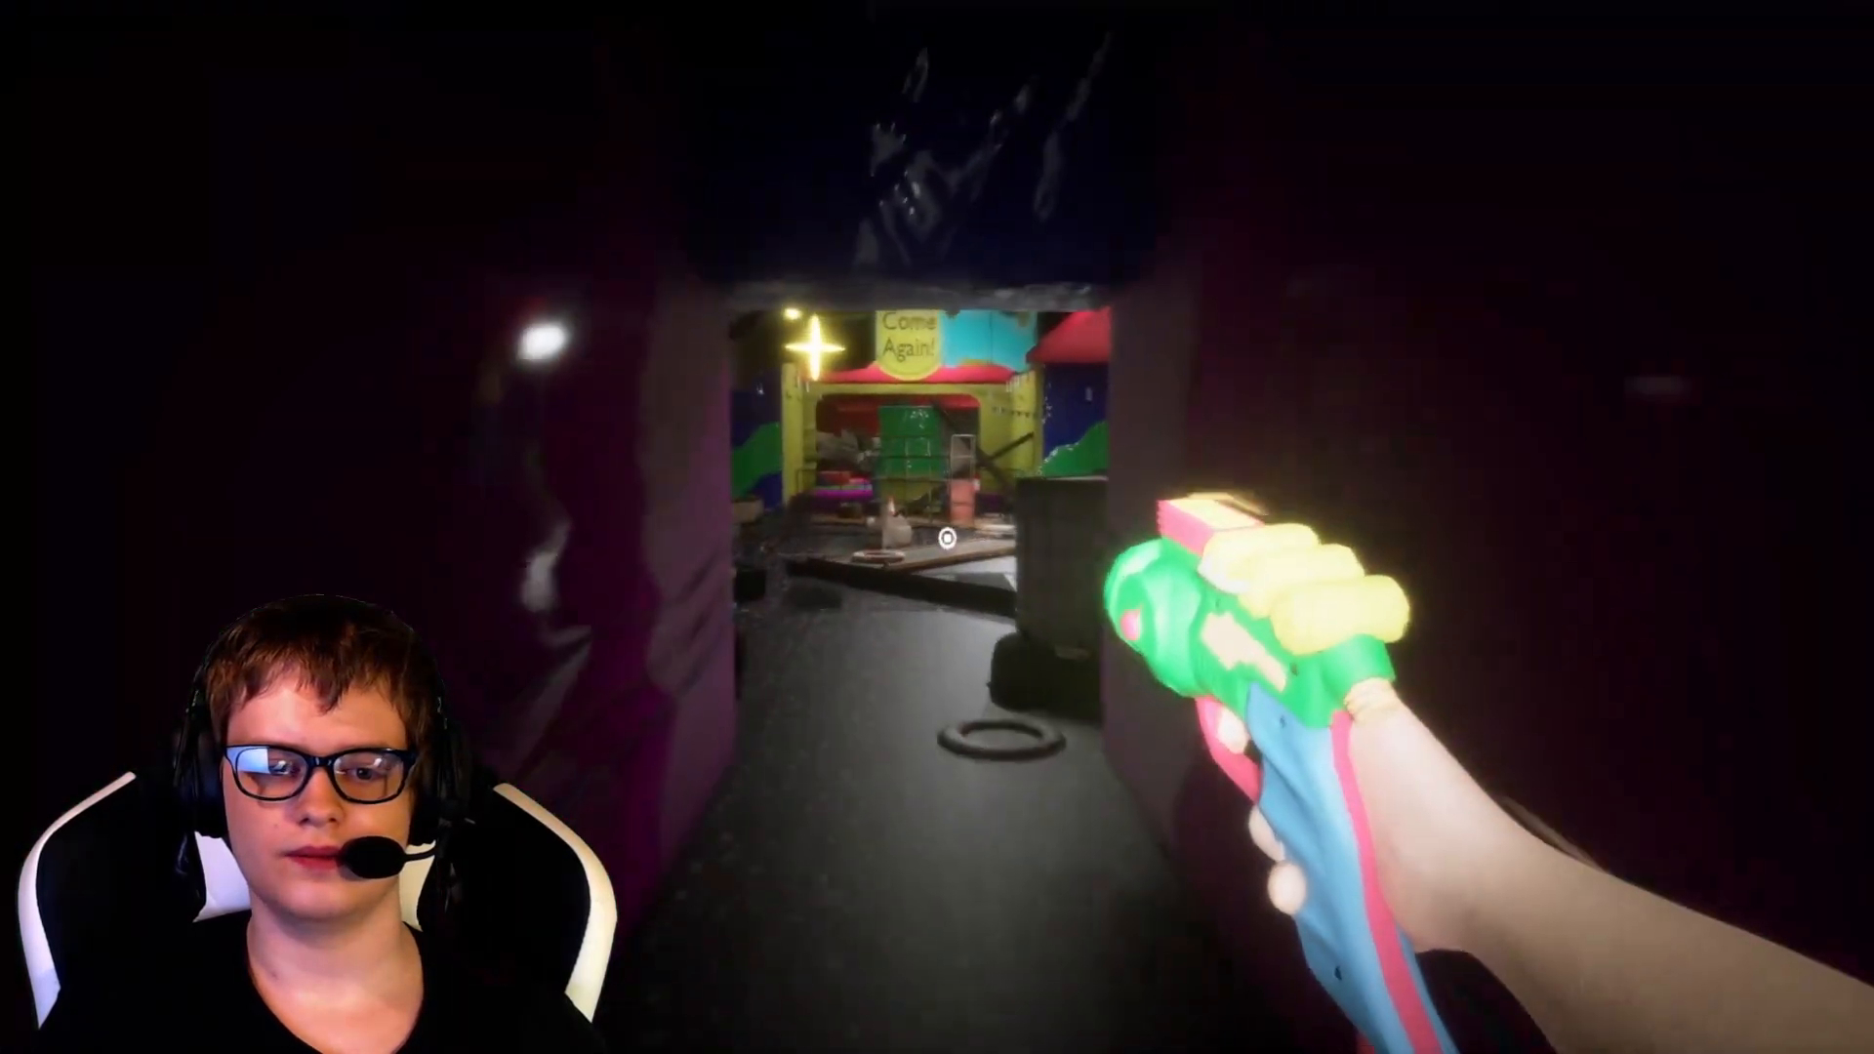
mouse_move(937, 527)
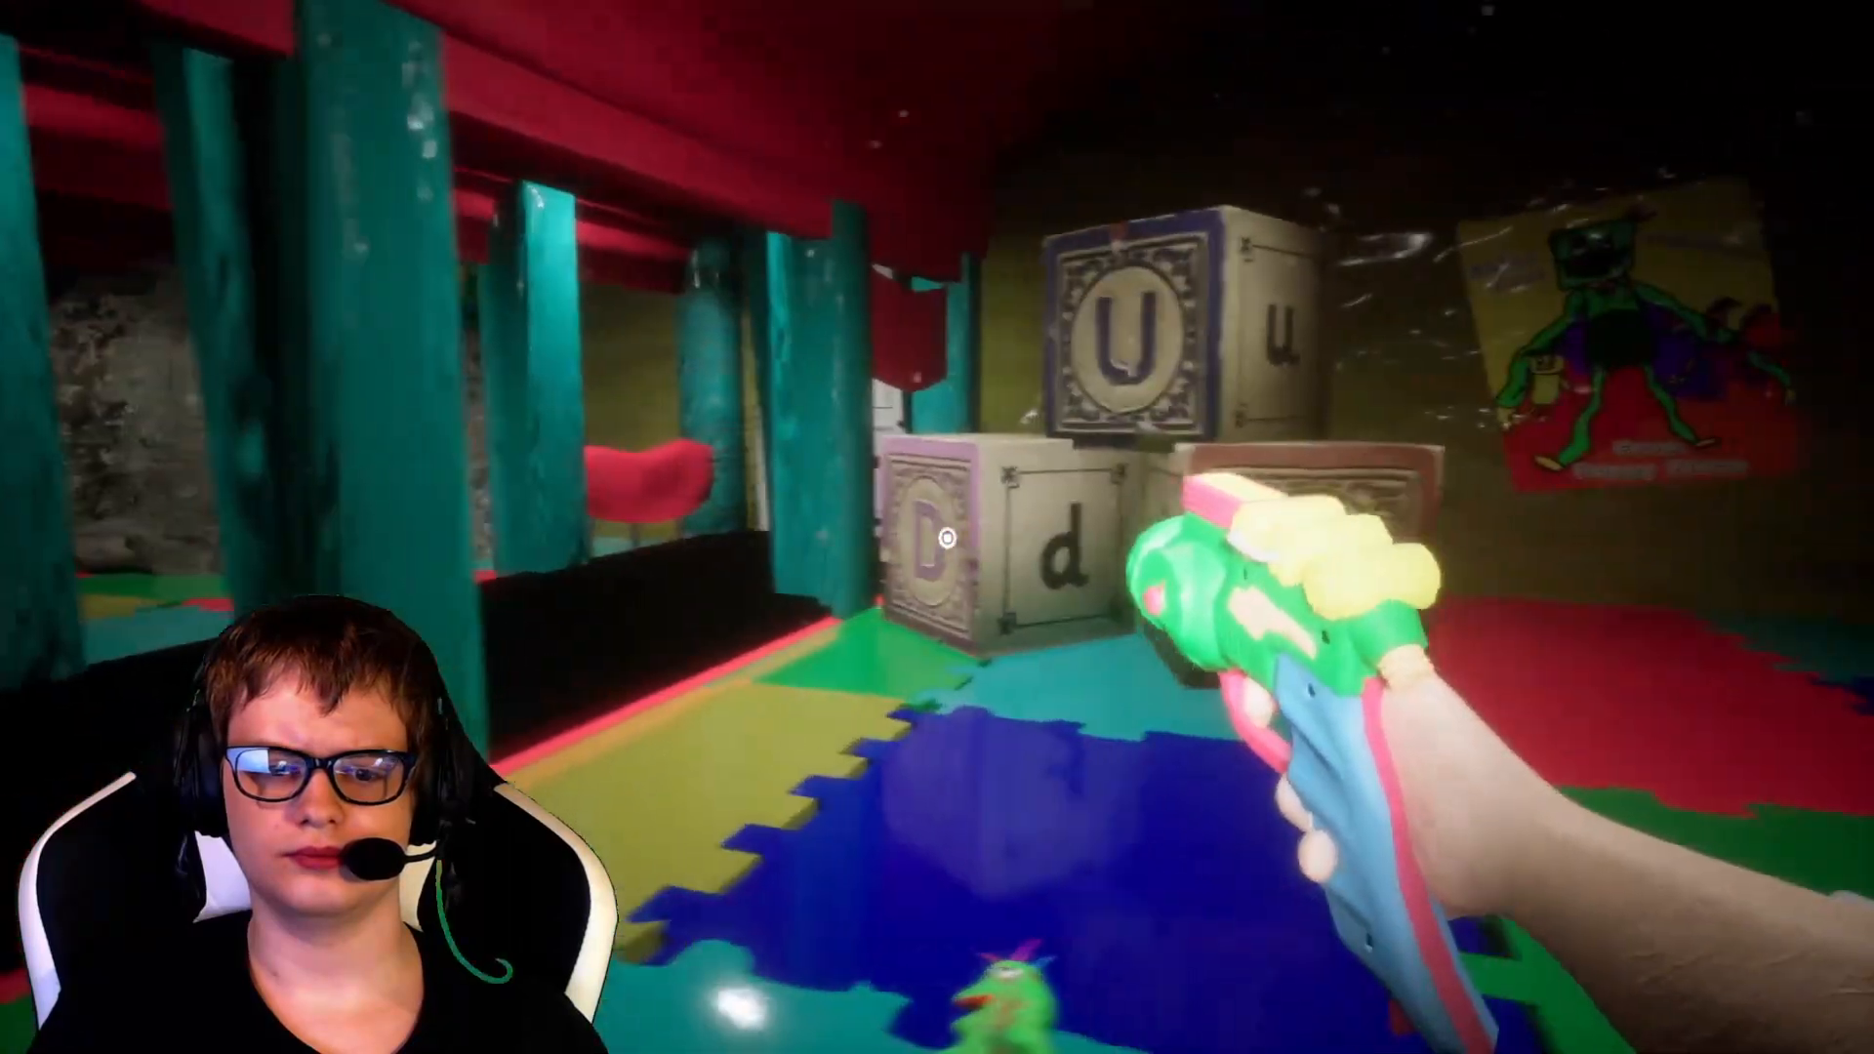
mouse_move(937, 527)
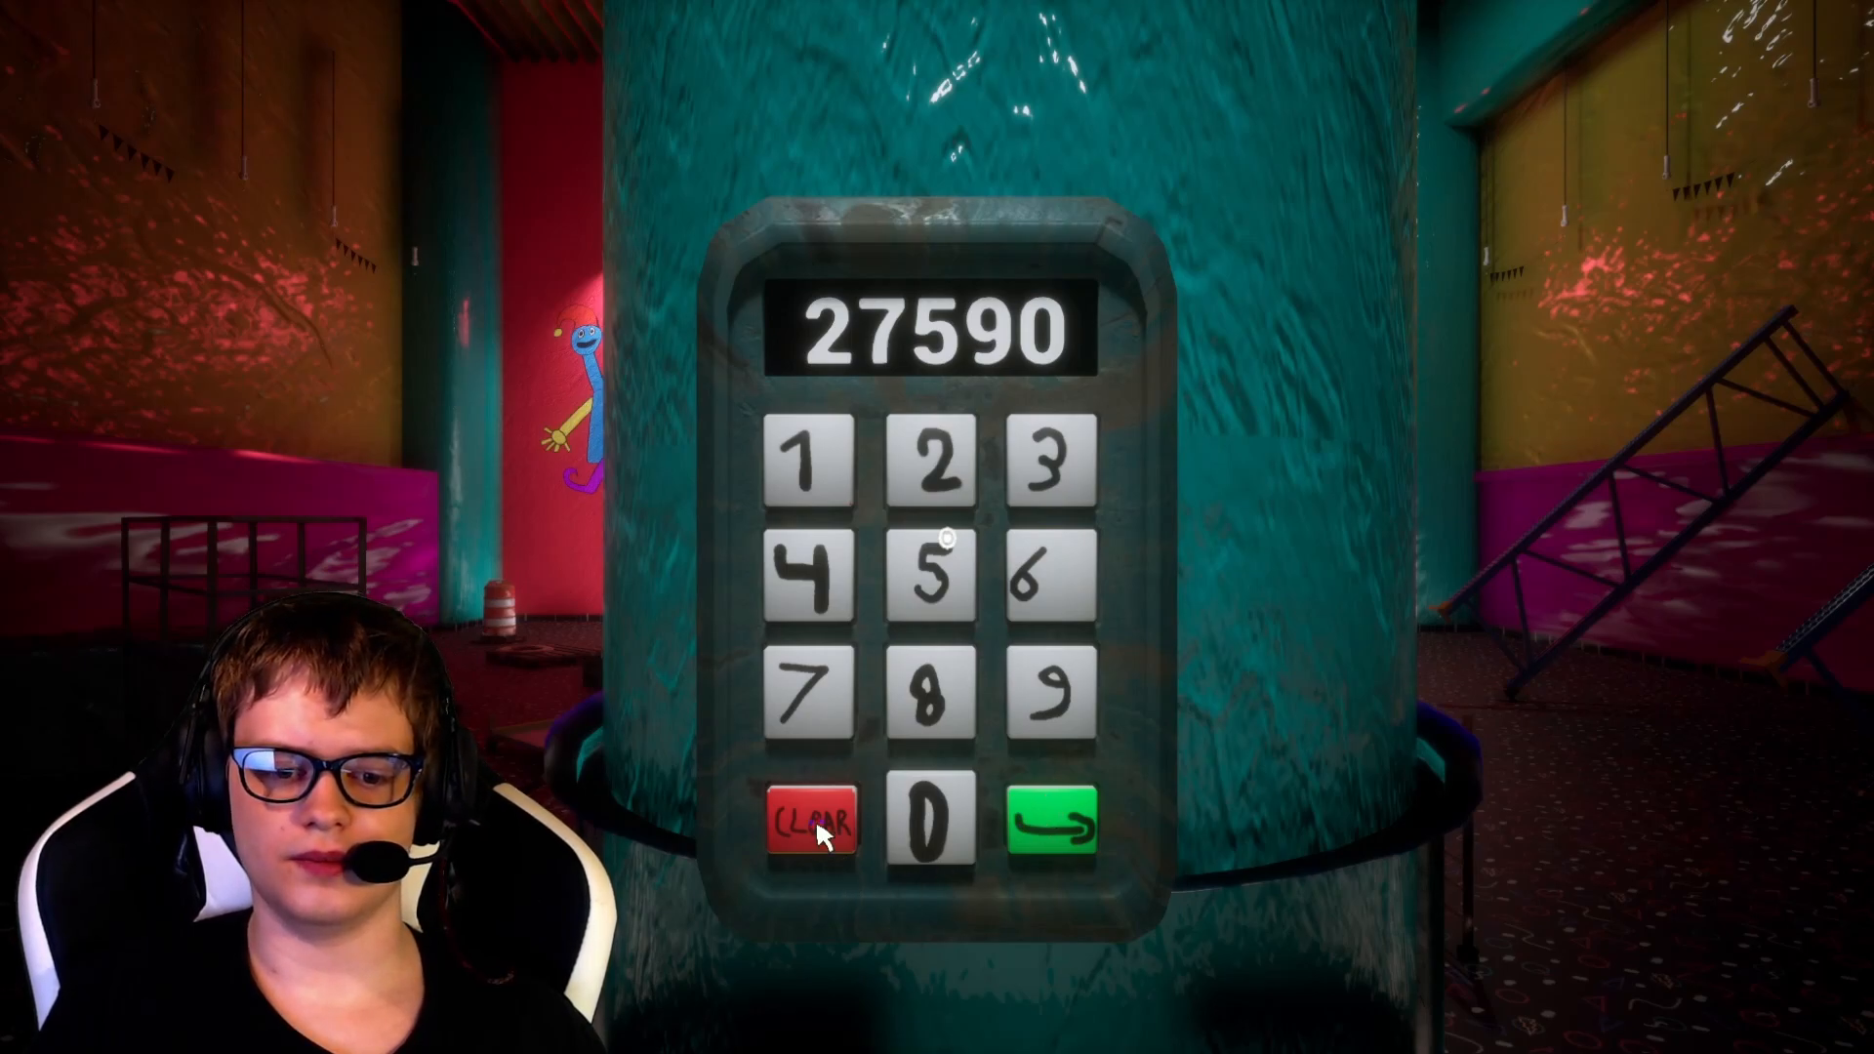
Clear the keypad, submit 08521, then start a new entry reading 22.
left_click(816, 820)
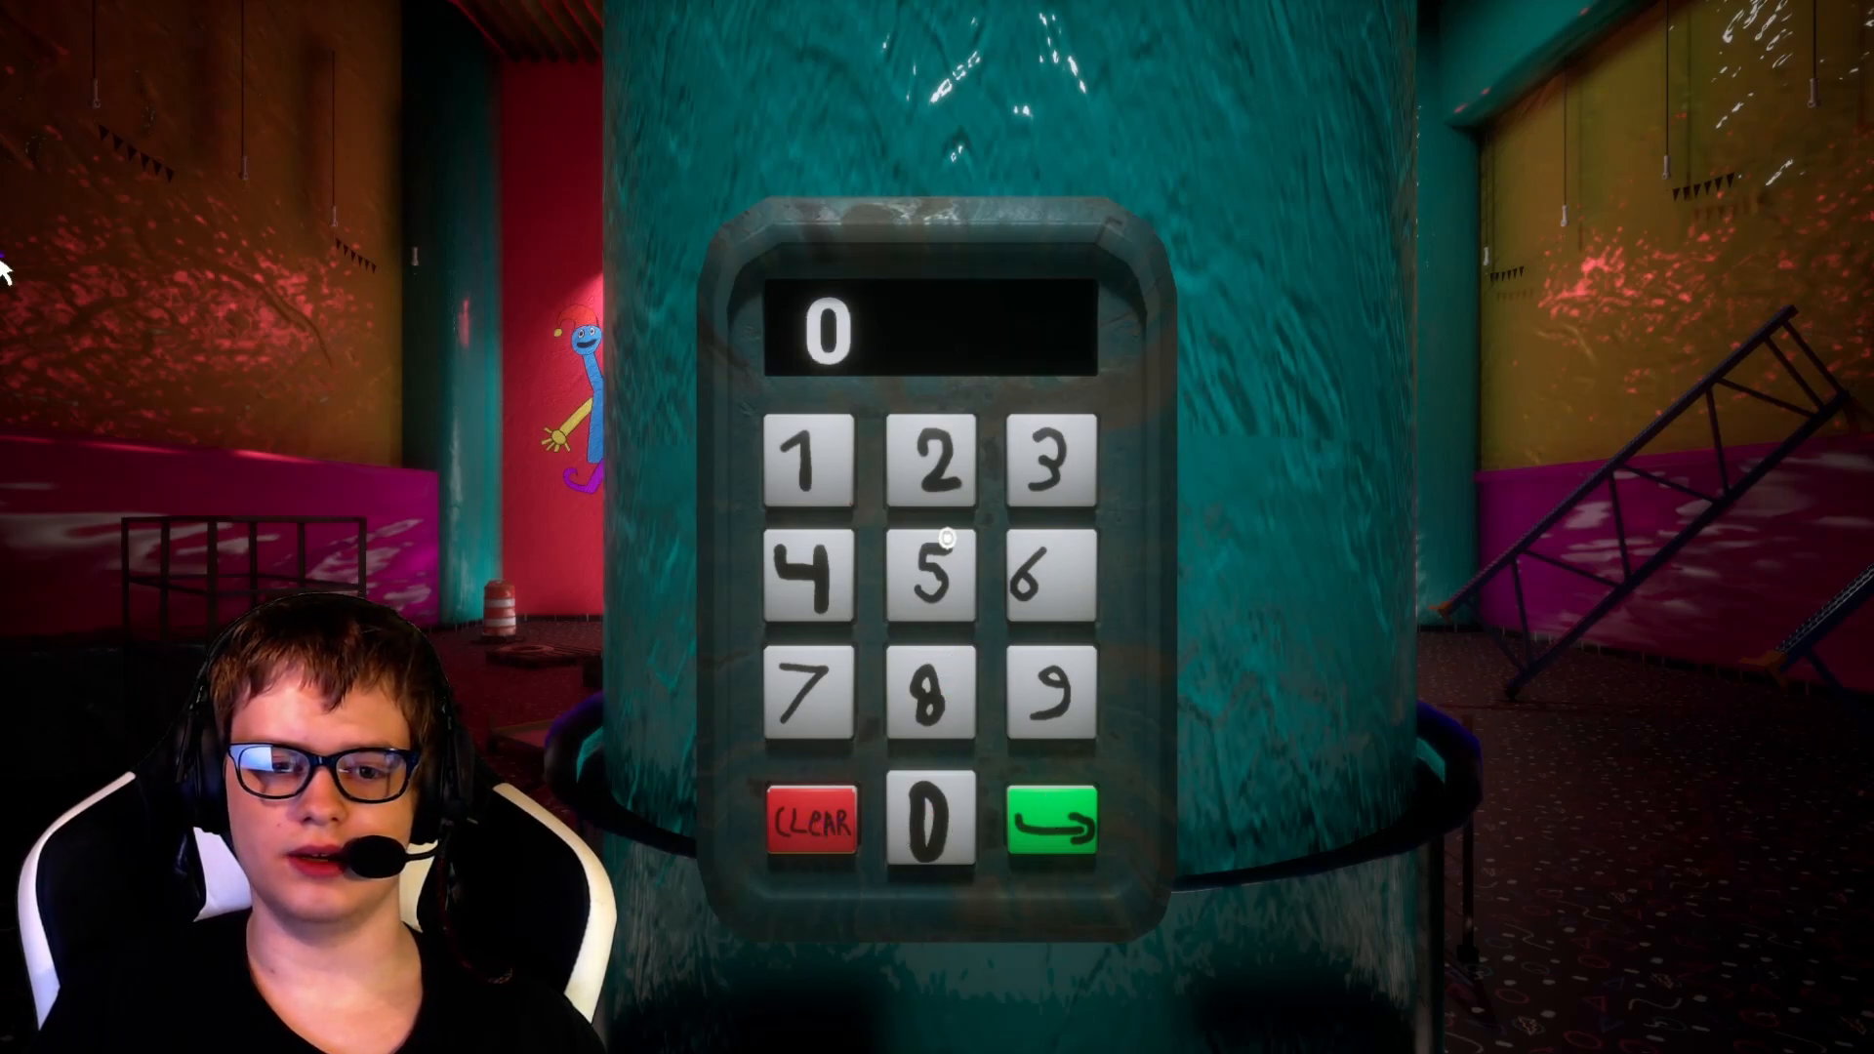
left_click(930, 568)
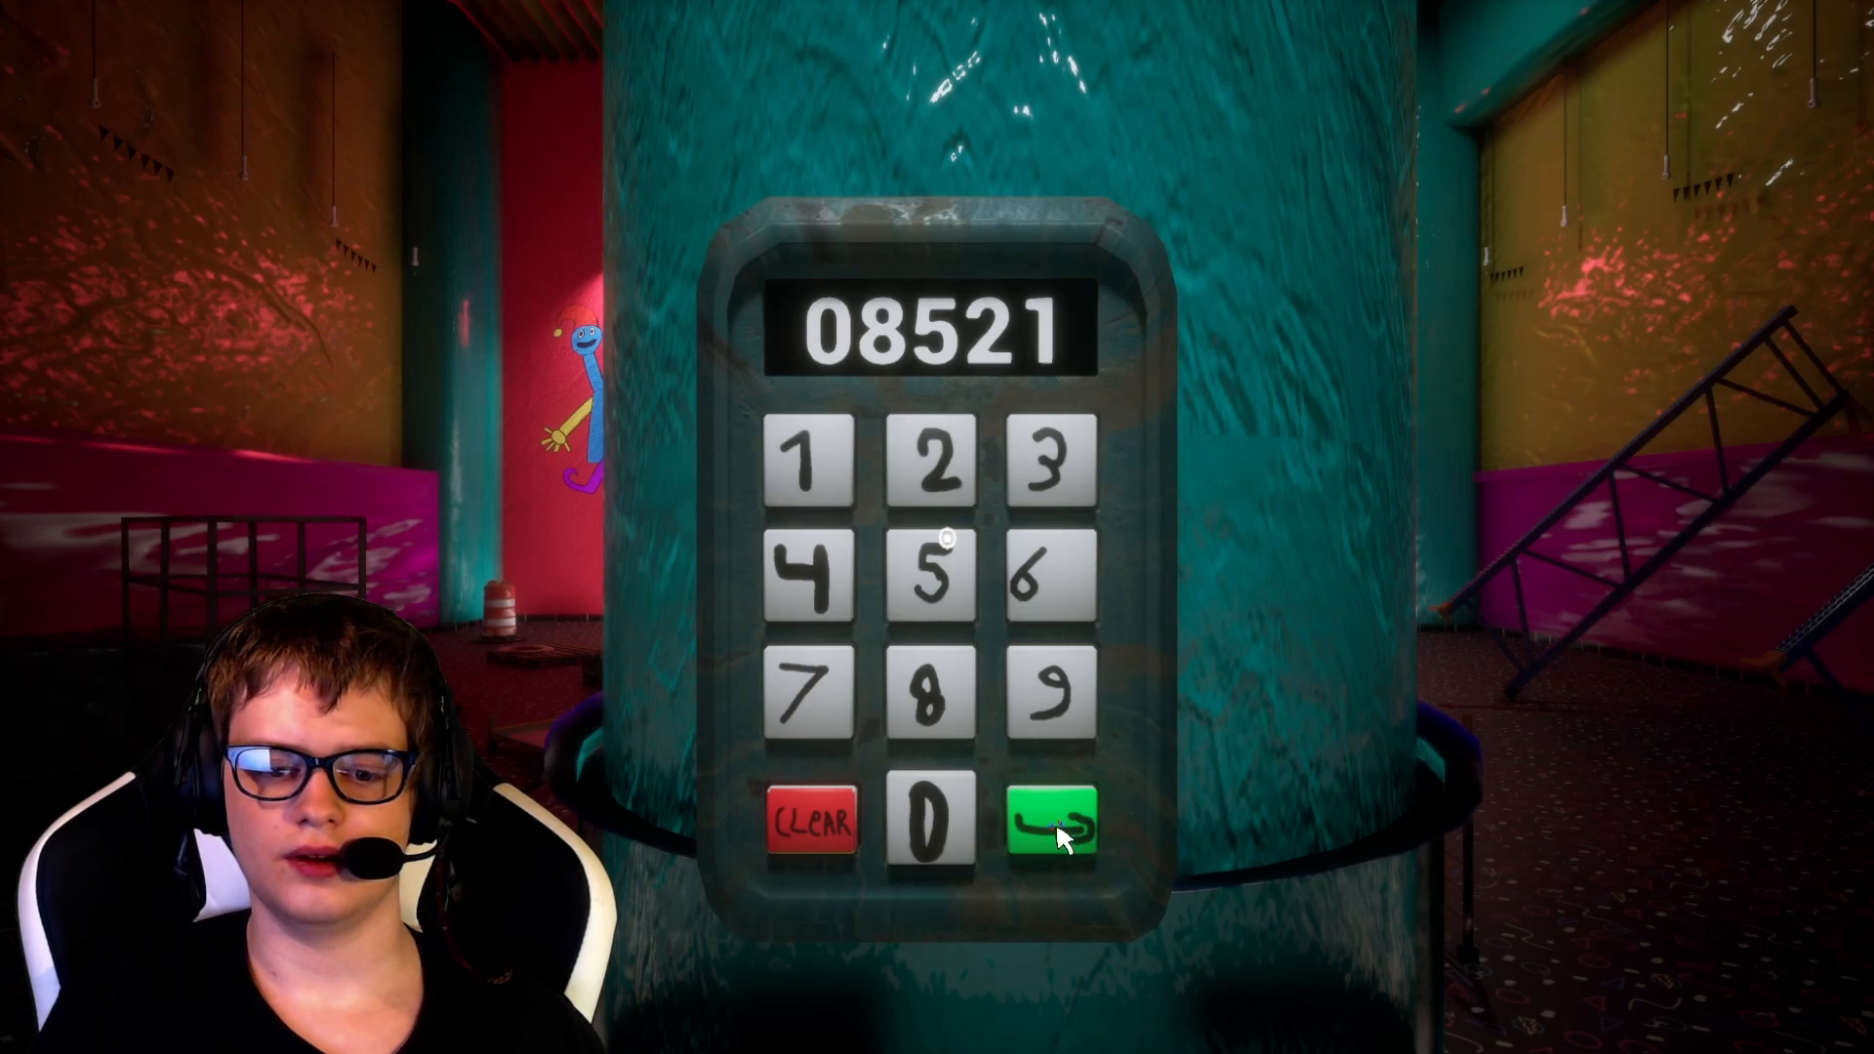
left_click(1053, 821)
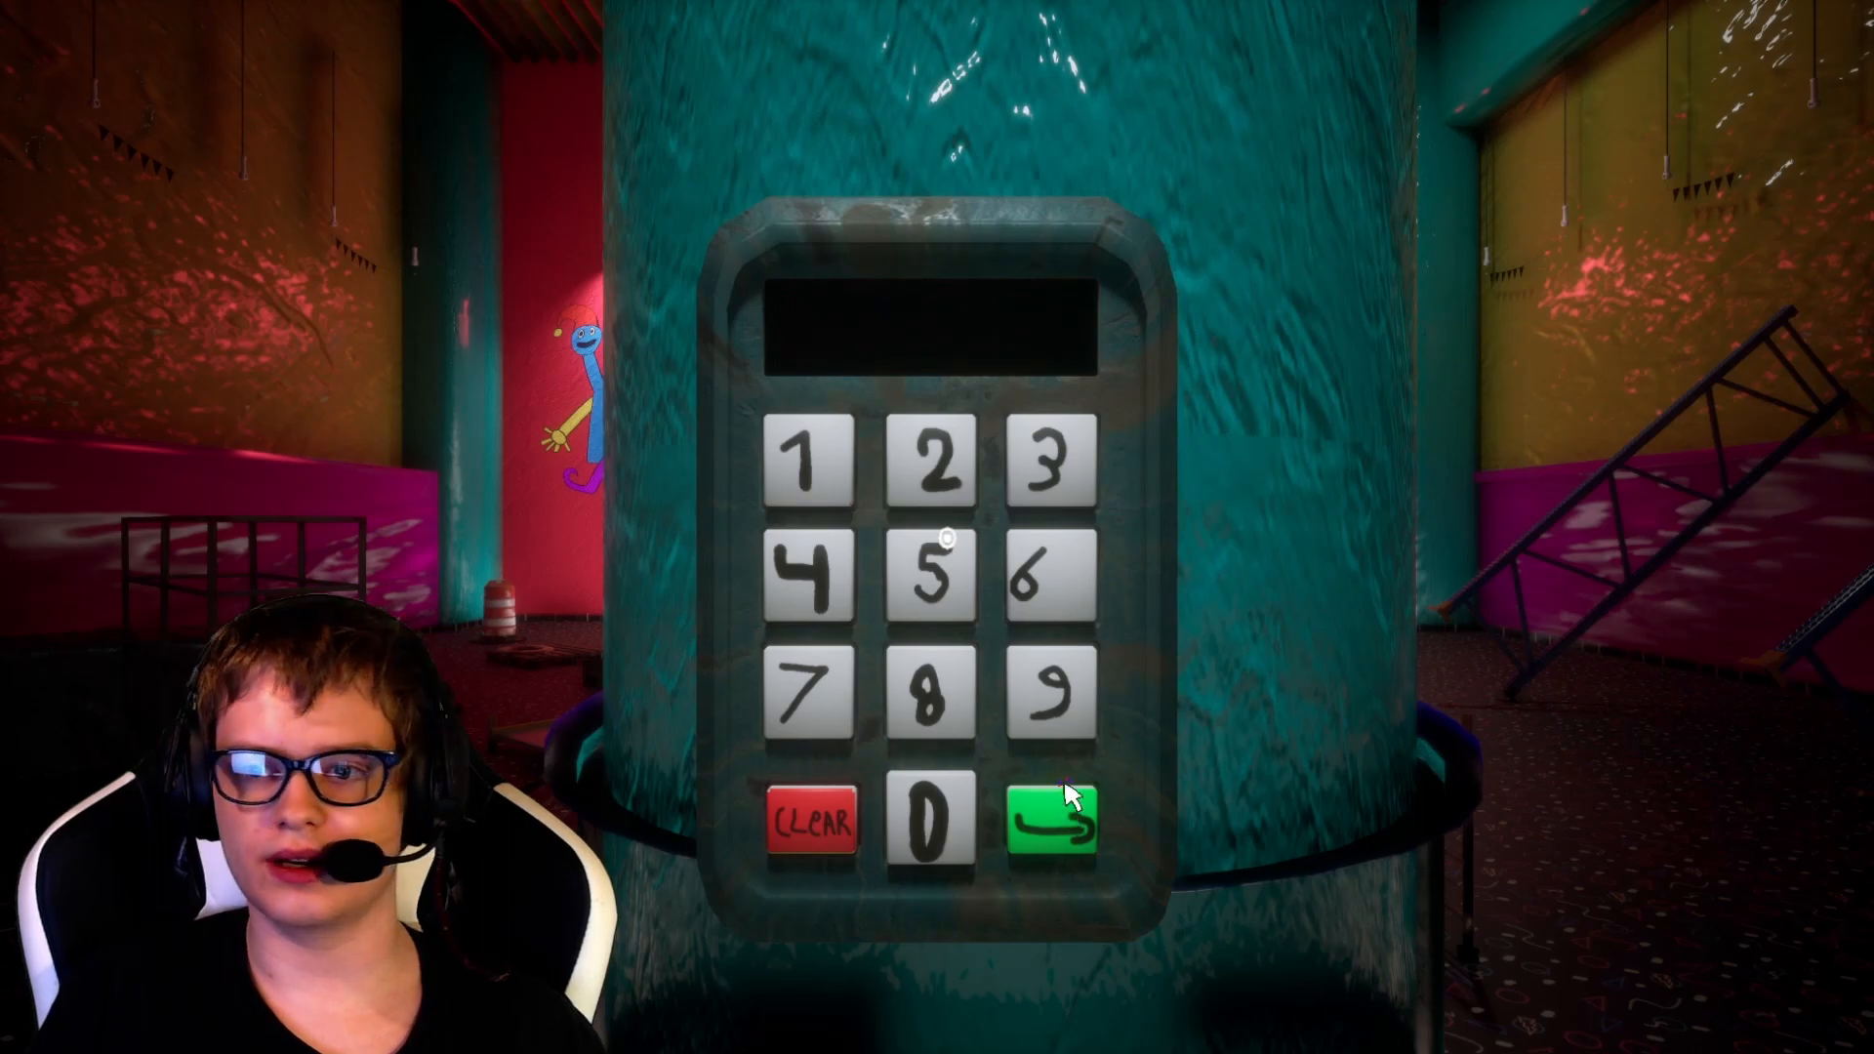
mouse_move(950, 452)
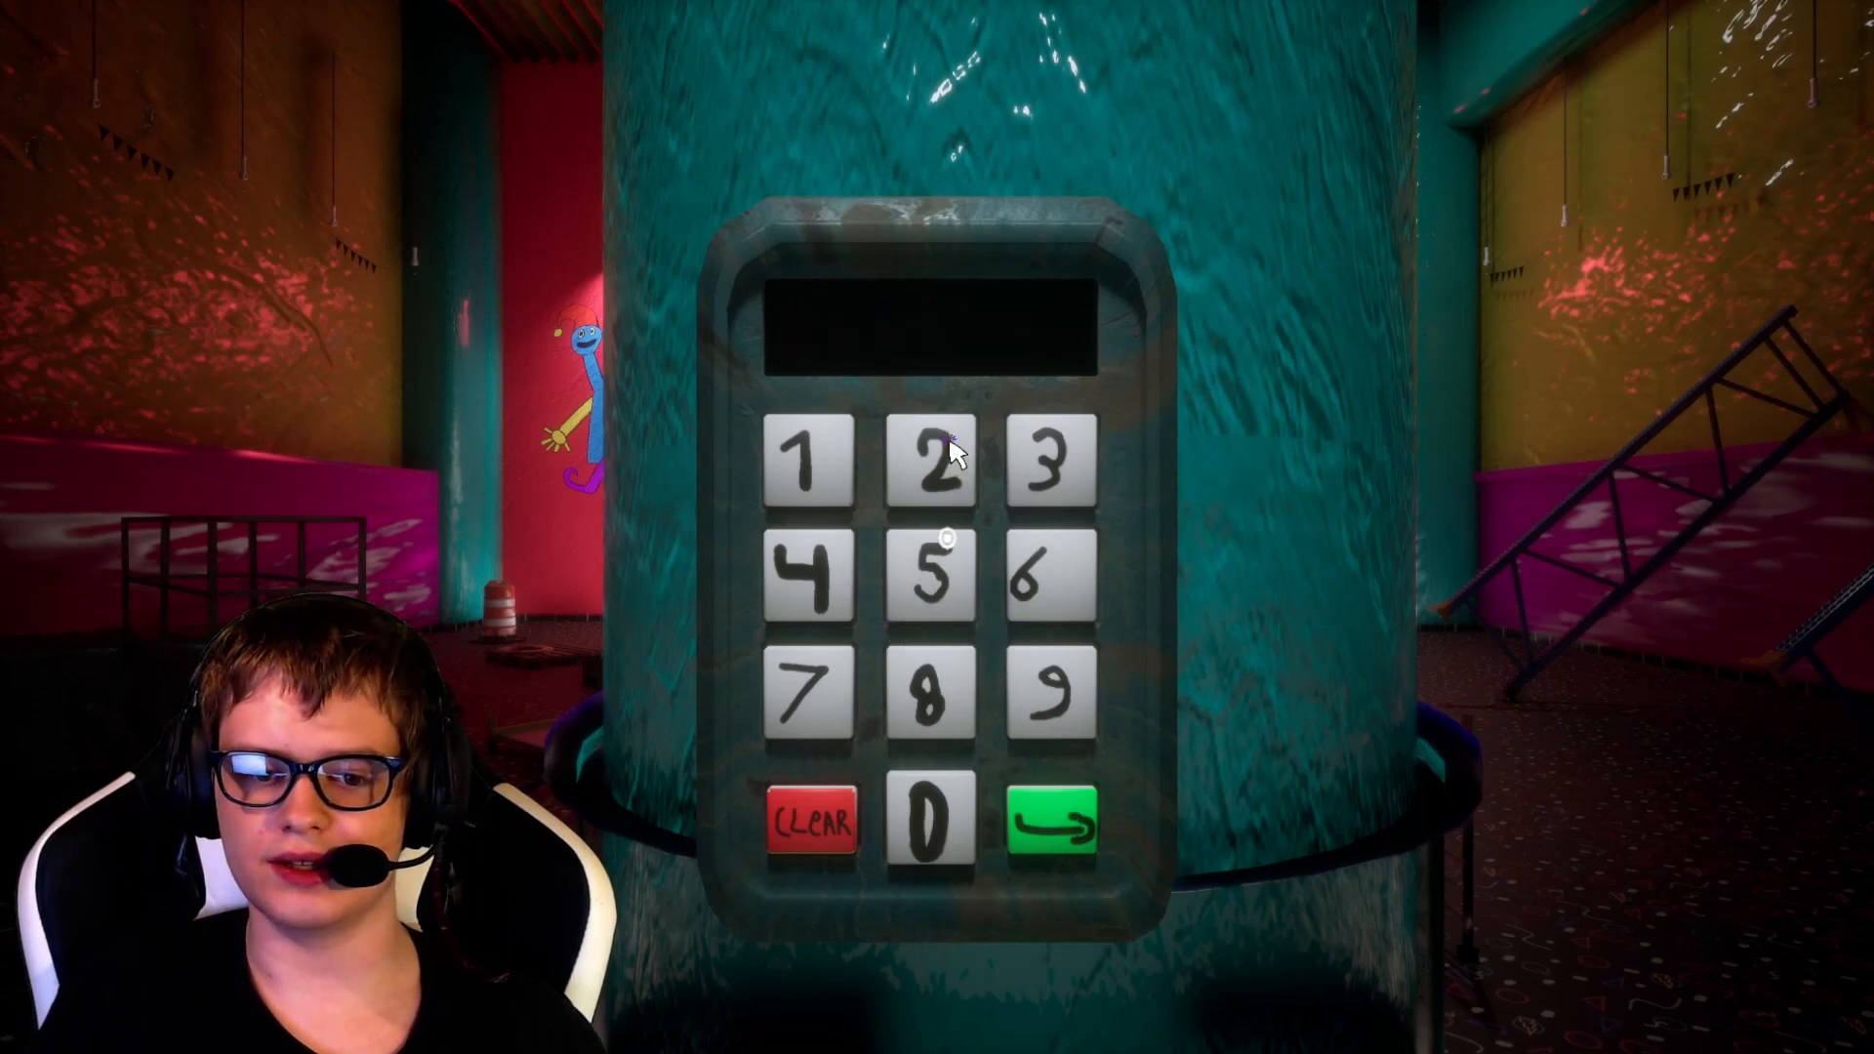
mouse_move(10, 270)
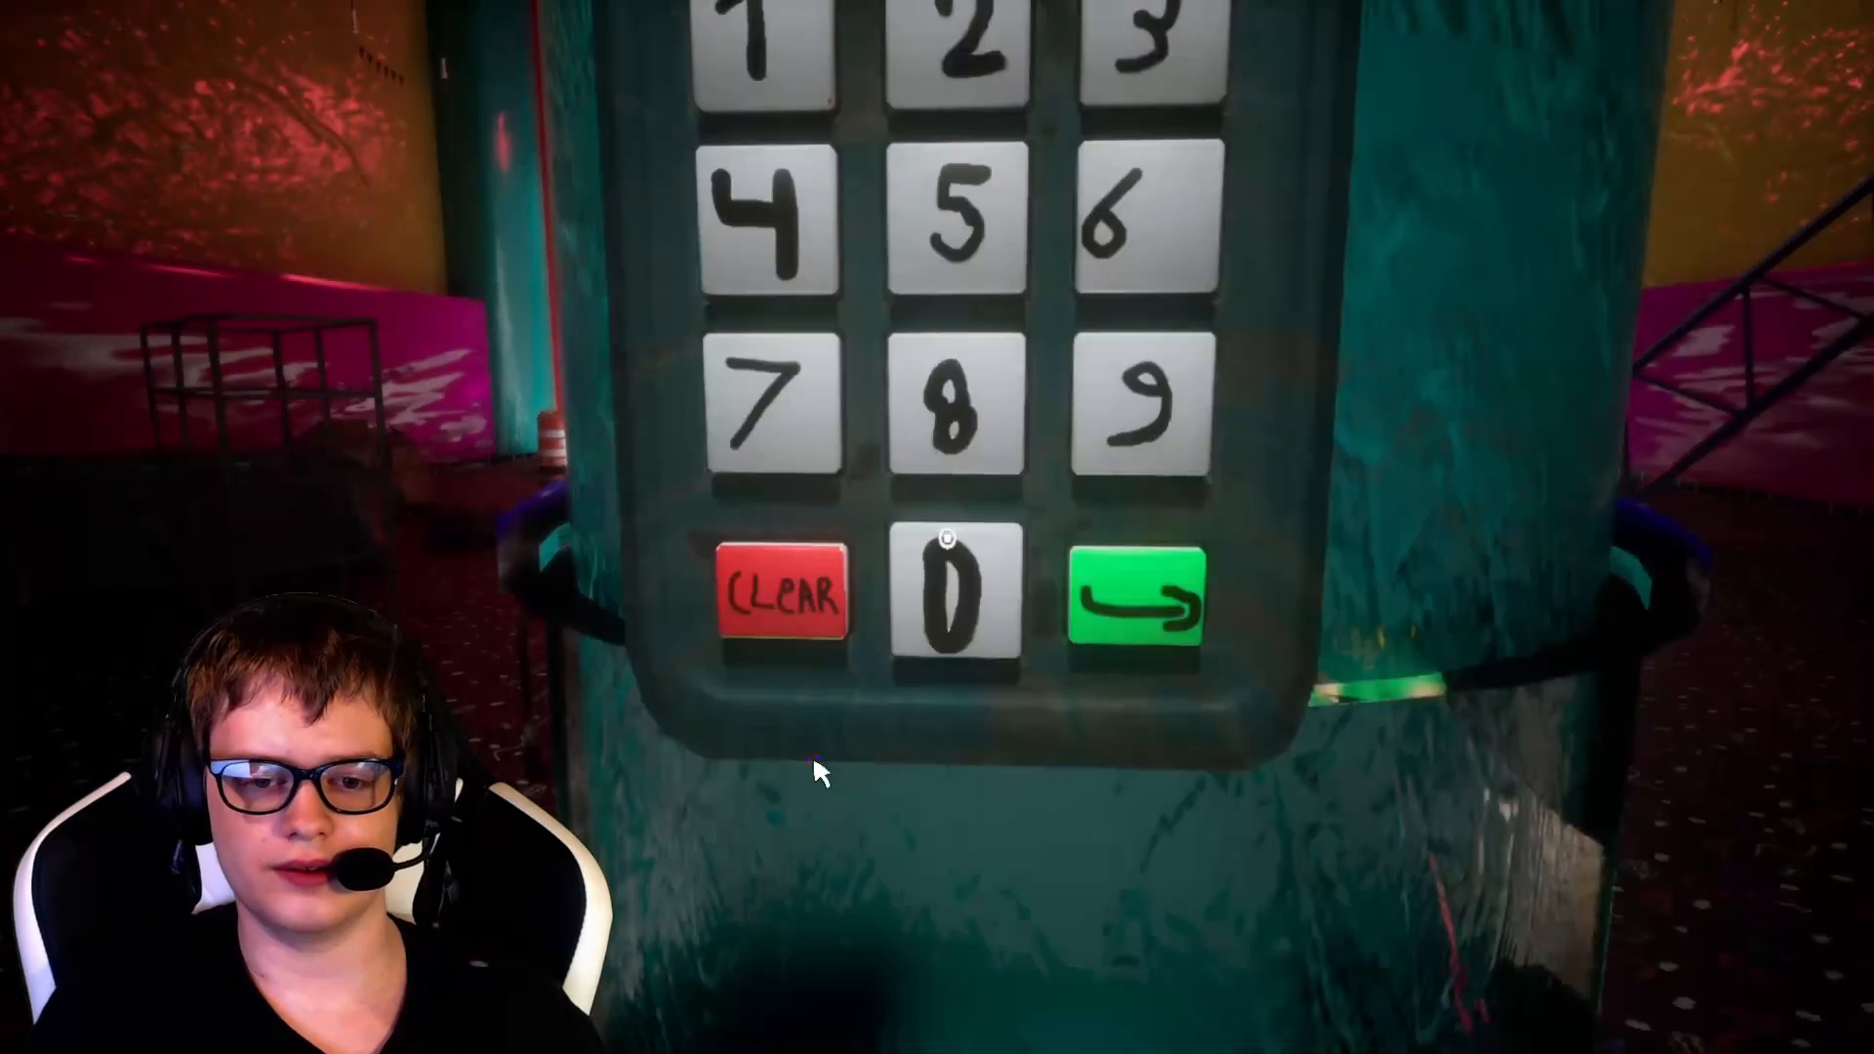
left_click(942, 461)
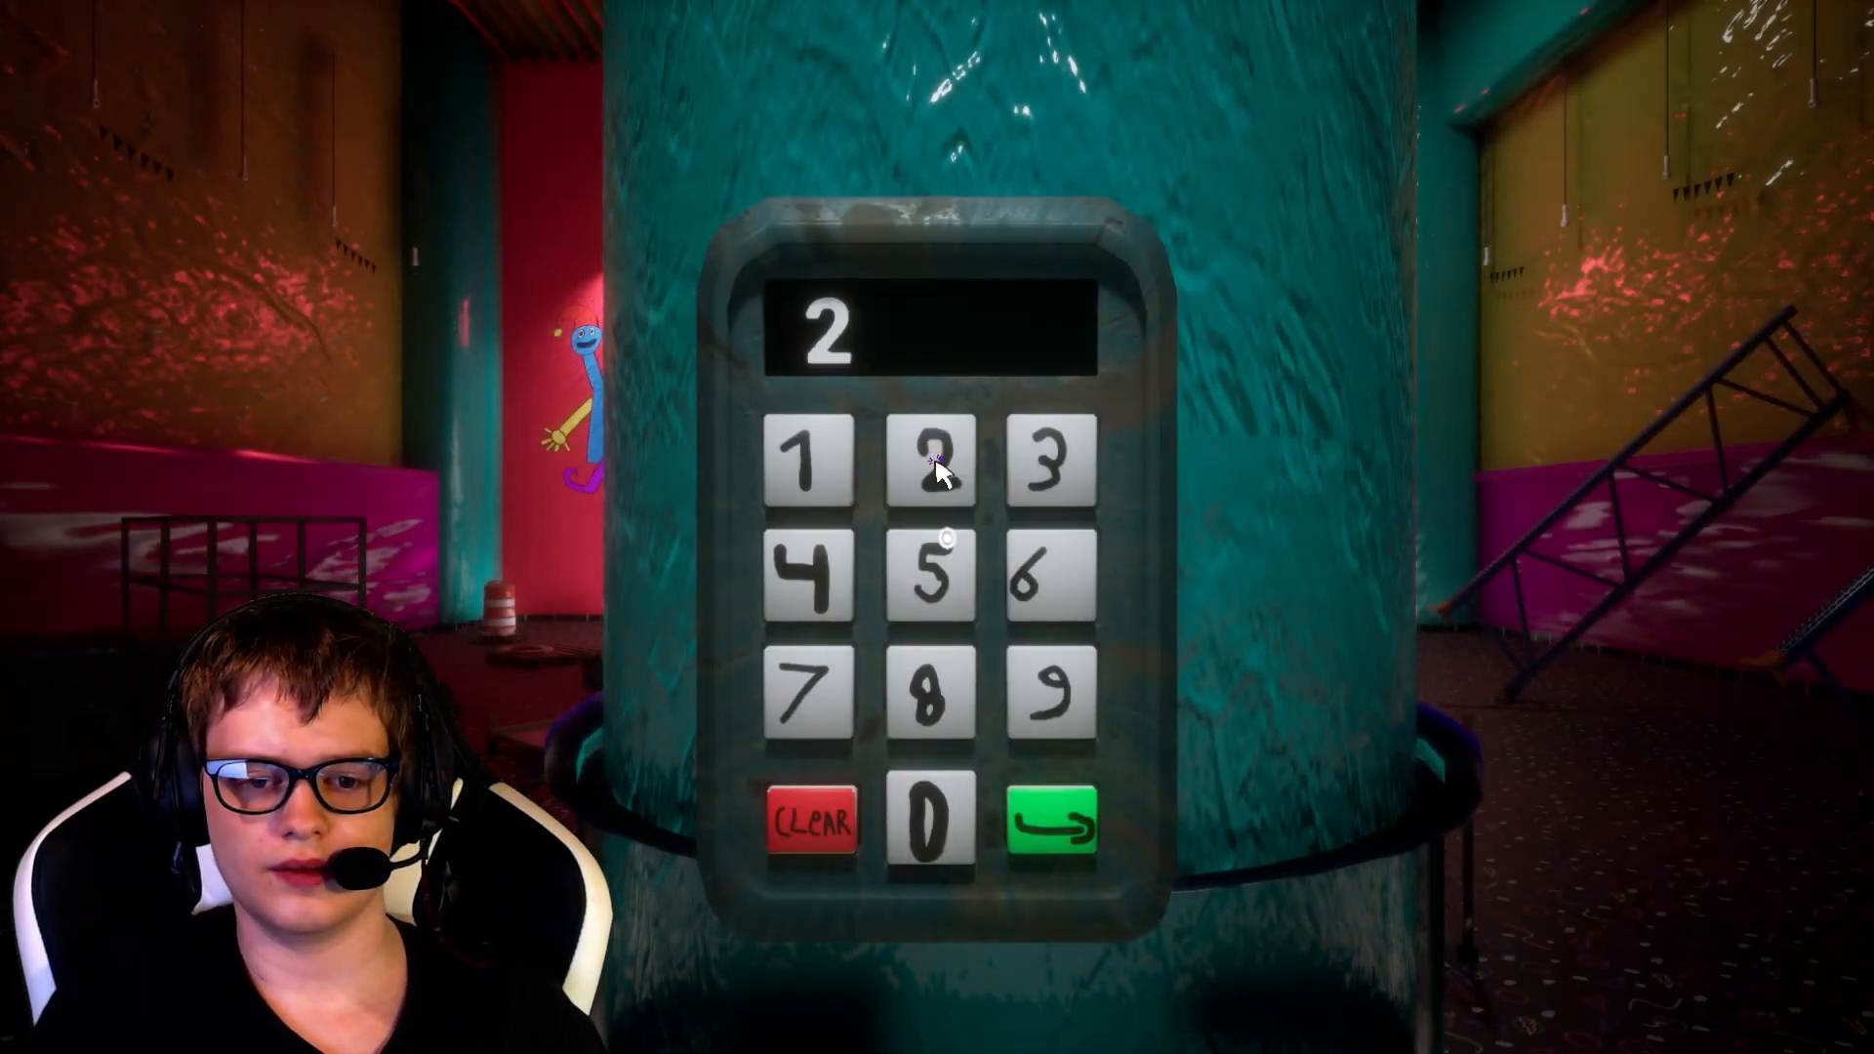
left_click(939, 464)
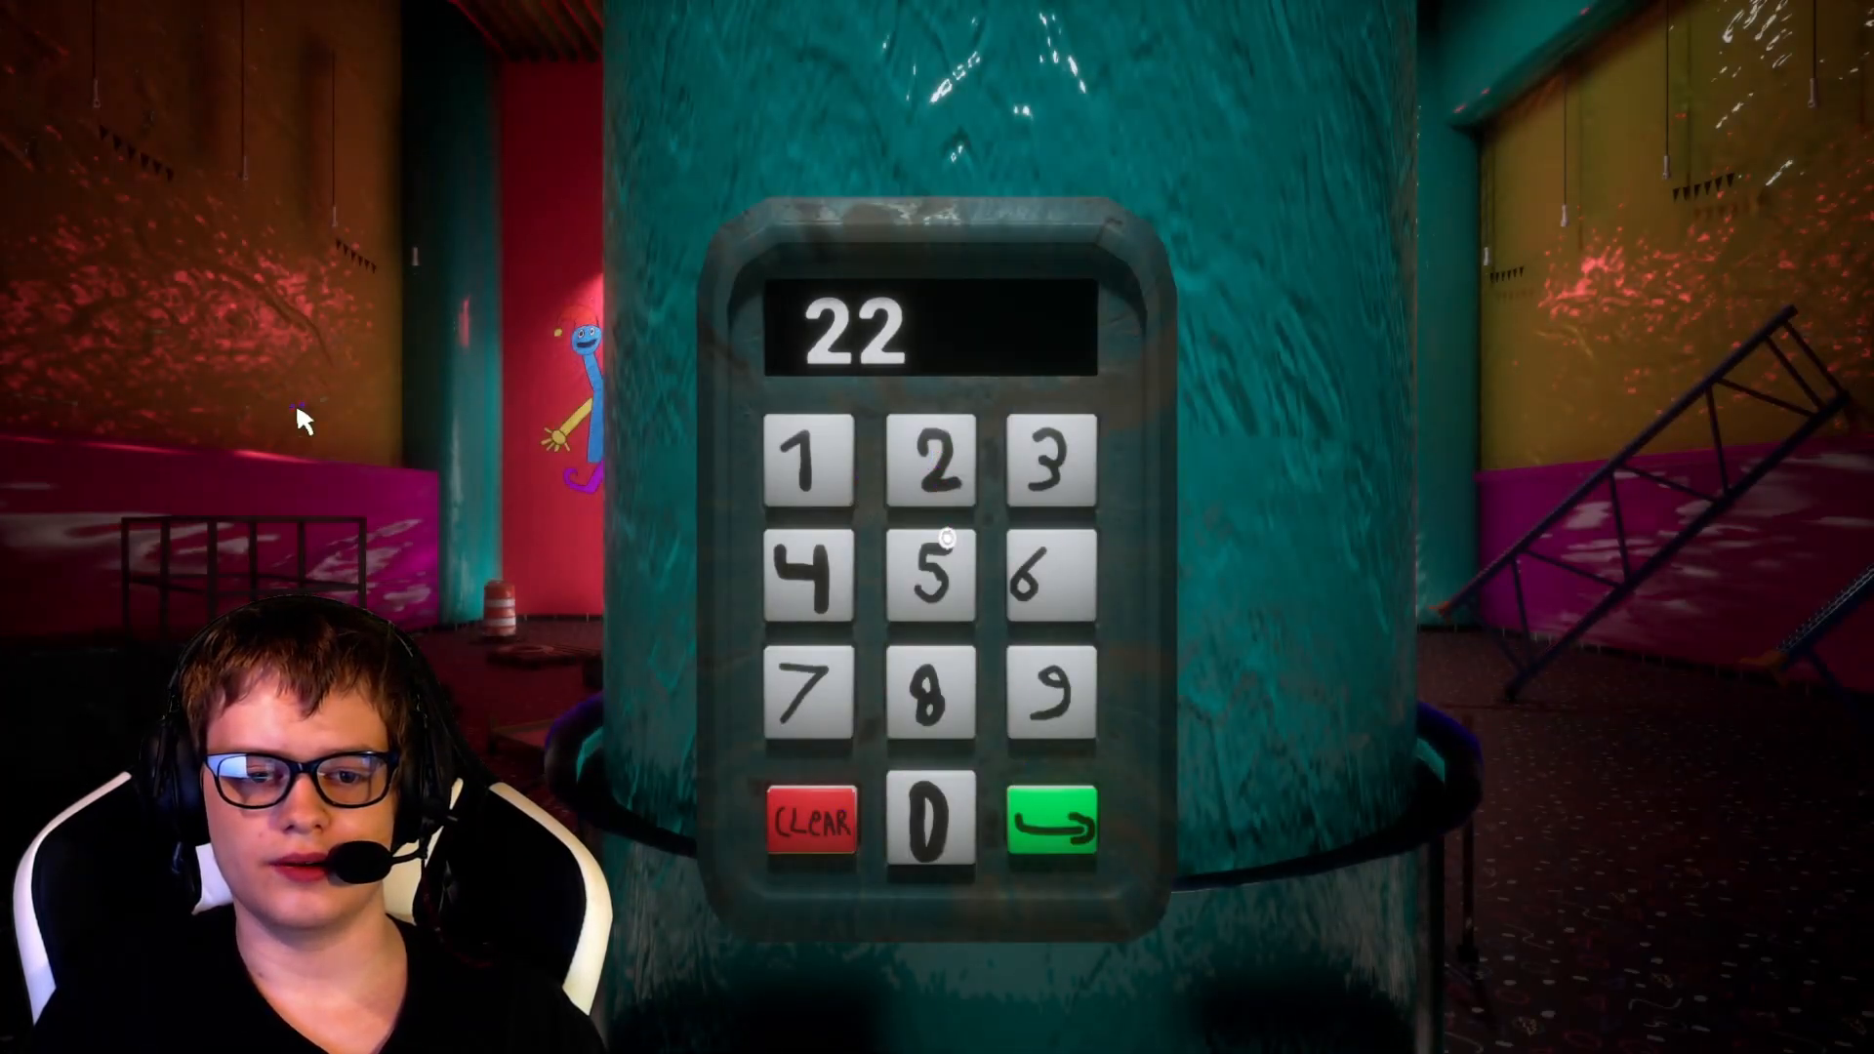
mouse_move(538, 753)
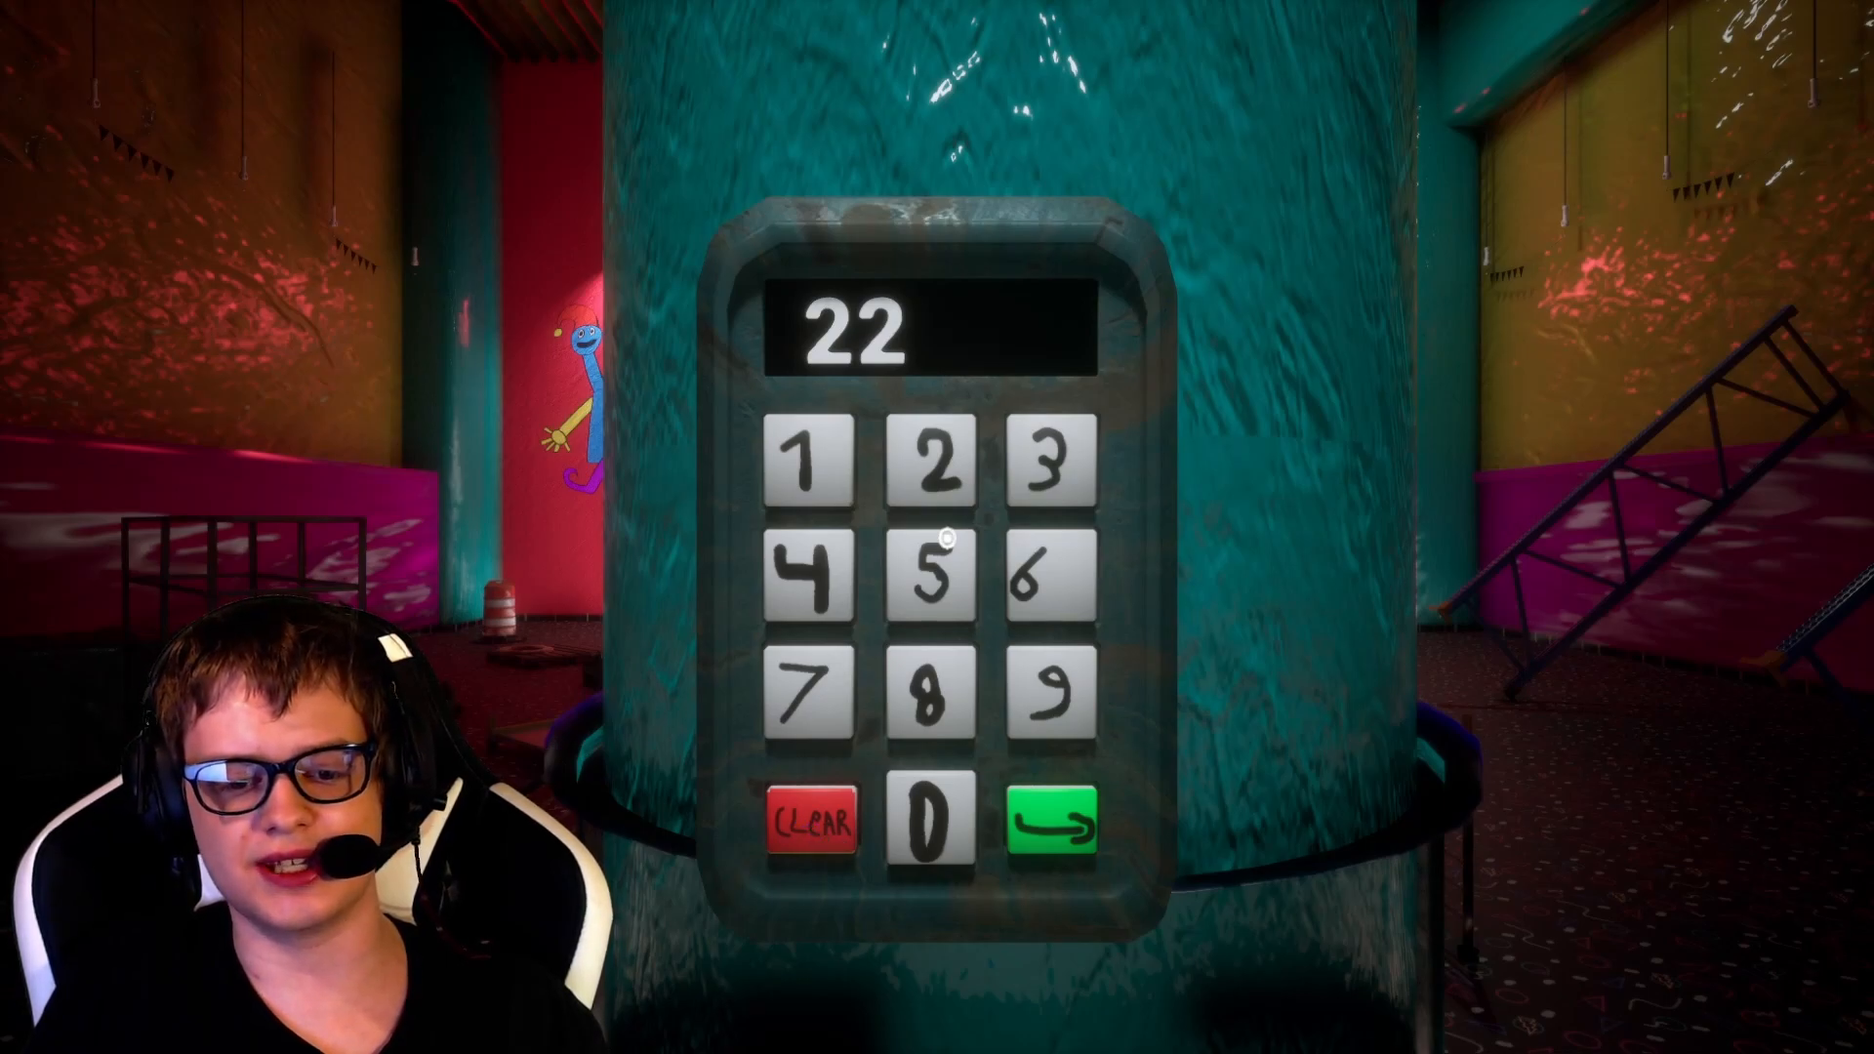
Clear the wrong digits, re-enter 27590 and submit it so the display glows green.
left_click(810, 821)
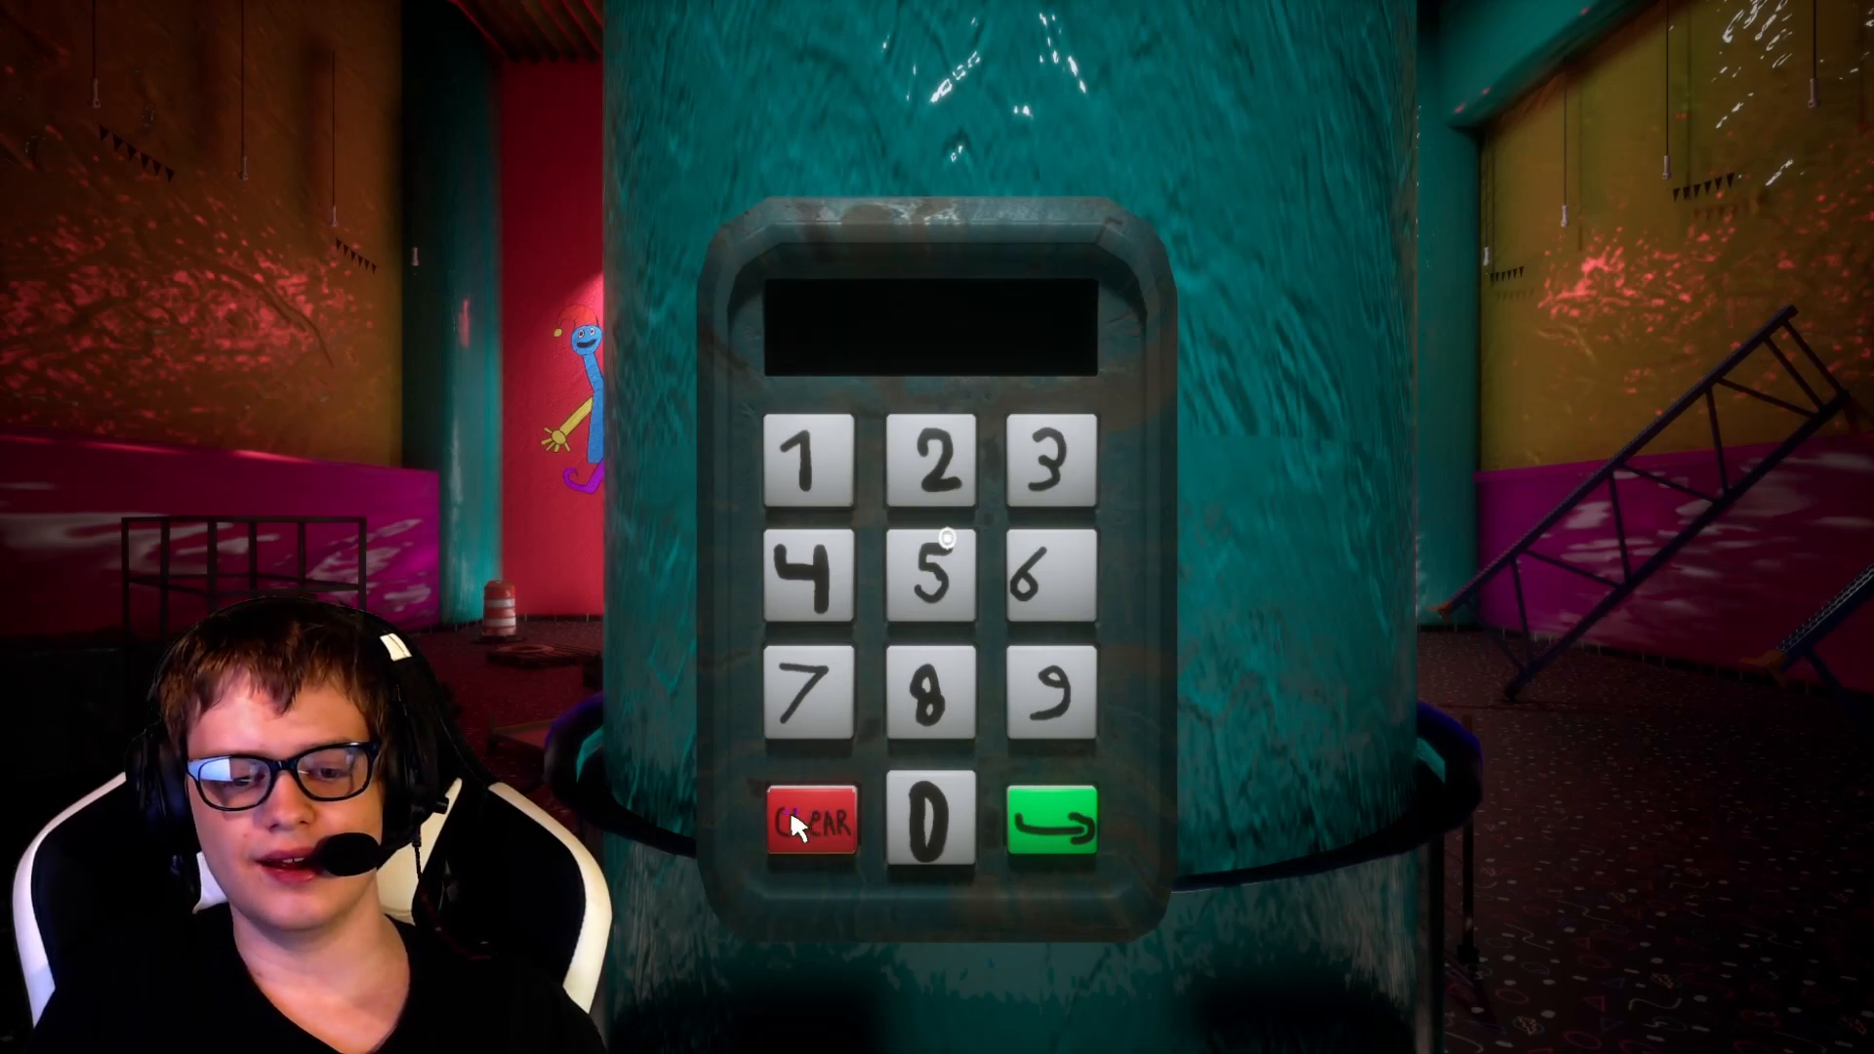
left_click(943, 467)
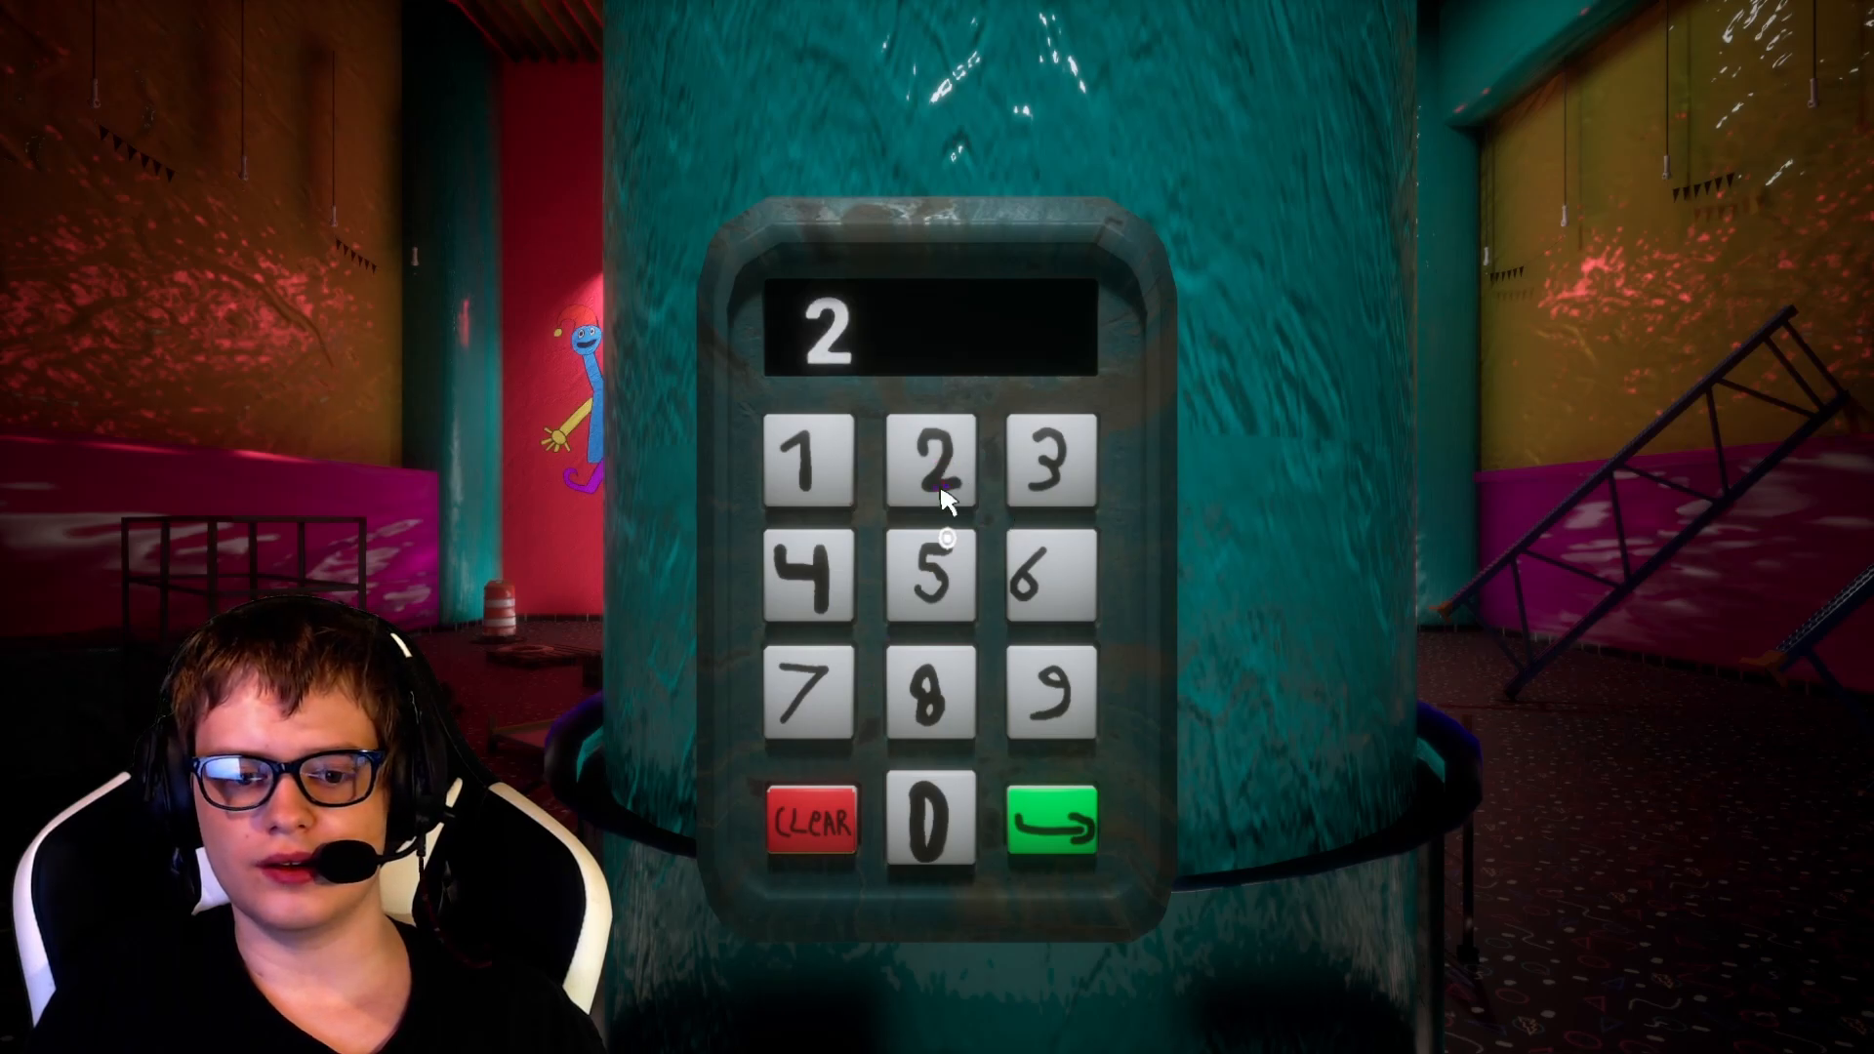
left_click(1053, 691)
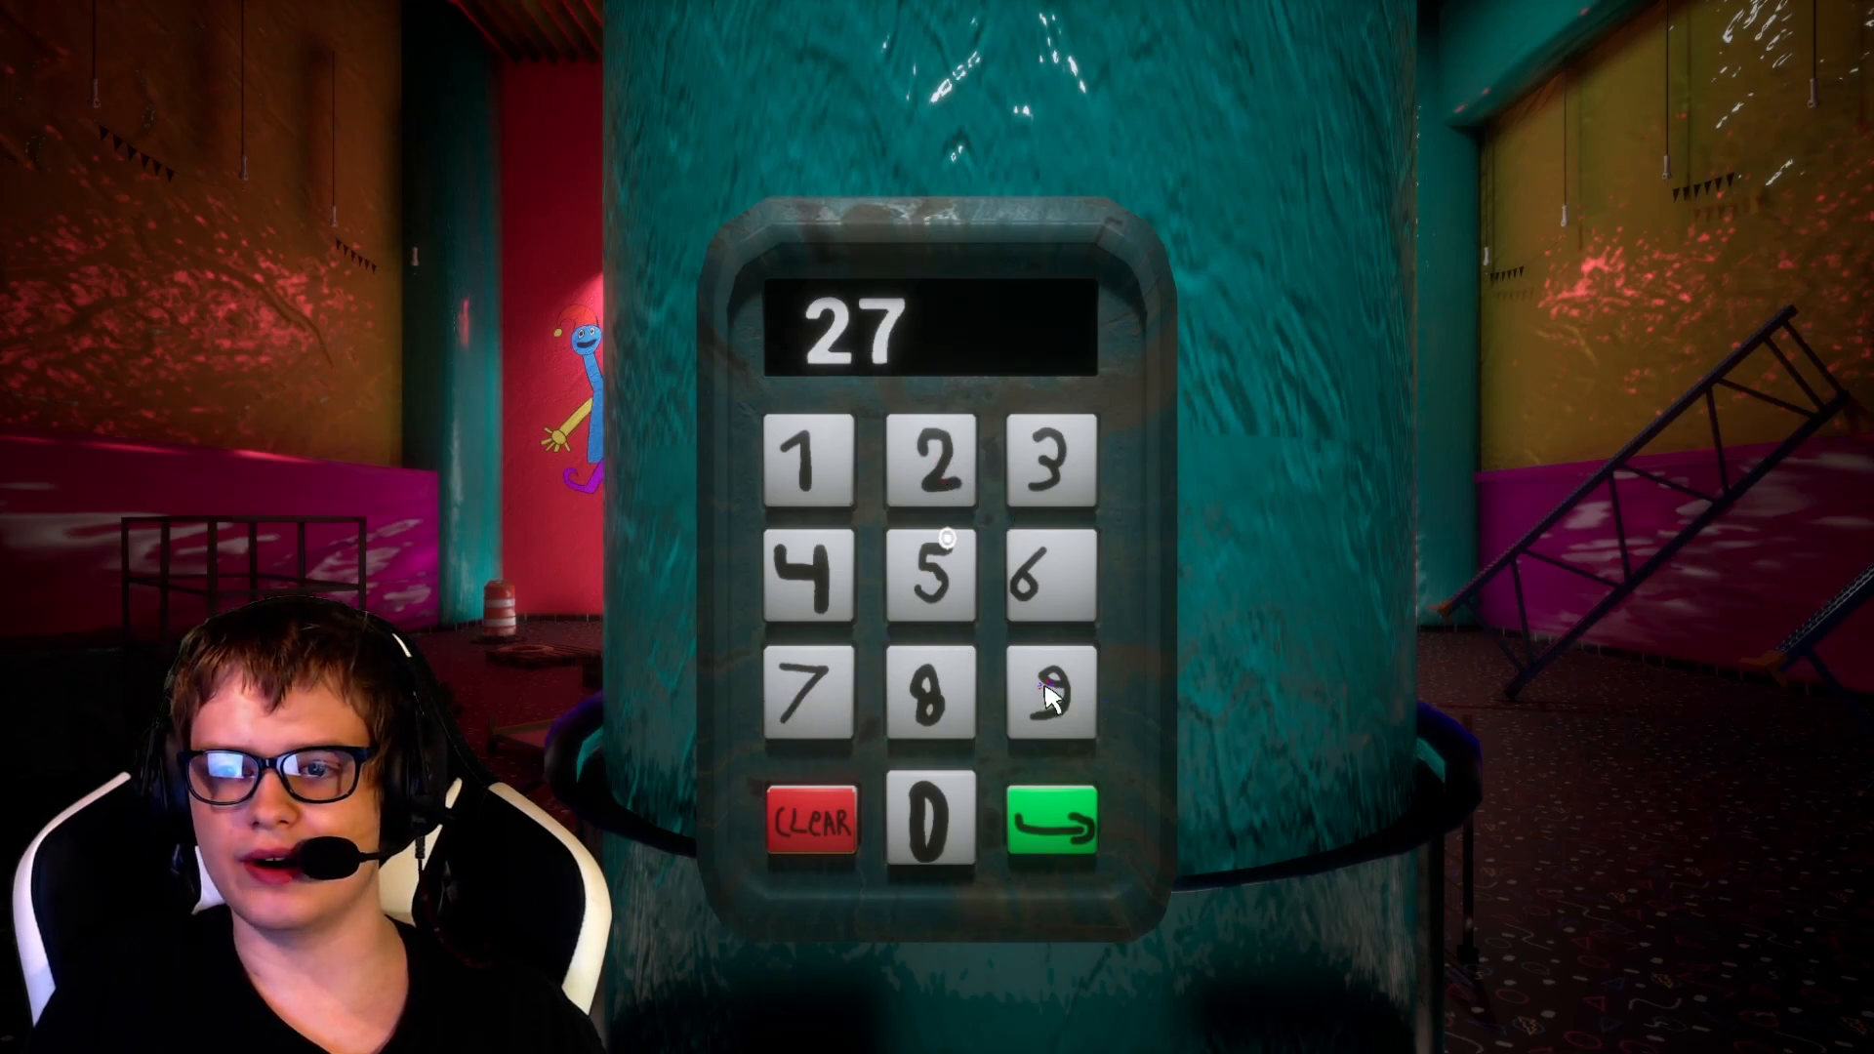
left_click(926, 586)
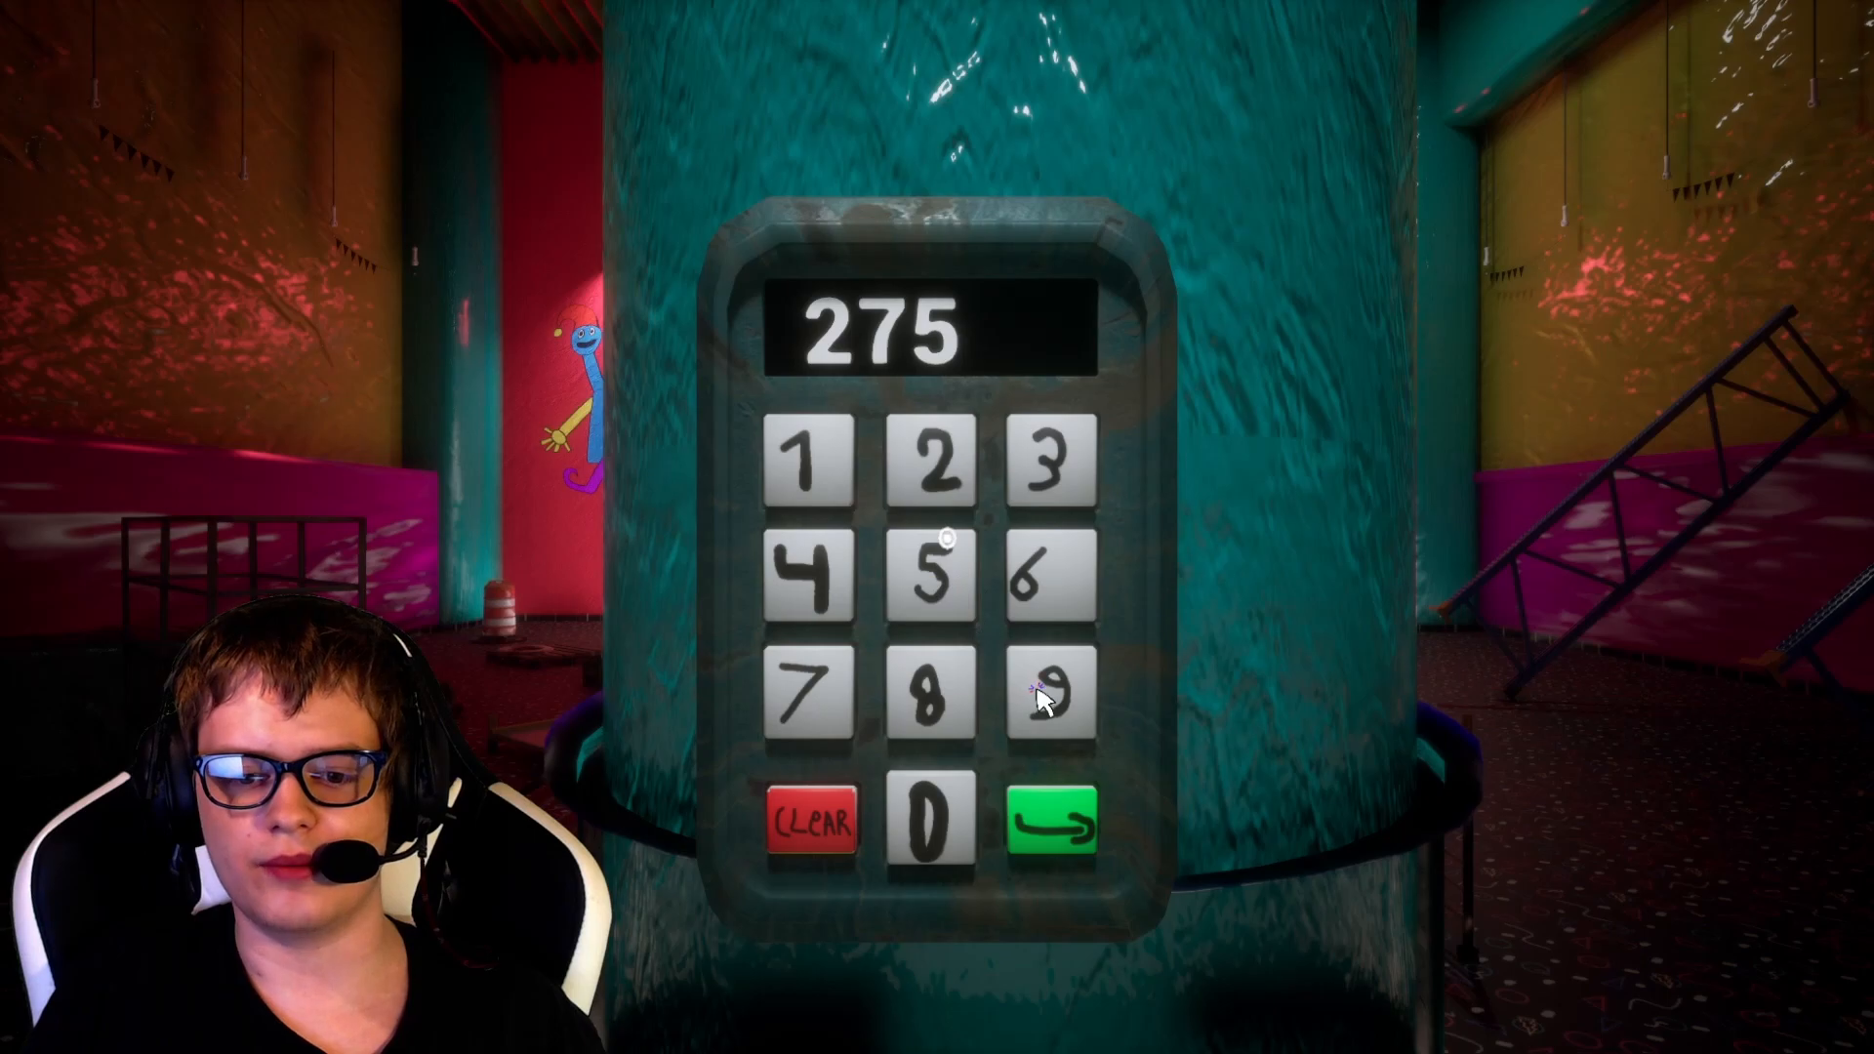
left_click(1053, 699)
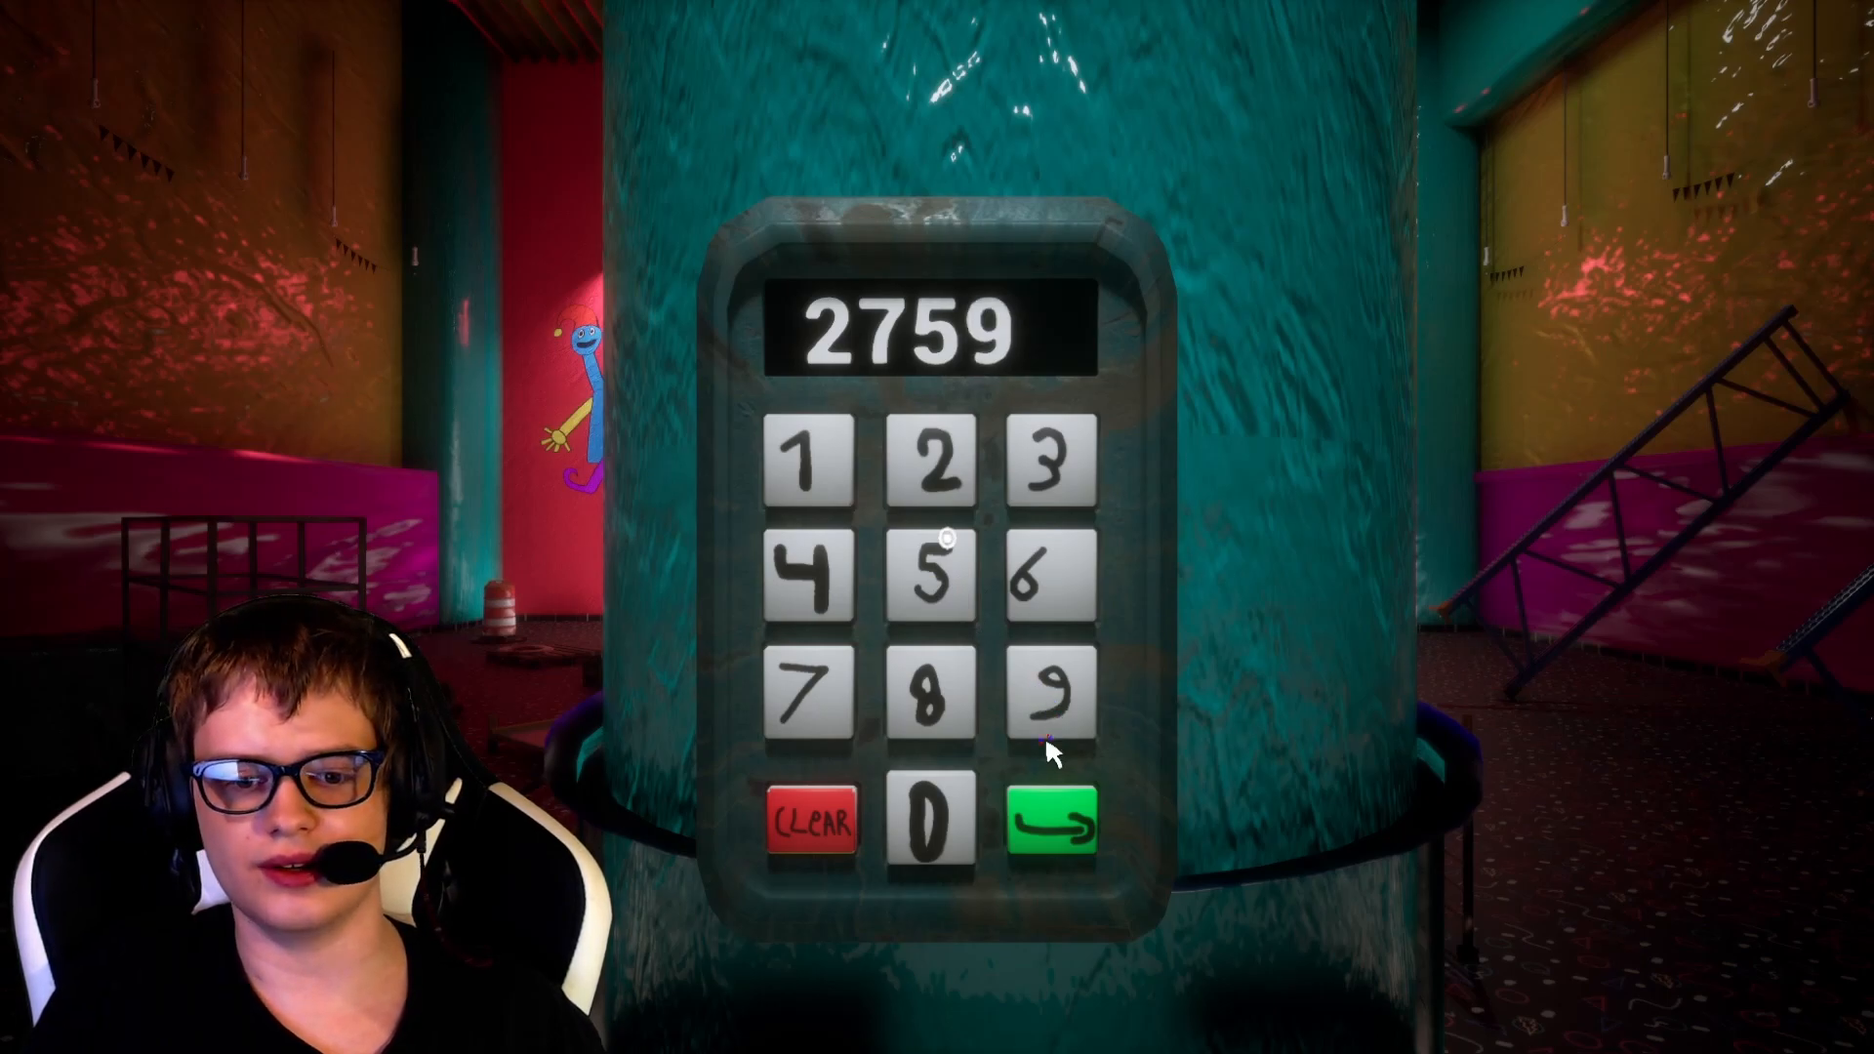
left_click(930, 822)
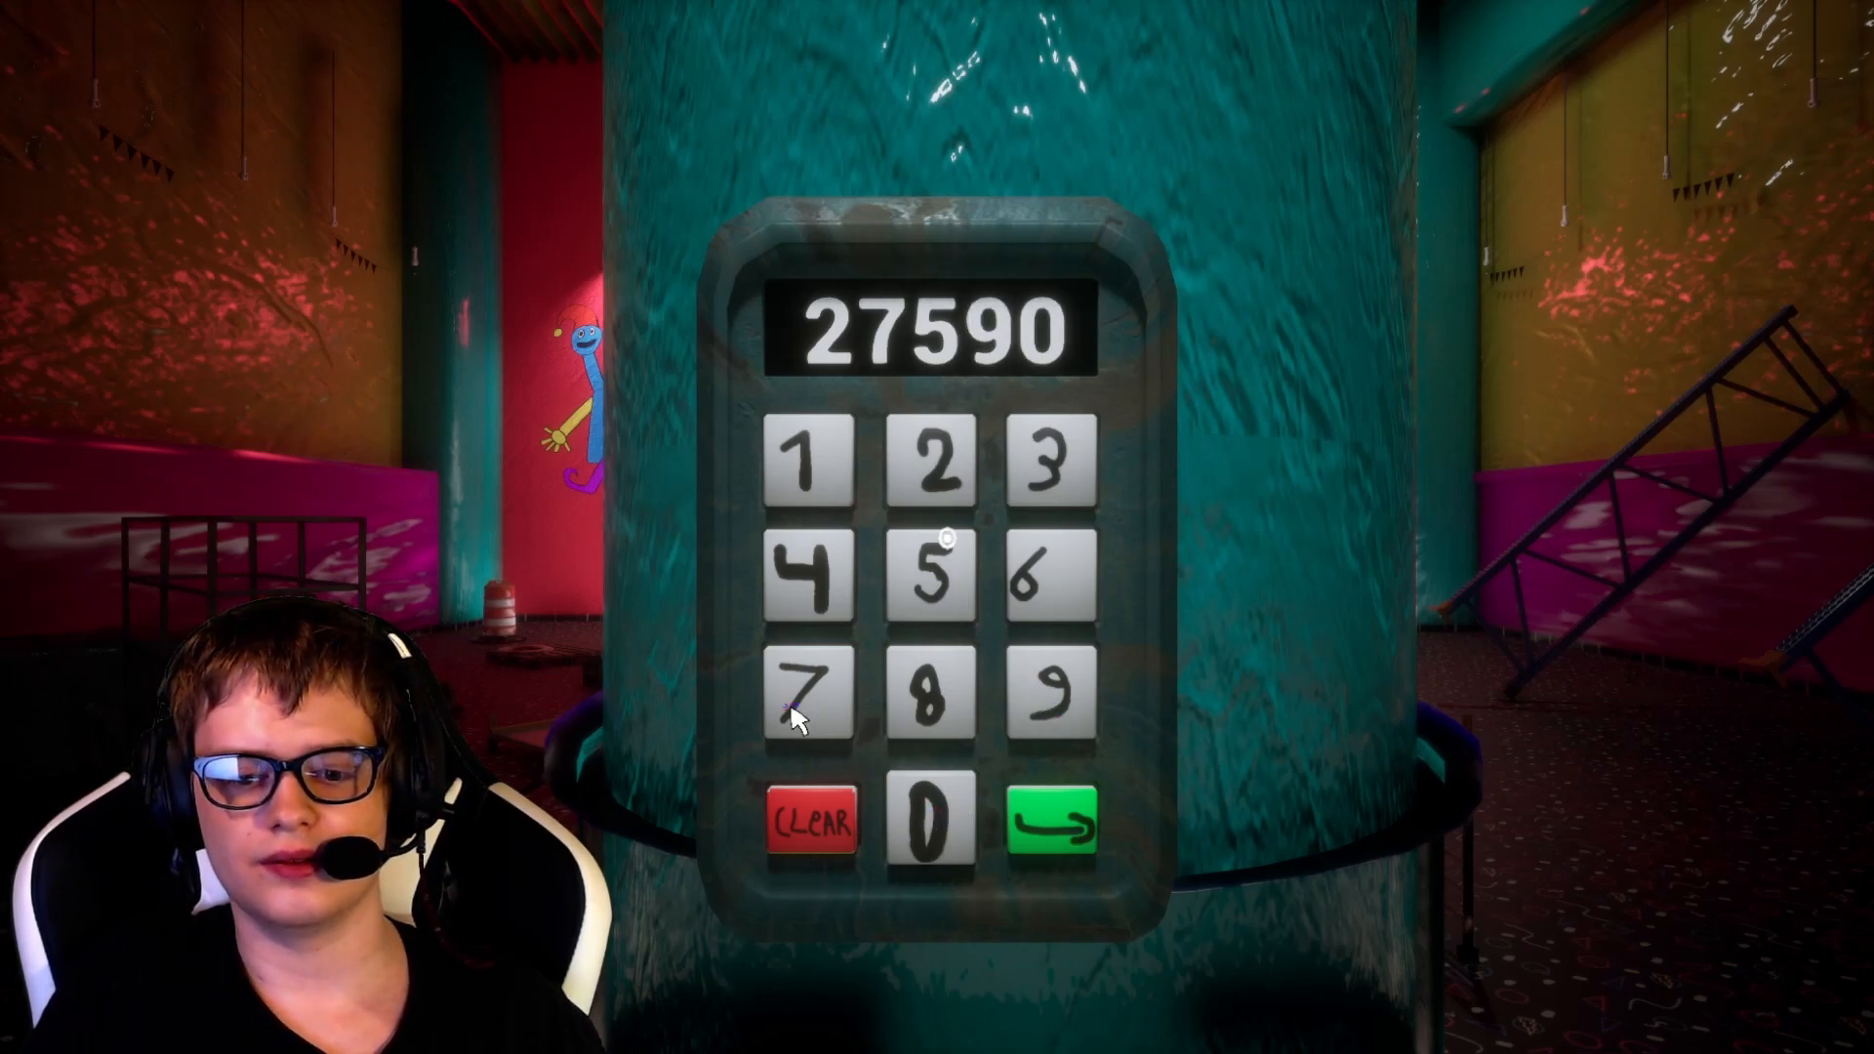
left_click(1056, 821)
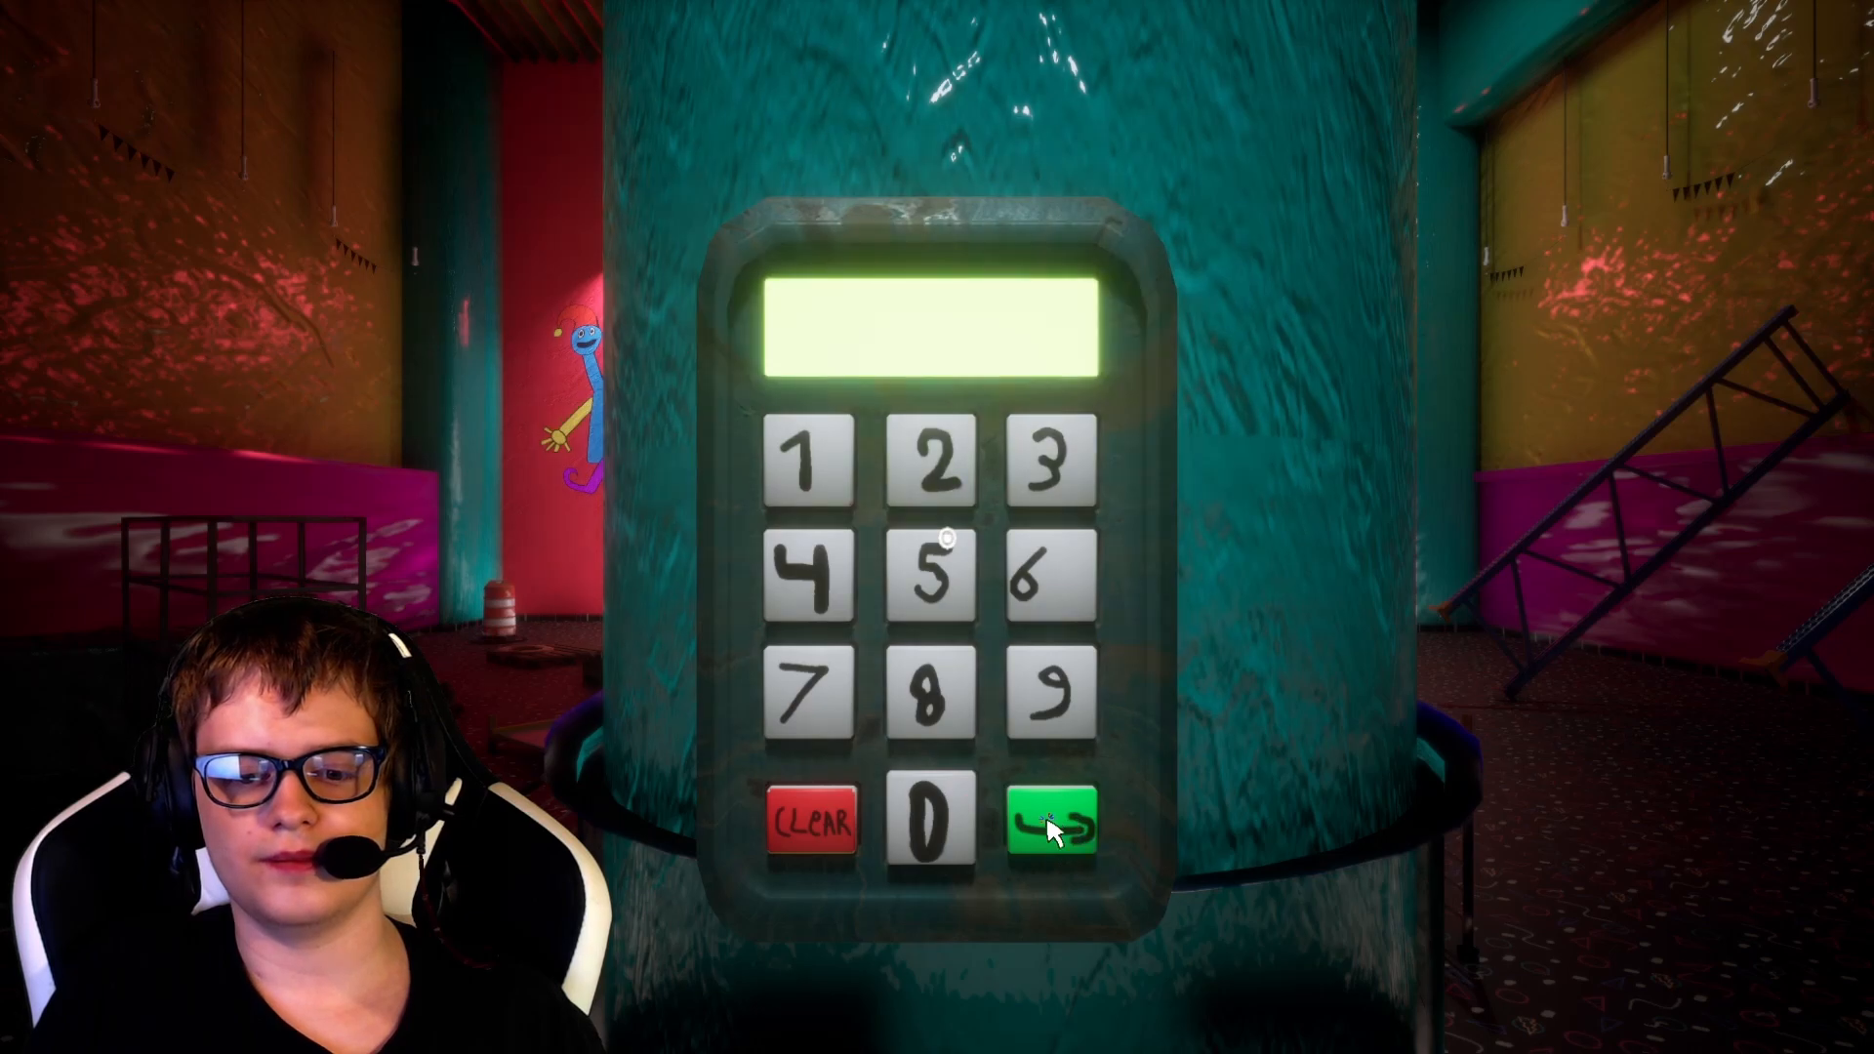
mouse_move(96, 233)
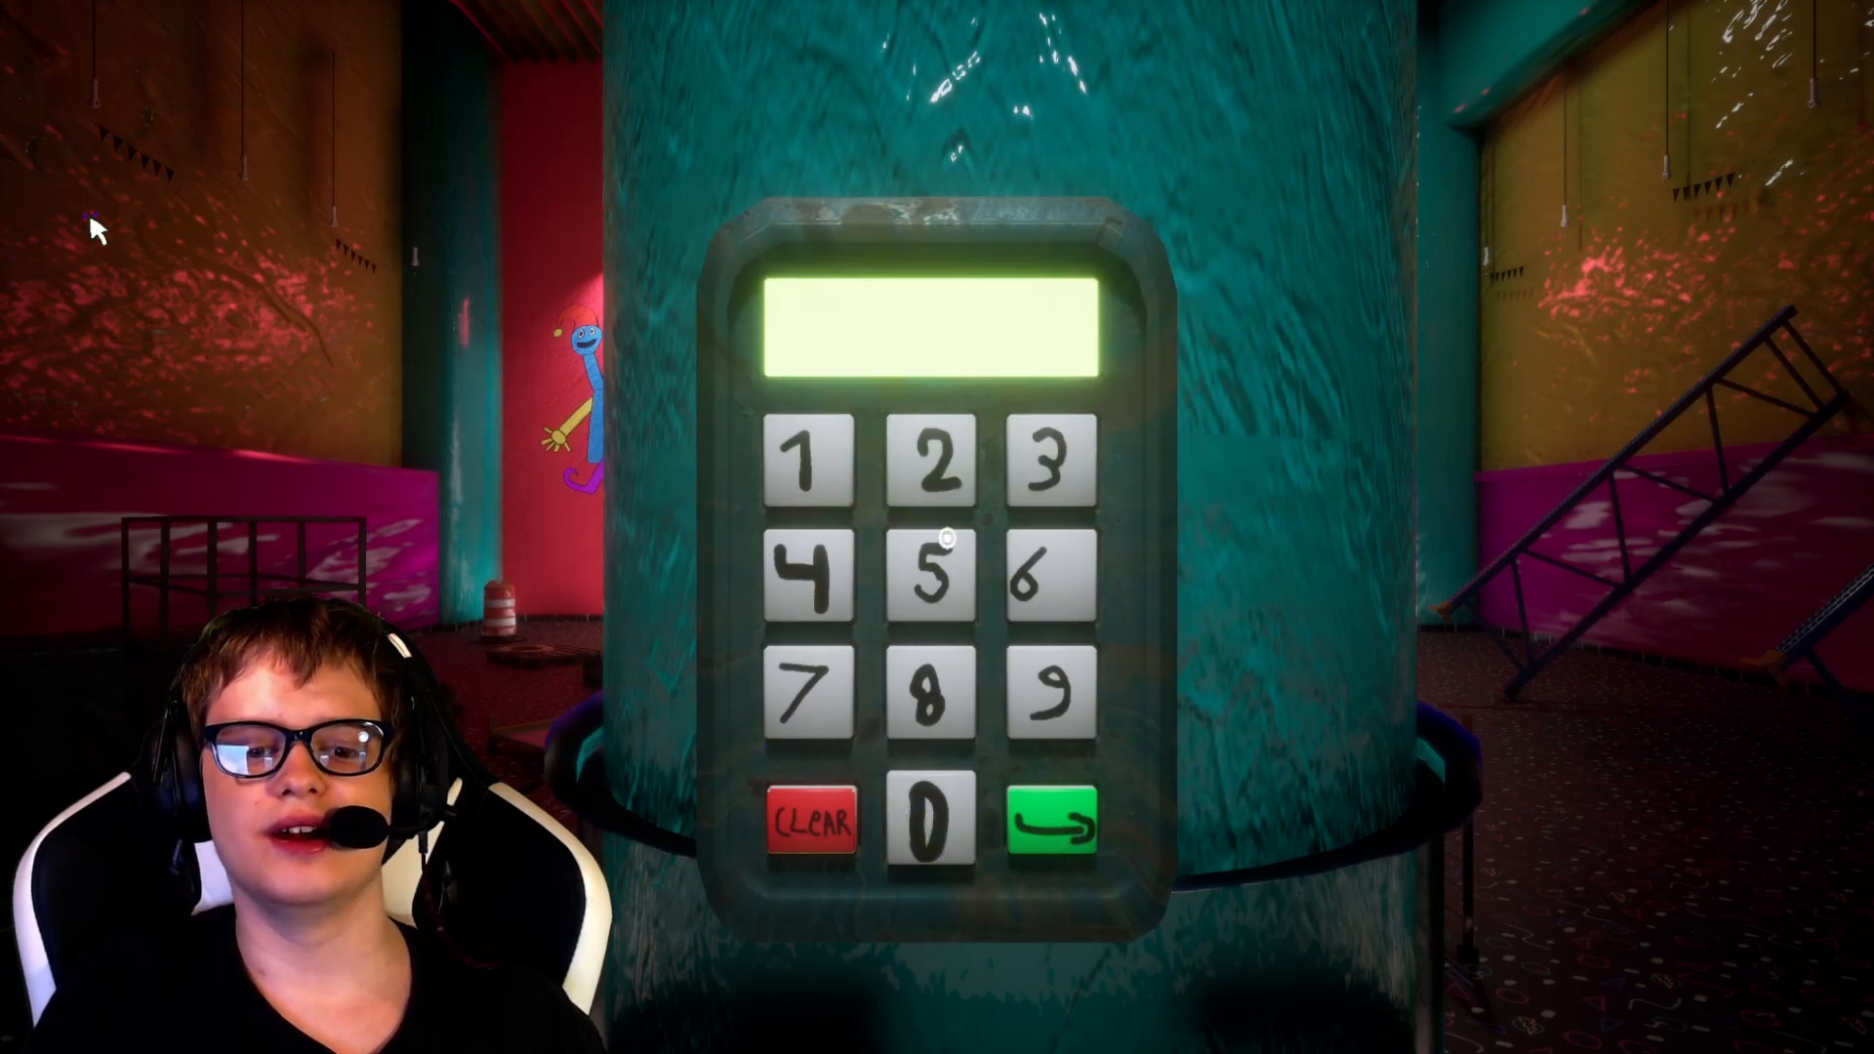
mouse_move(887, 571)
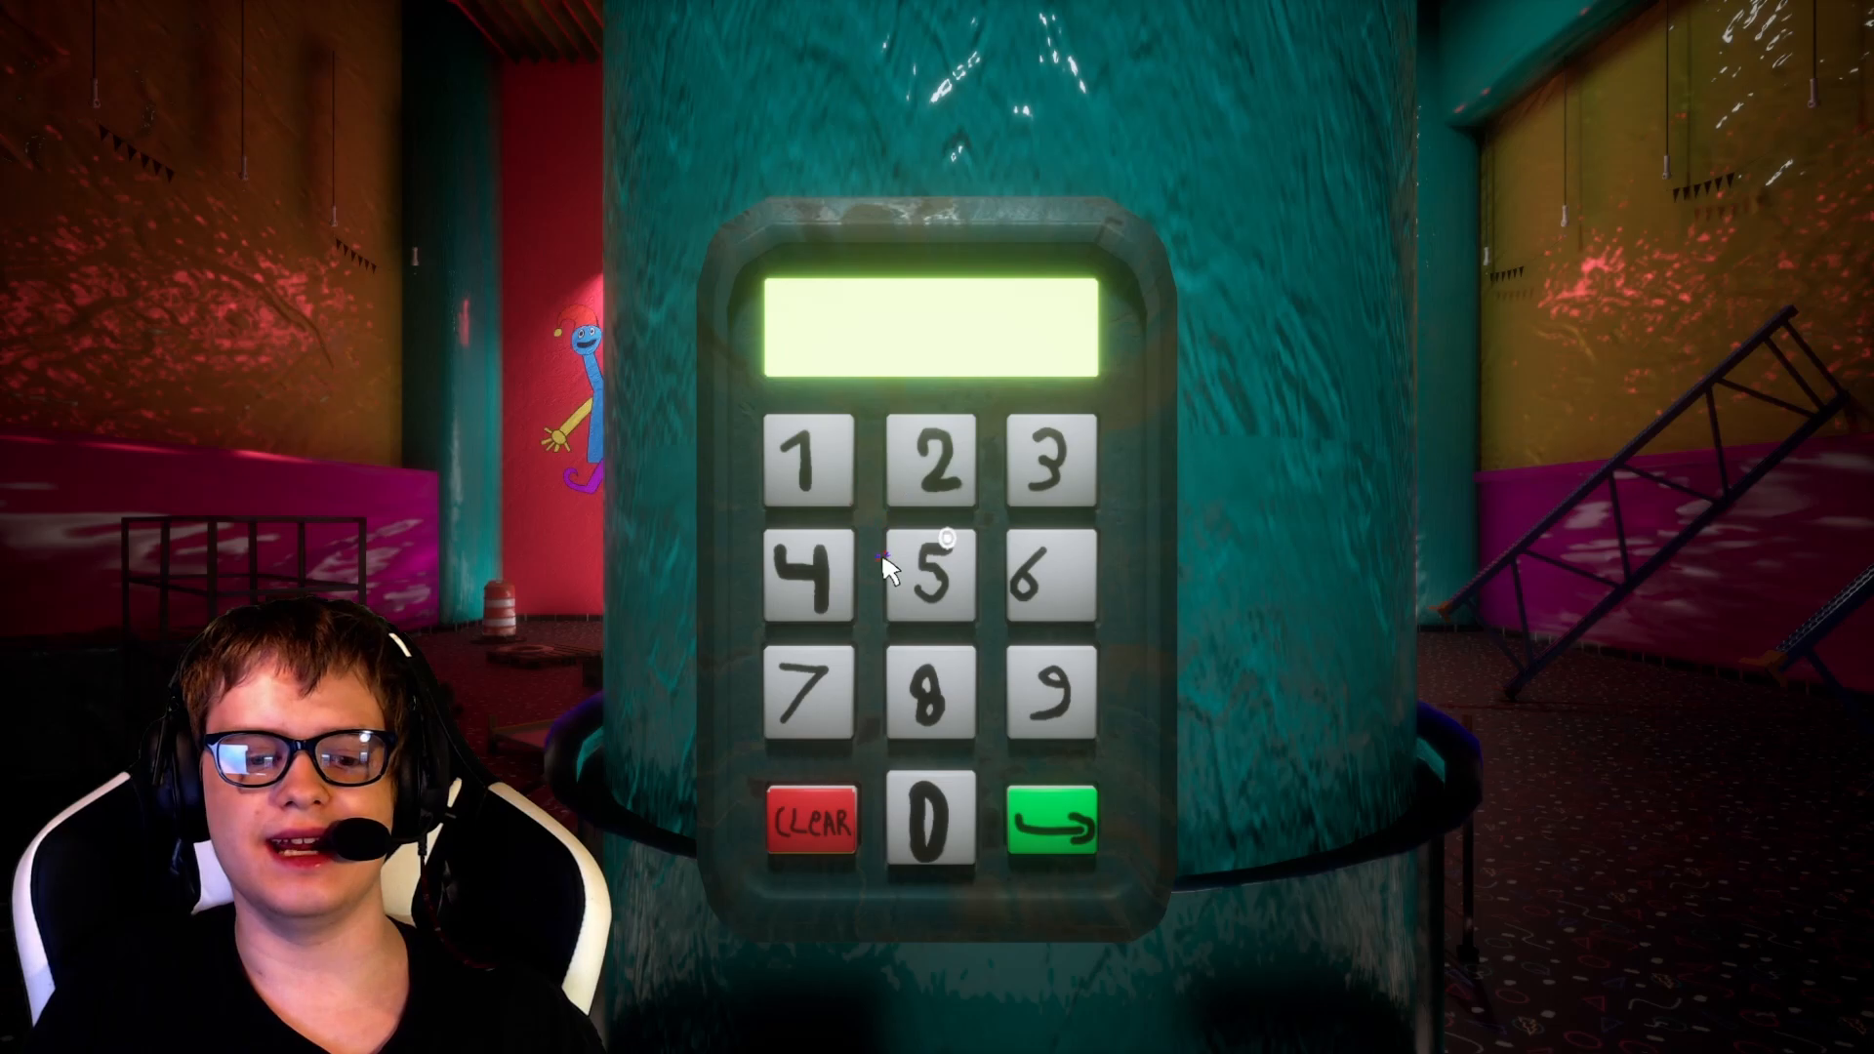
mouse_move(884, 627)
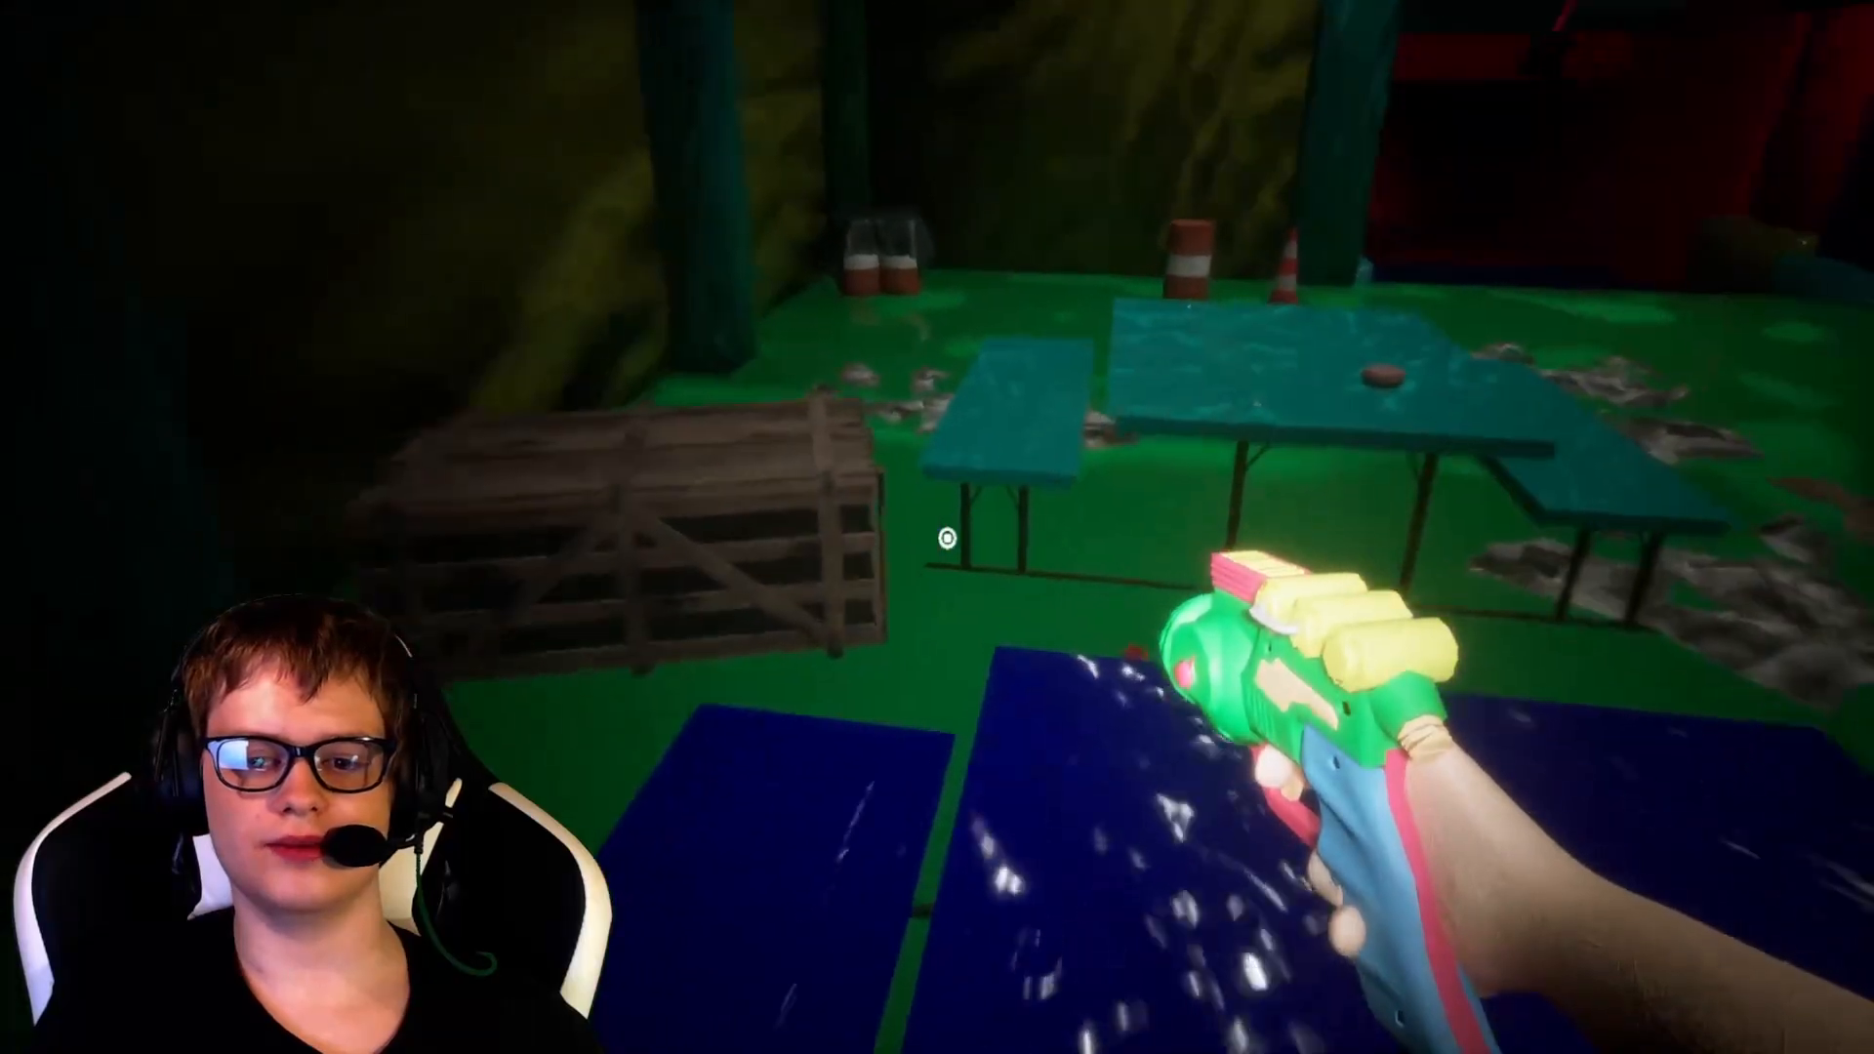
mouse_move(937, 539)
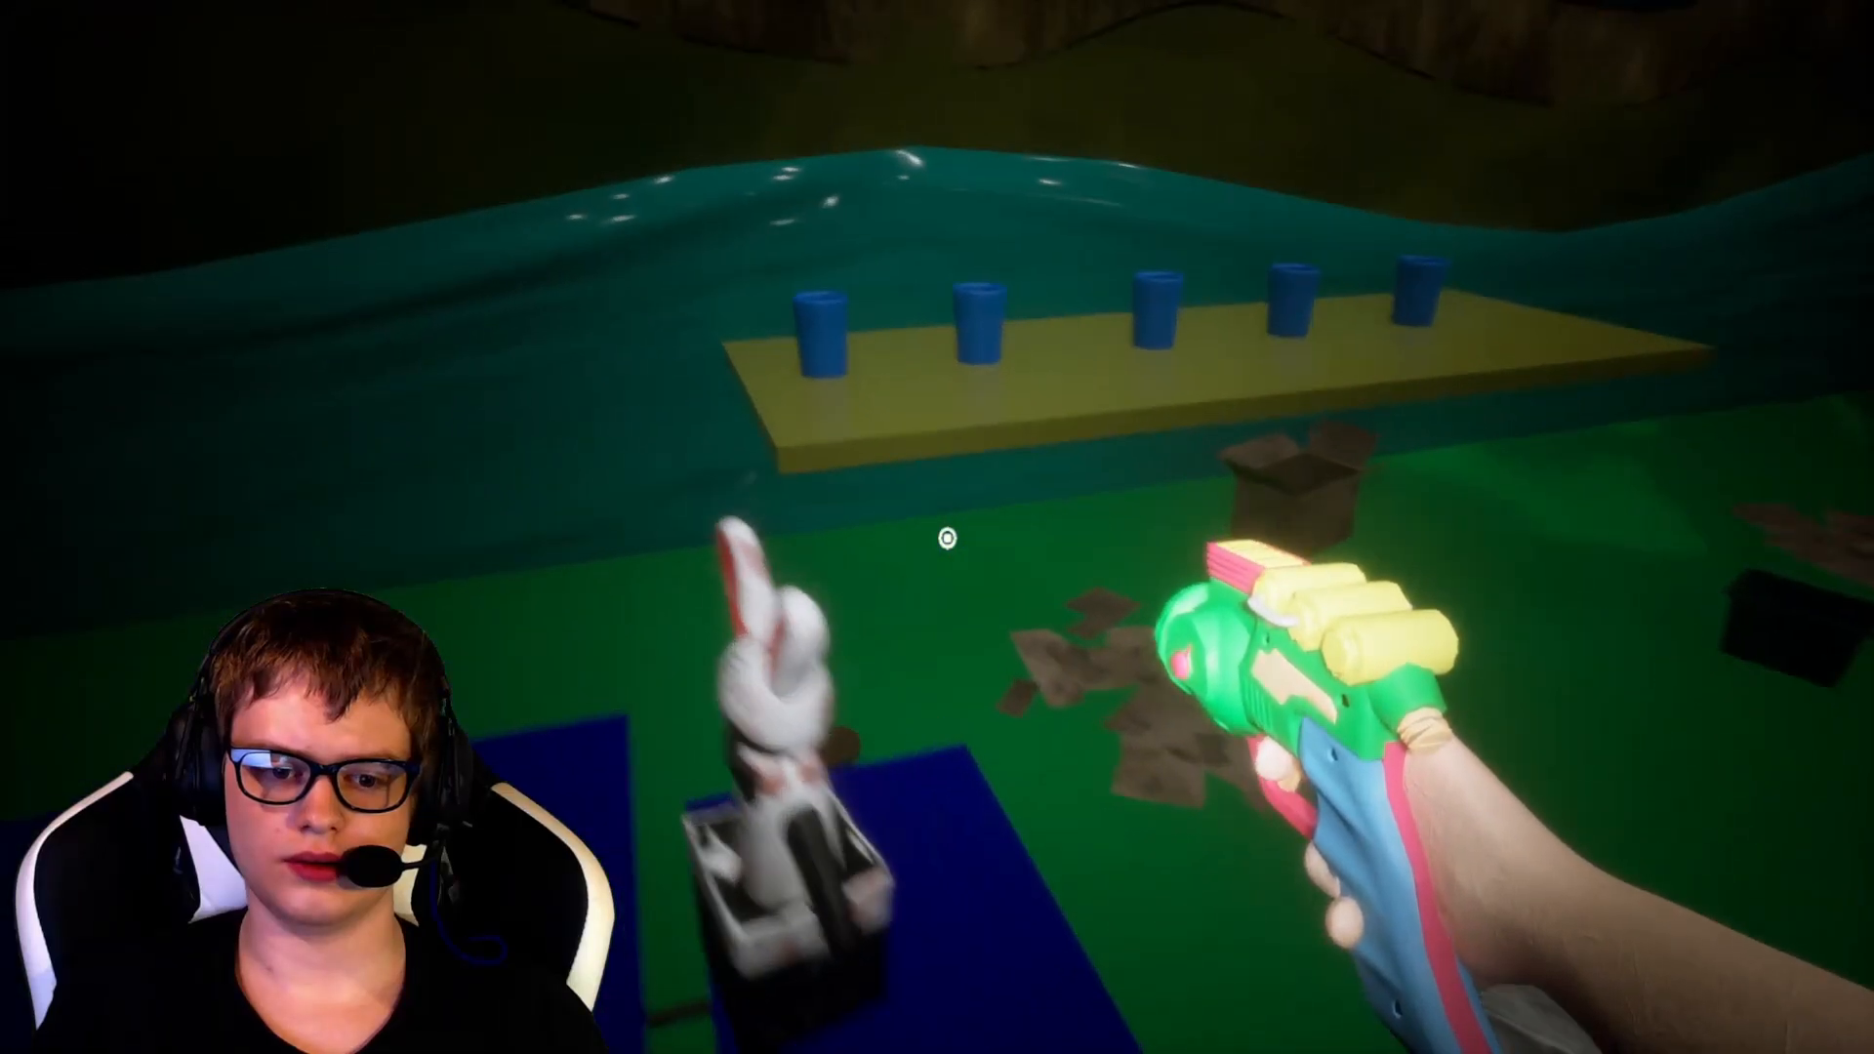